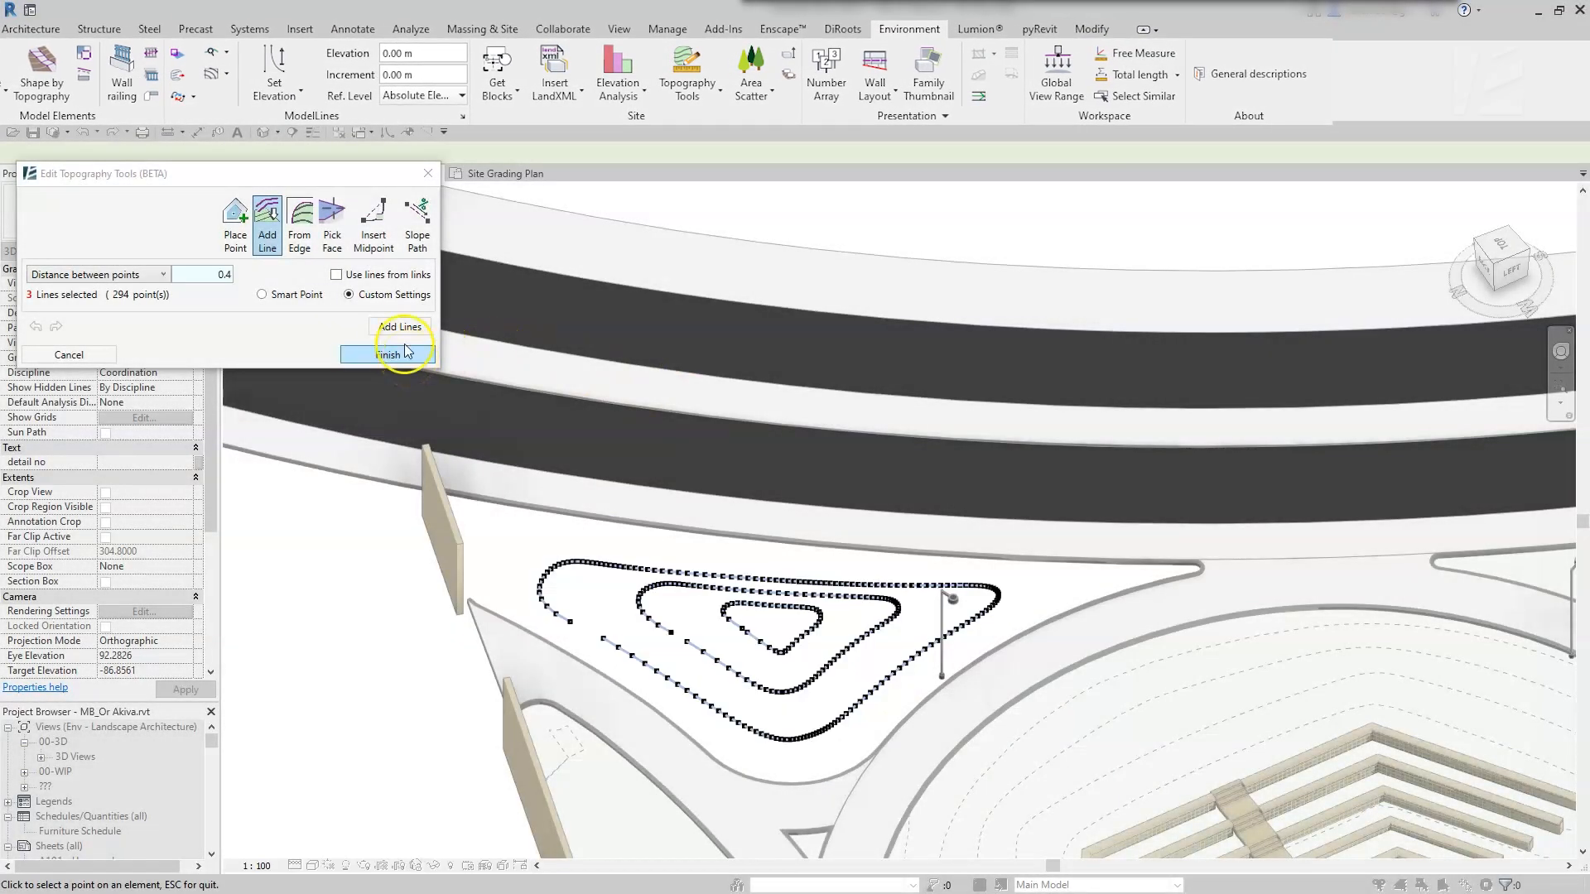
Finish adding points along the lines and reopen editing tools for the long surface
left_click(387, 354)
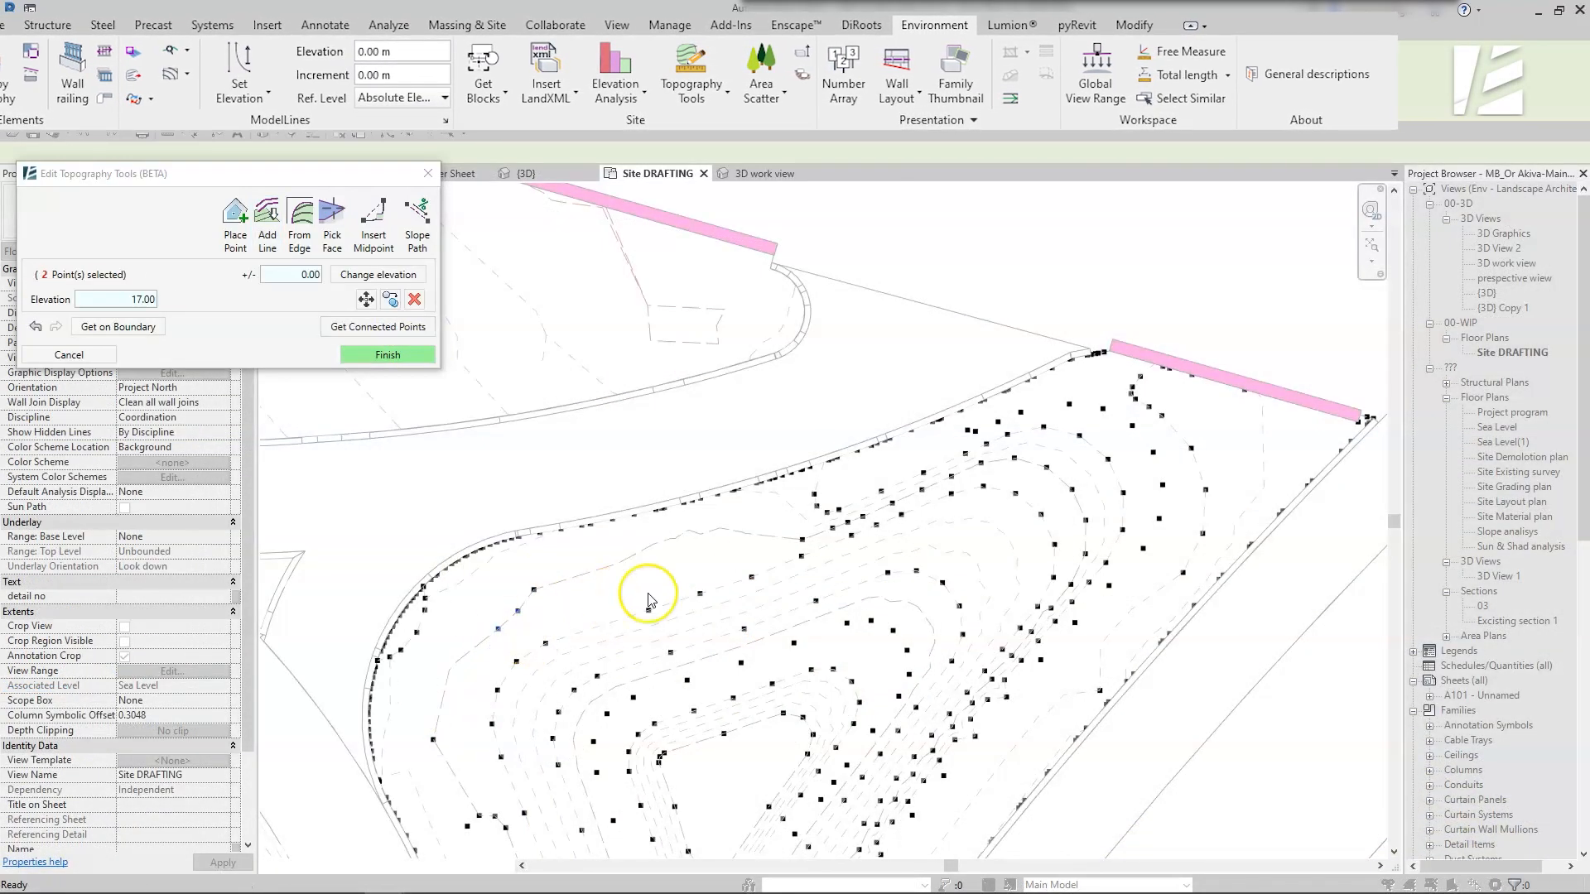
left_click(373, 220)
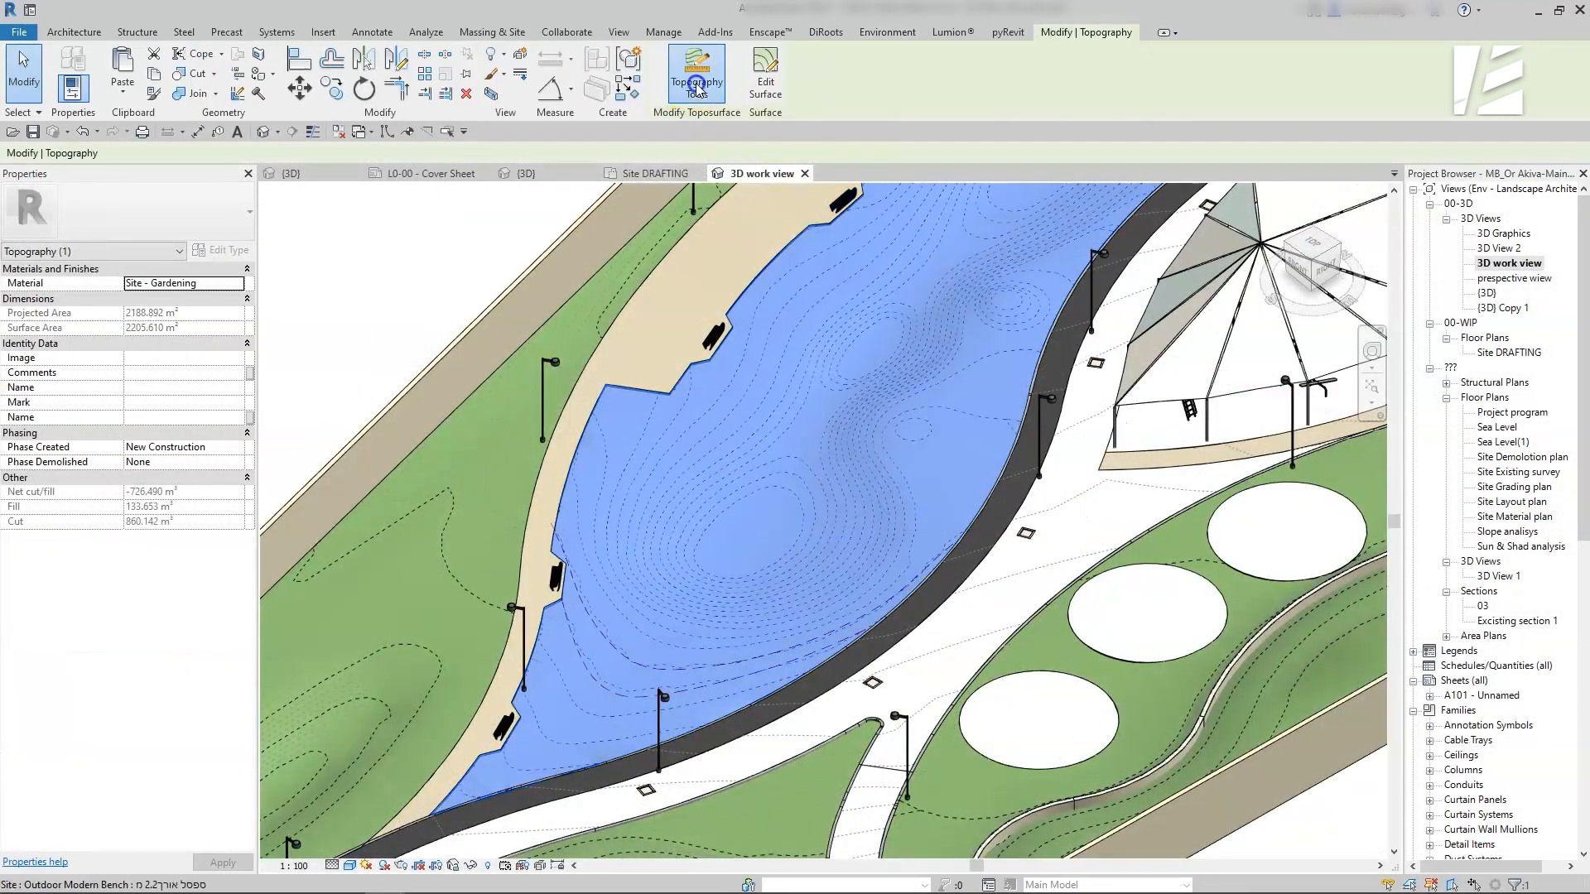
left_click(697, 76)
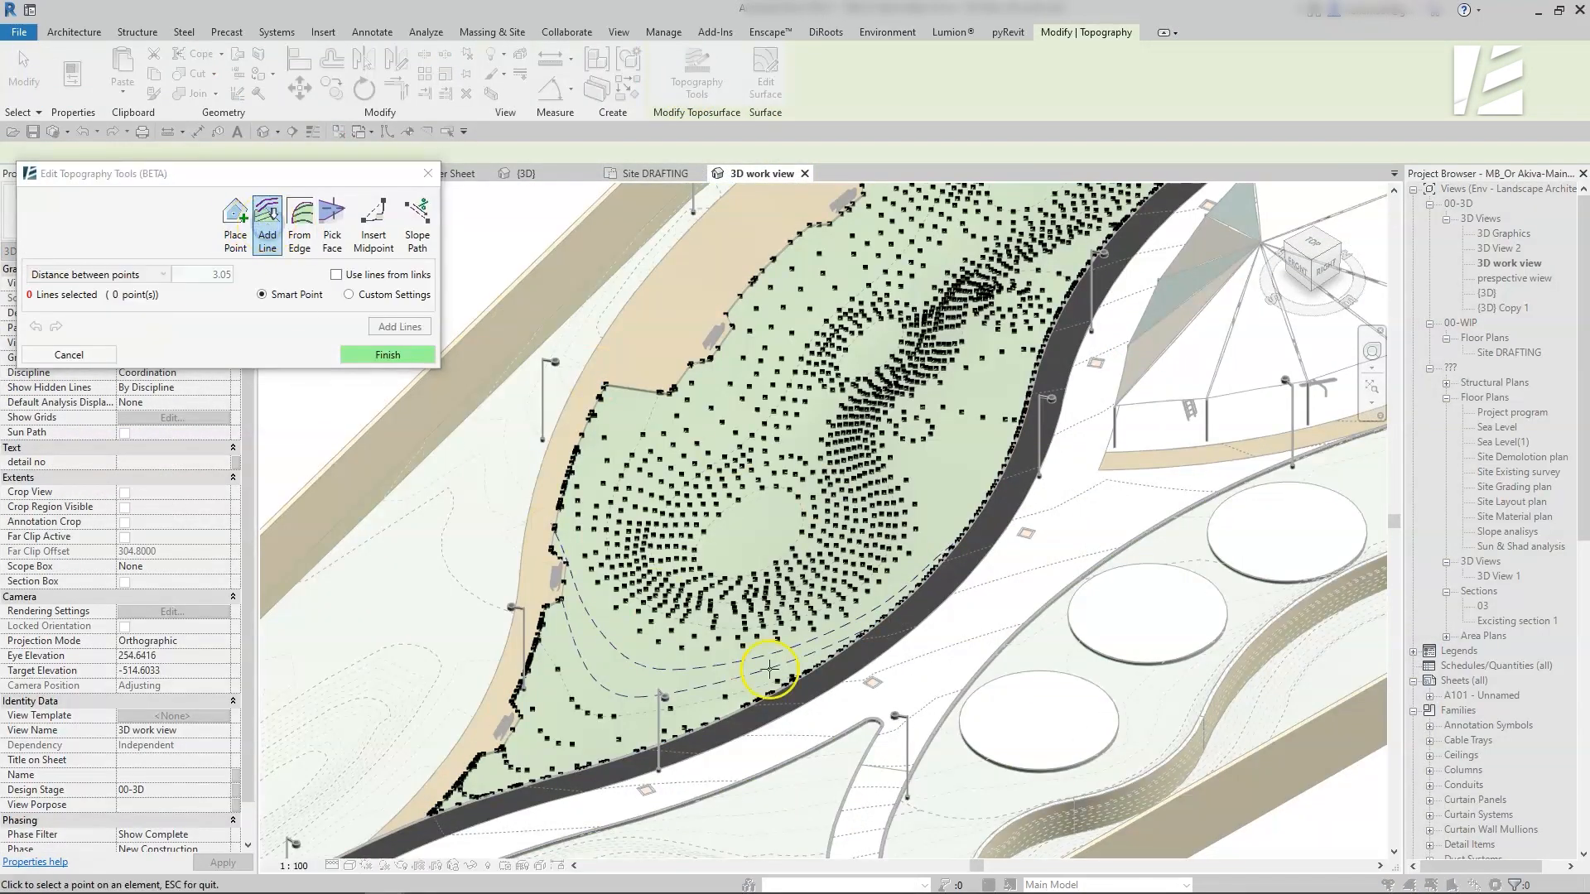
Pick two contour lines on the long surface to add points along
left_click(768, 669)
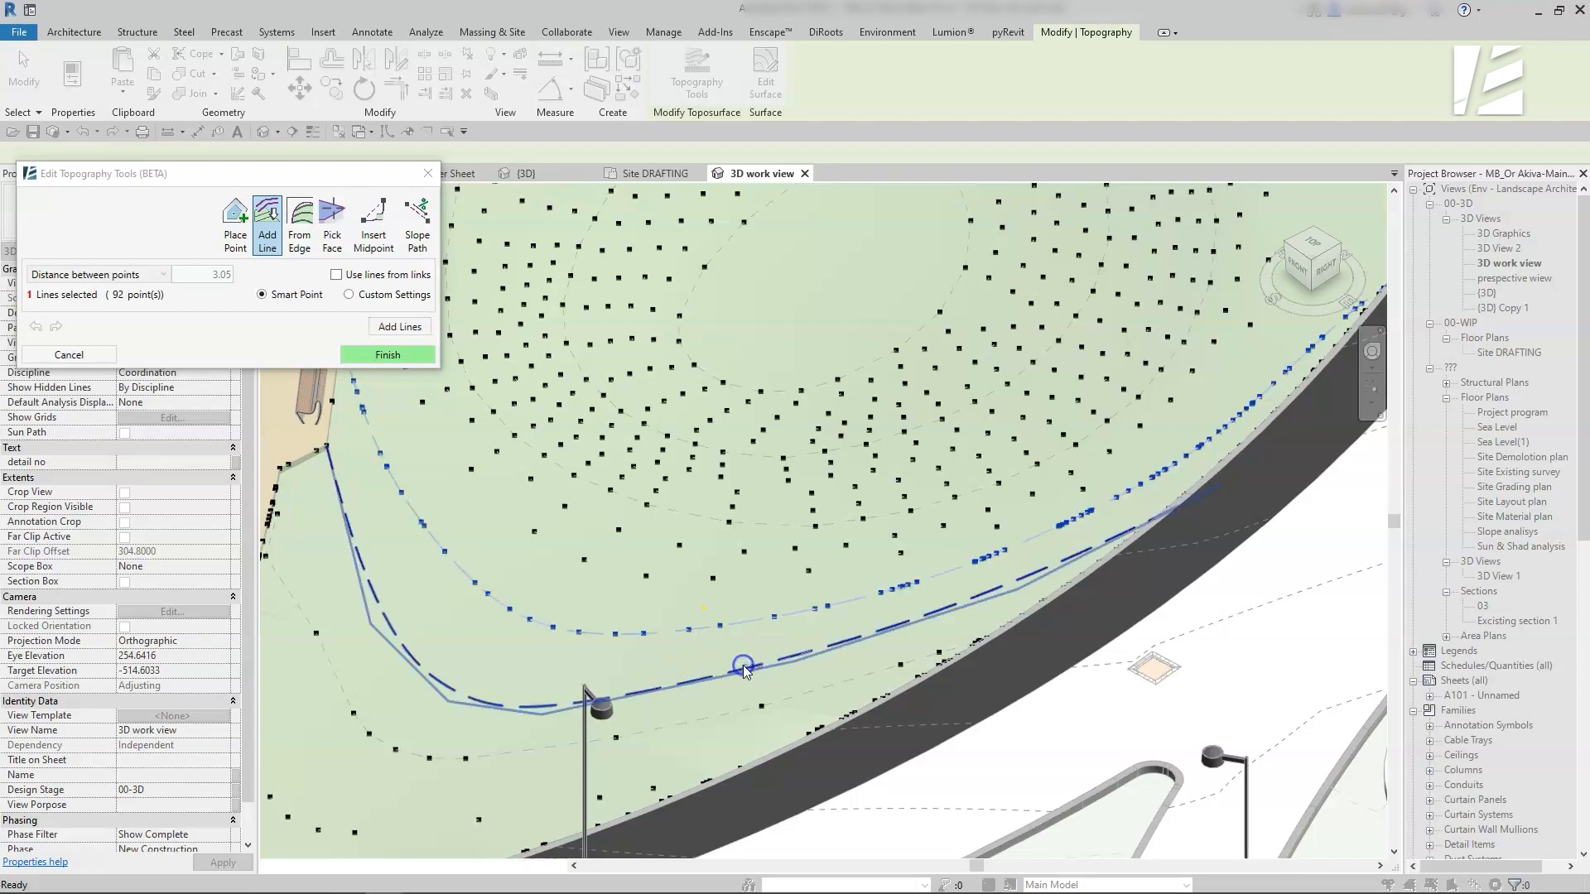
left_click(743, 664)
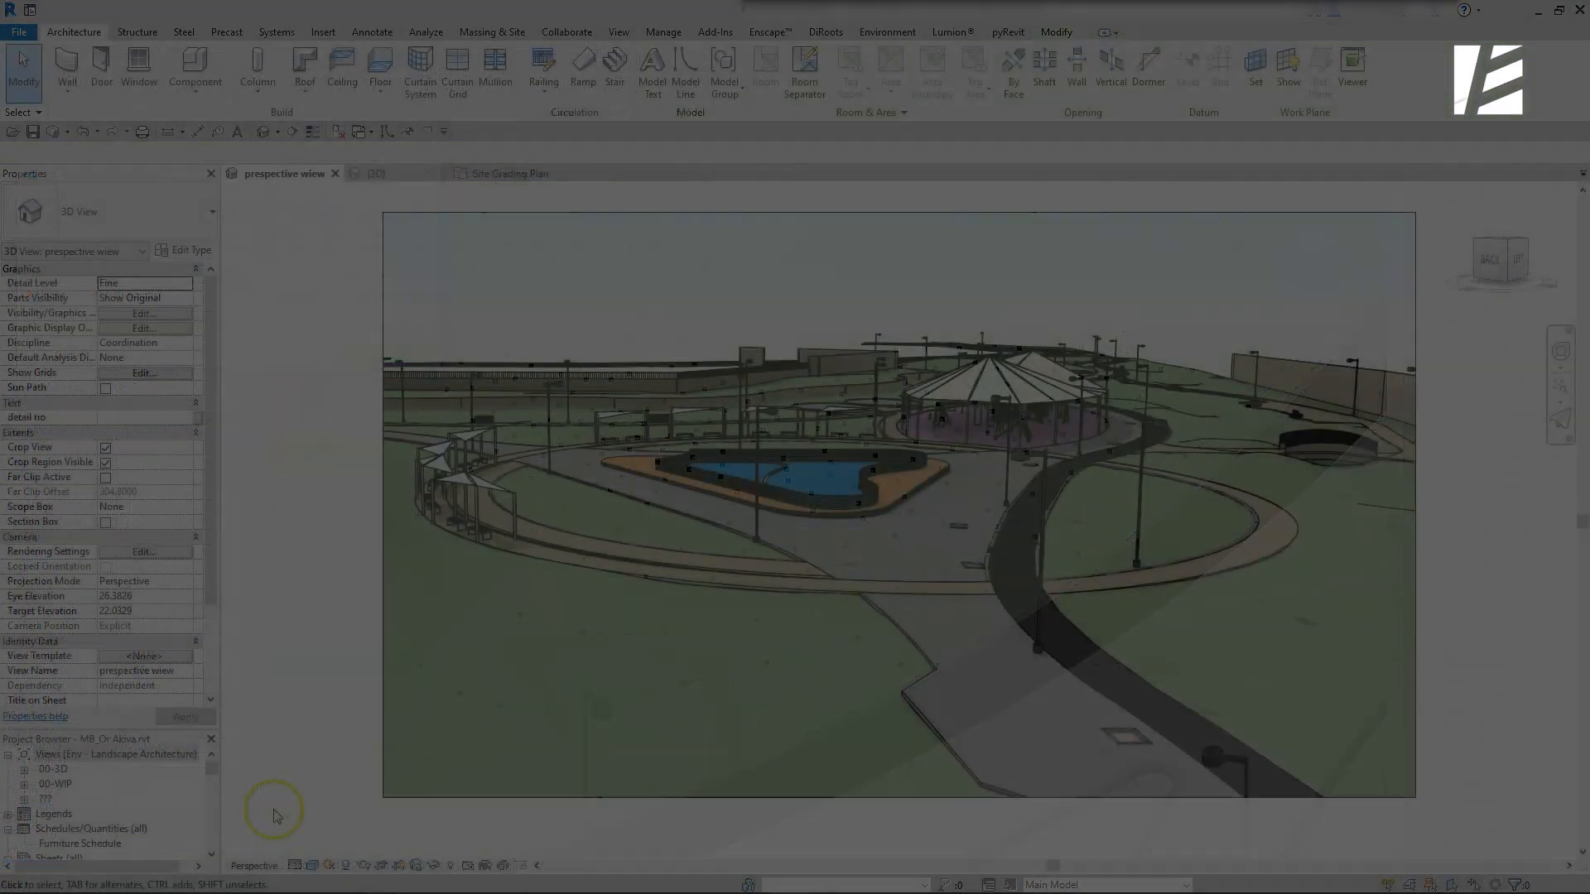
From the Environment tab, select the grassy patch beside the path and open its Topography Tools
left_click(888, 32)
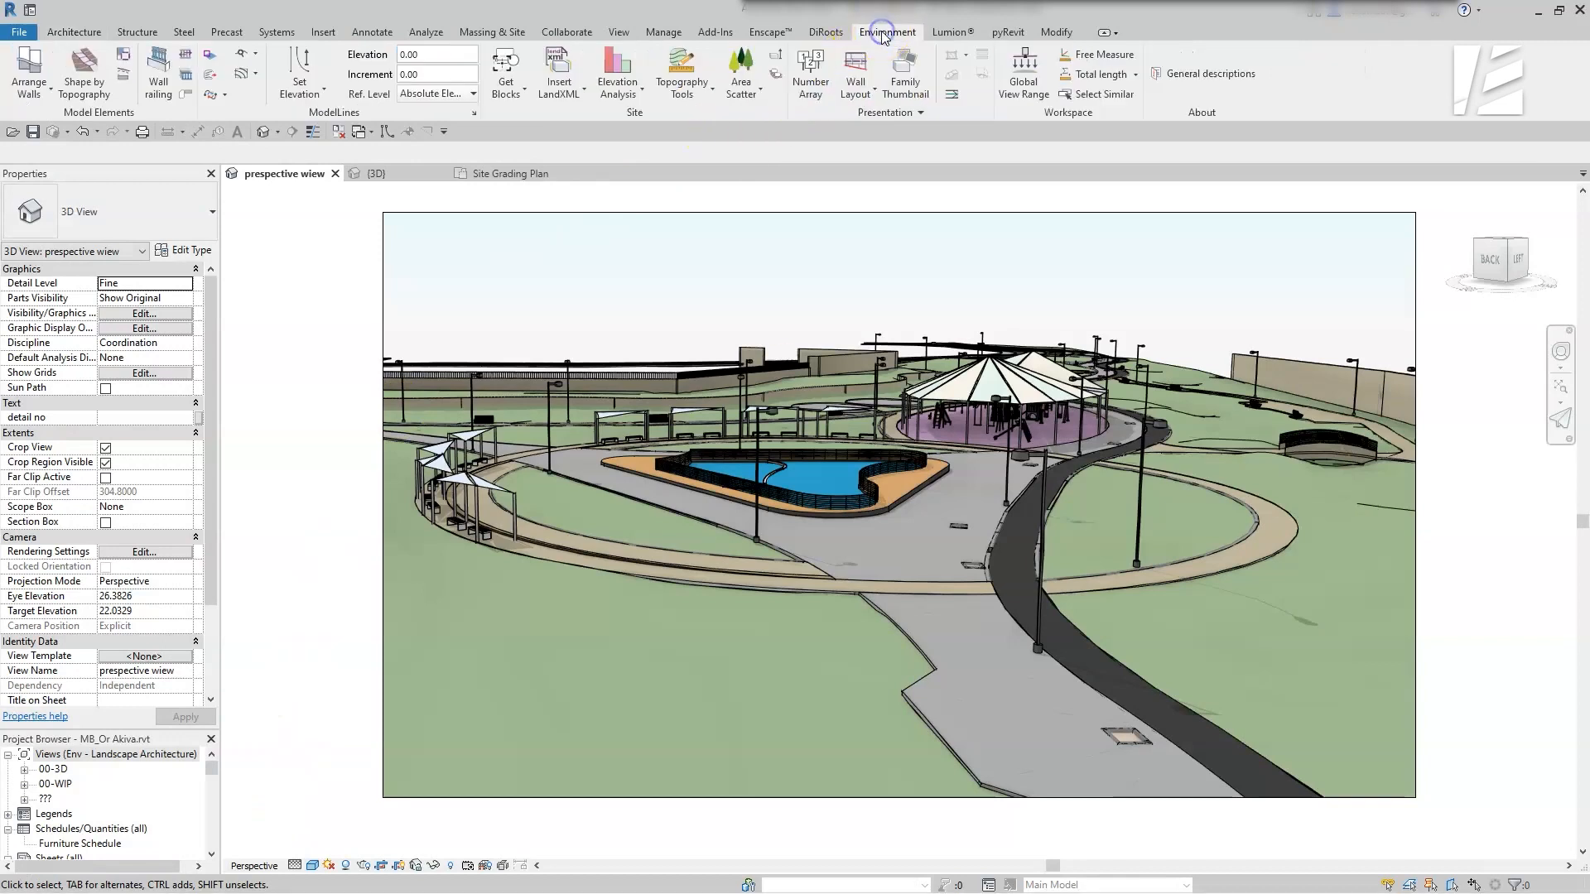
left_click(681, 74)
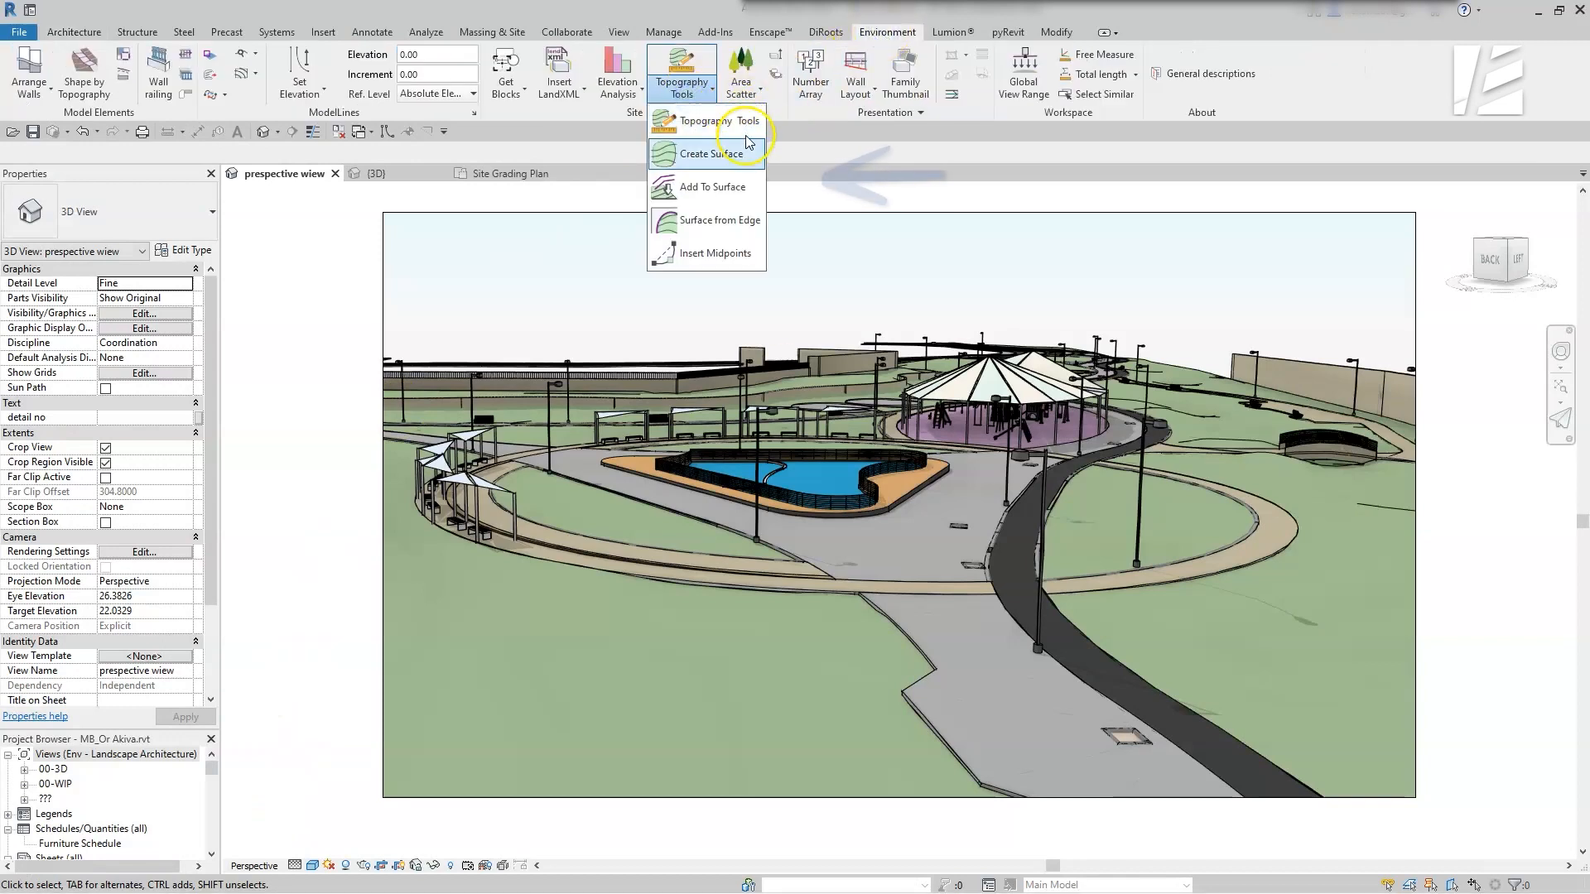
mouse_move(751, 154)
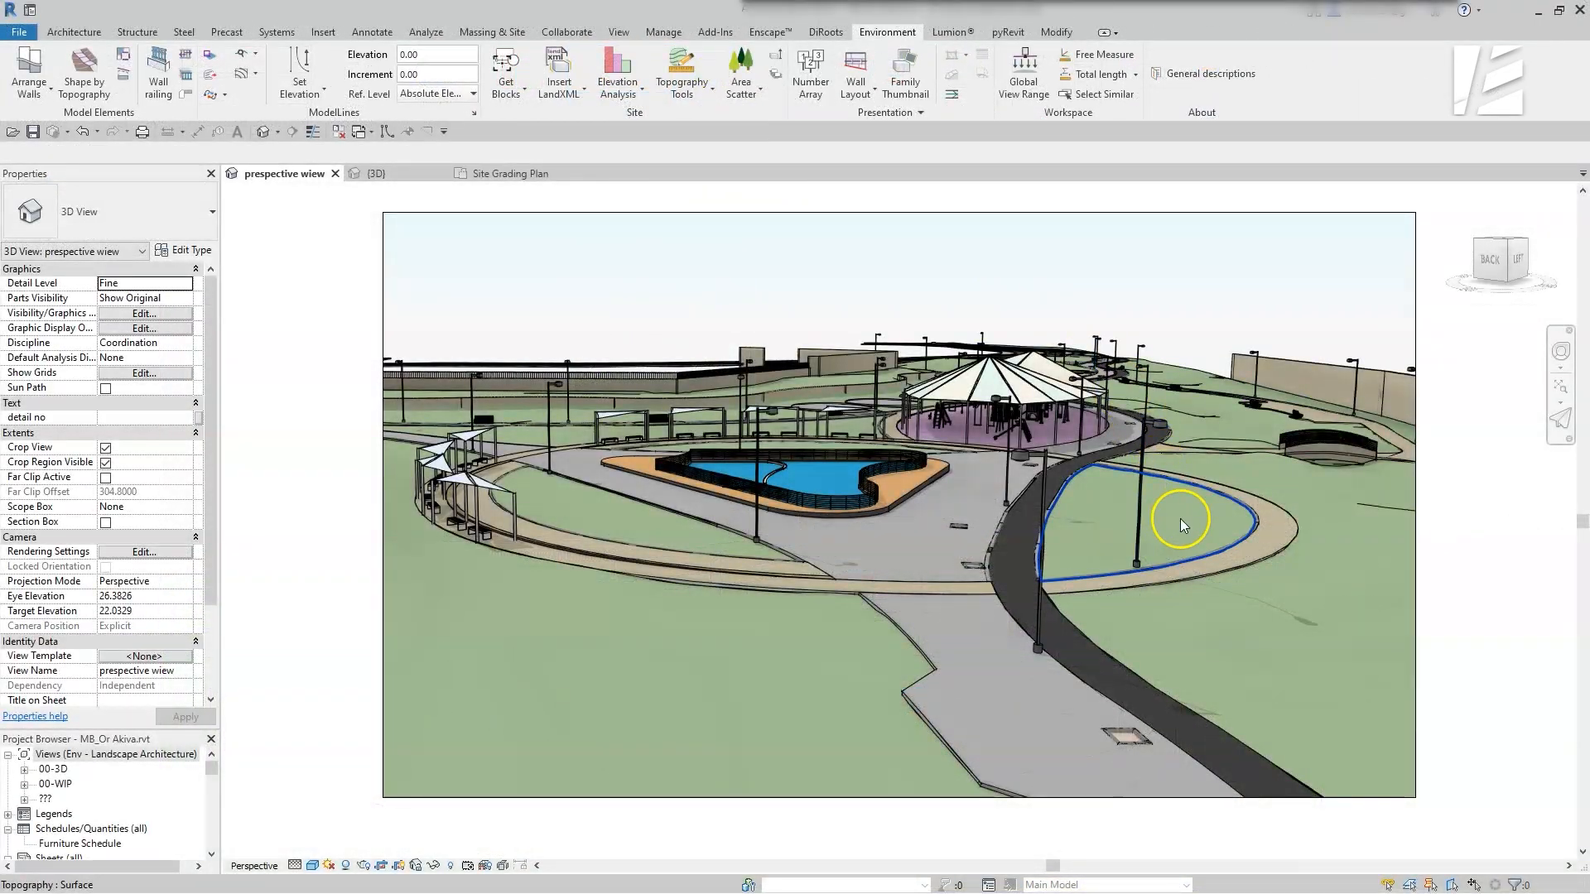
left_click(1176, 521)
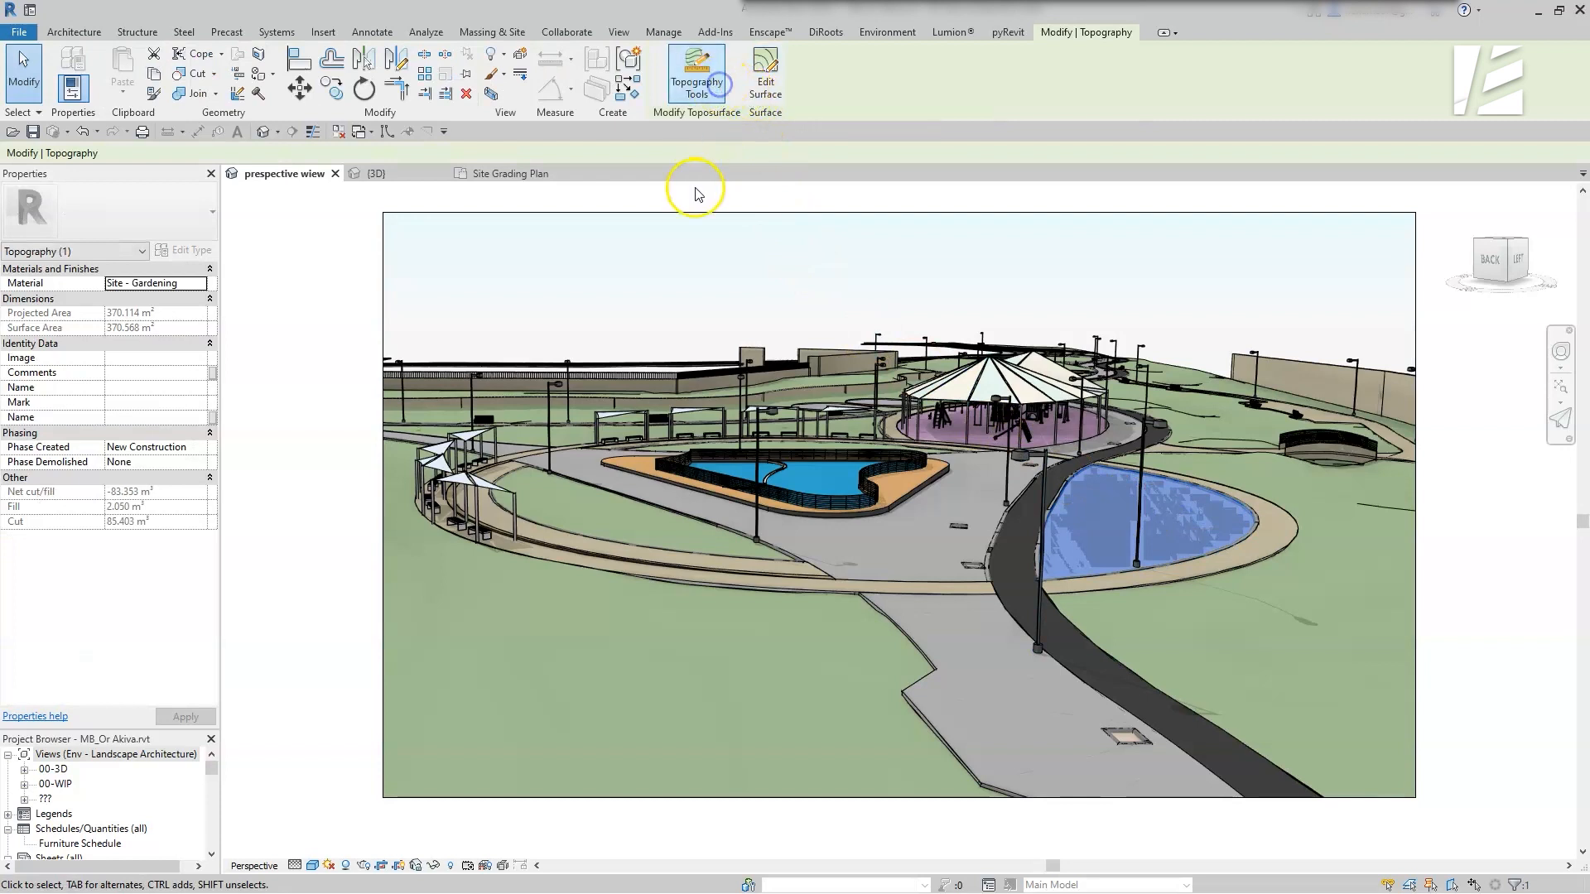
left_click(697, 72)
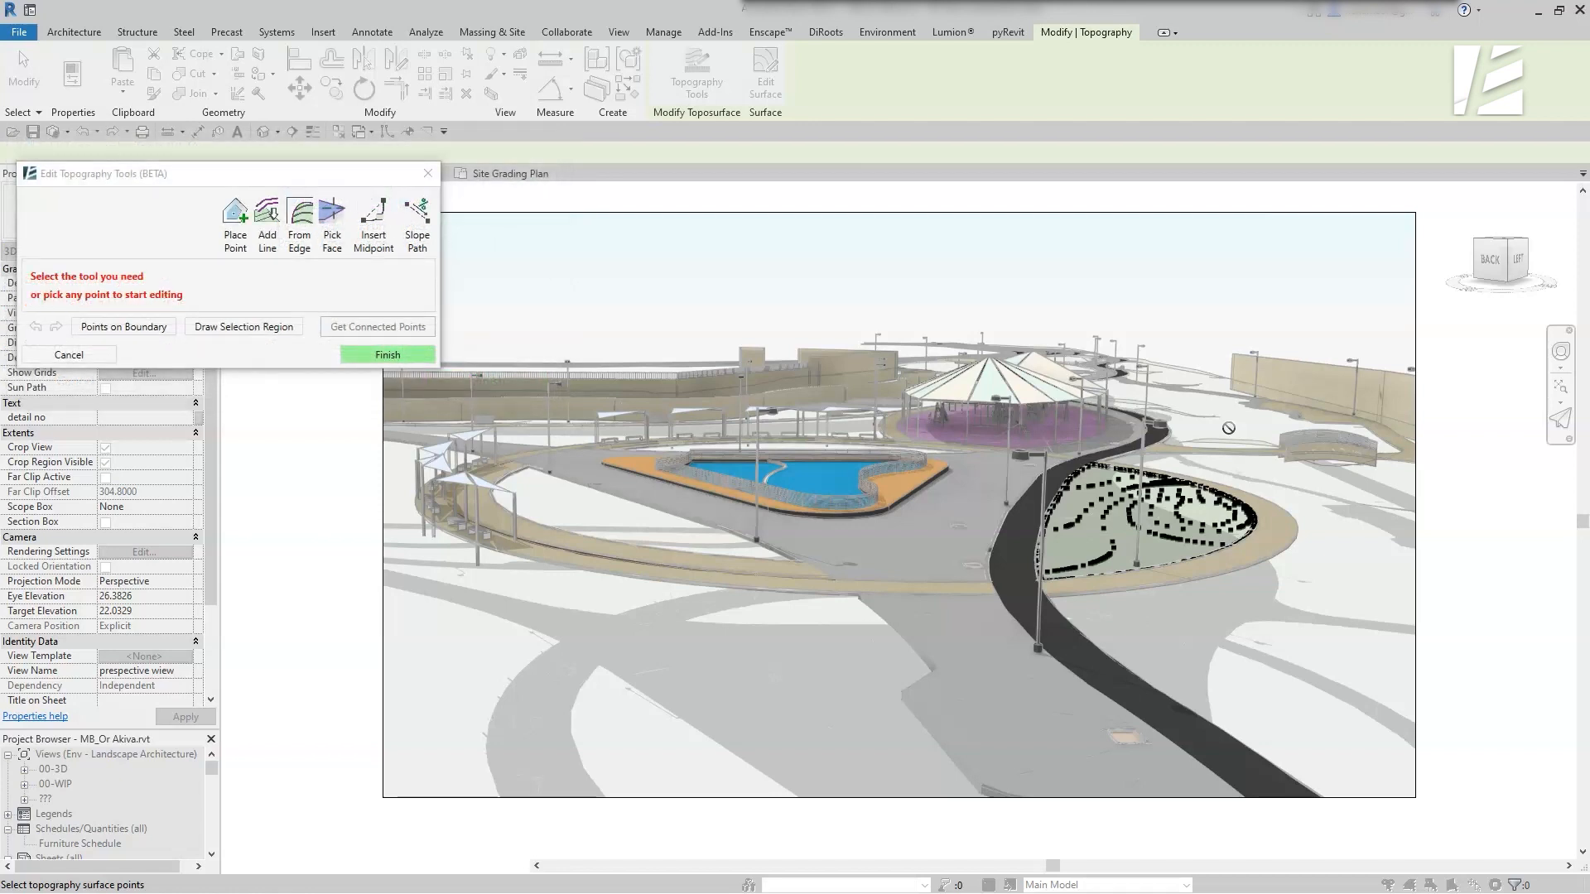
Preview the Add Line and Slope Path options, then cancel the editing tools without changes
left_click(266, 224)
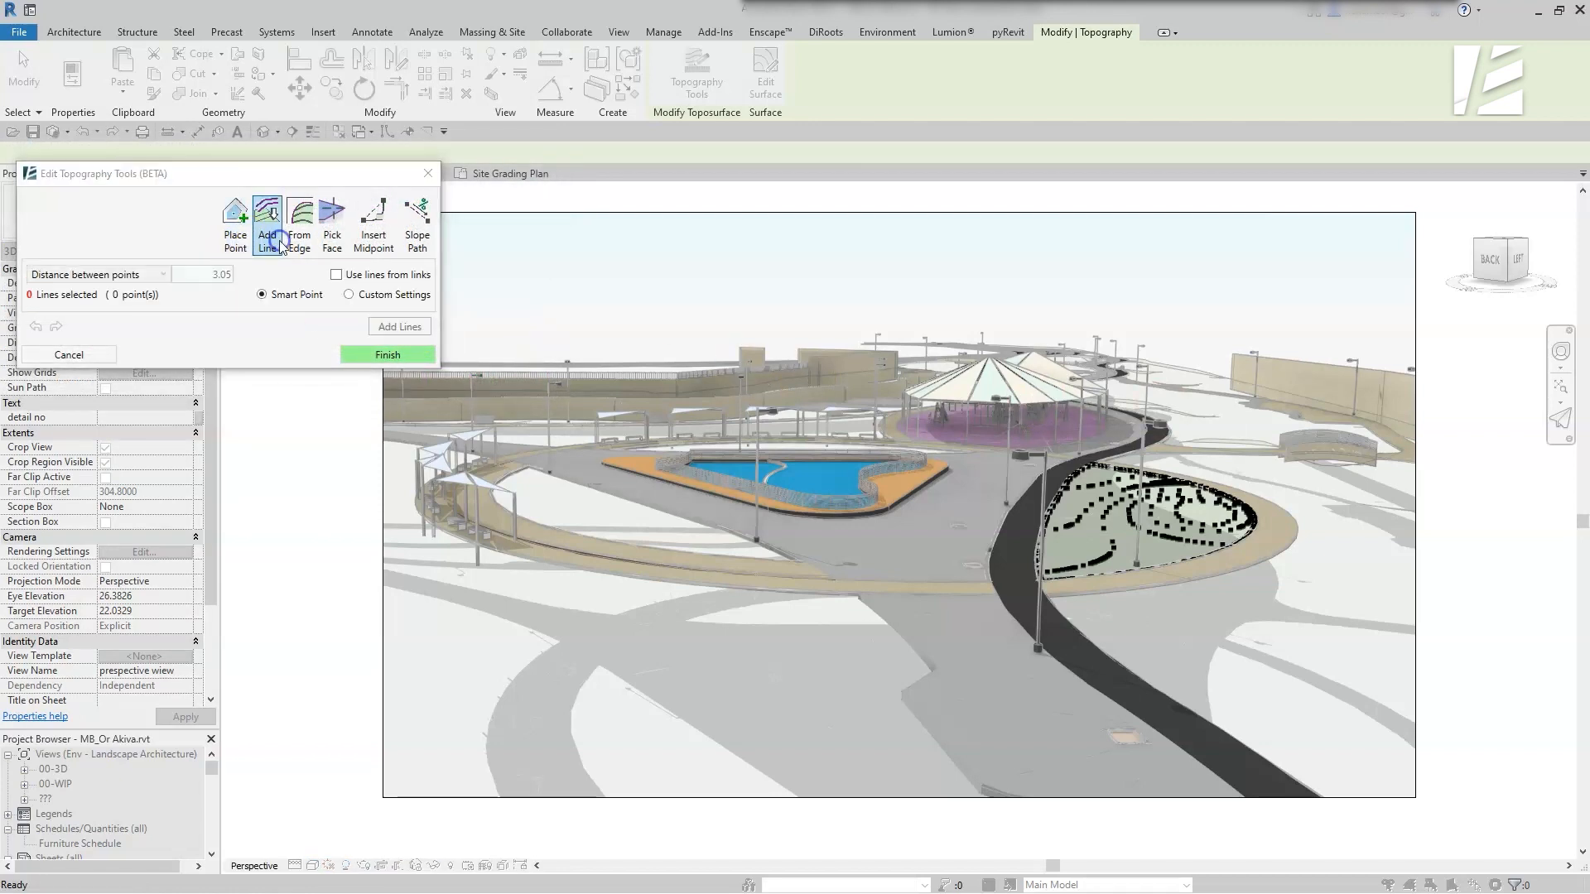
left_click(417, 220)
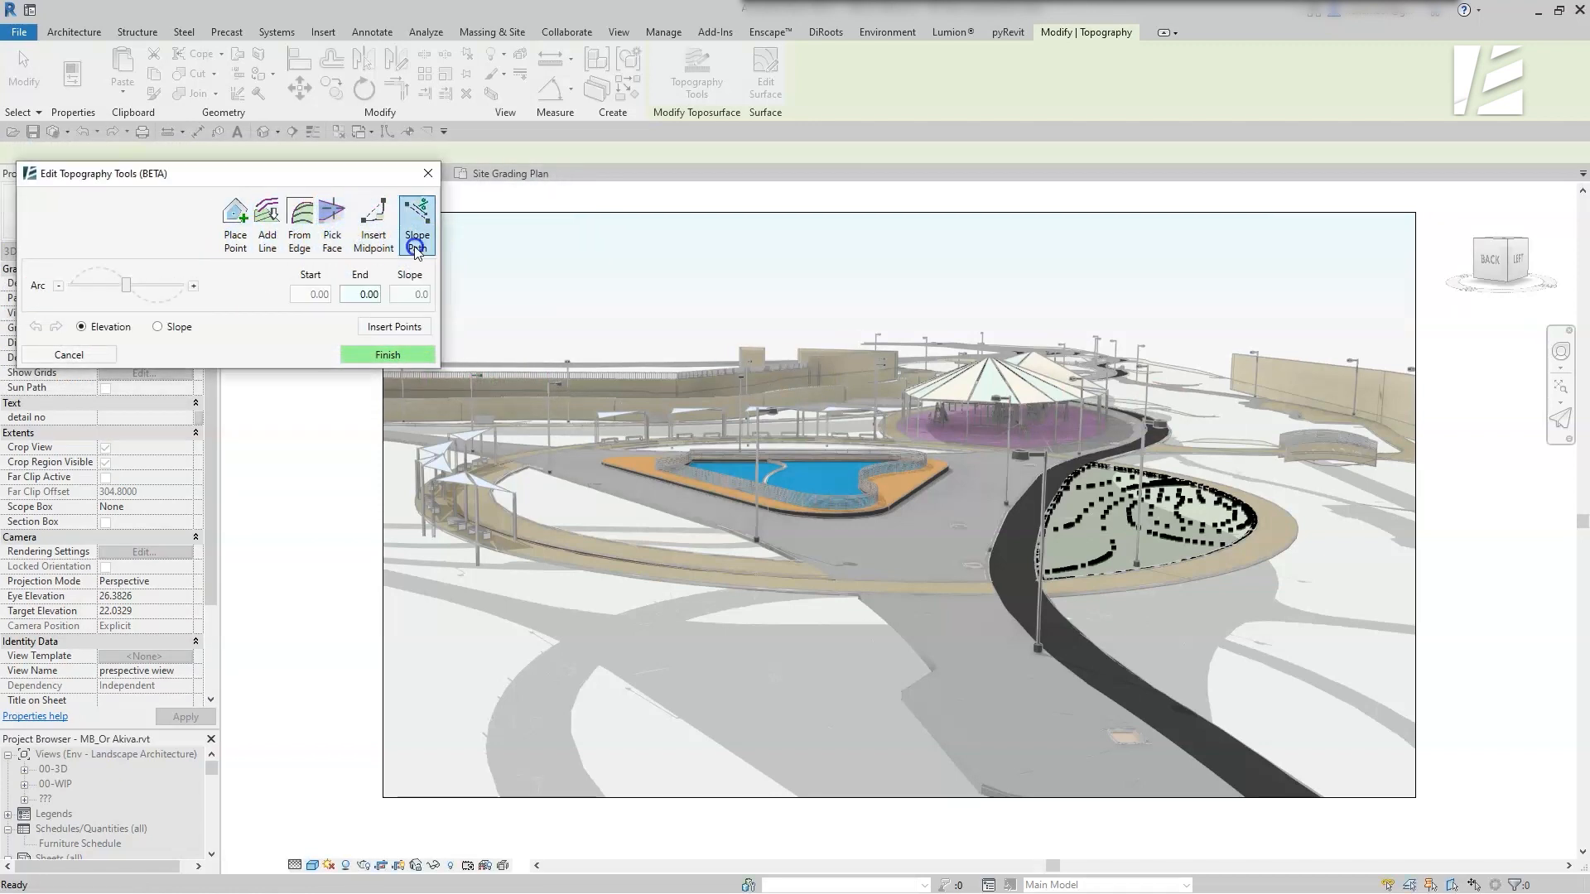
left_click(417, 223)
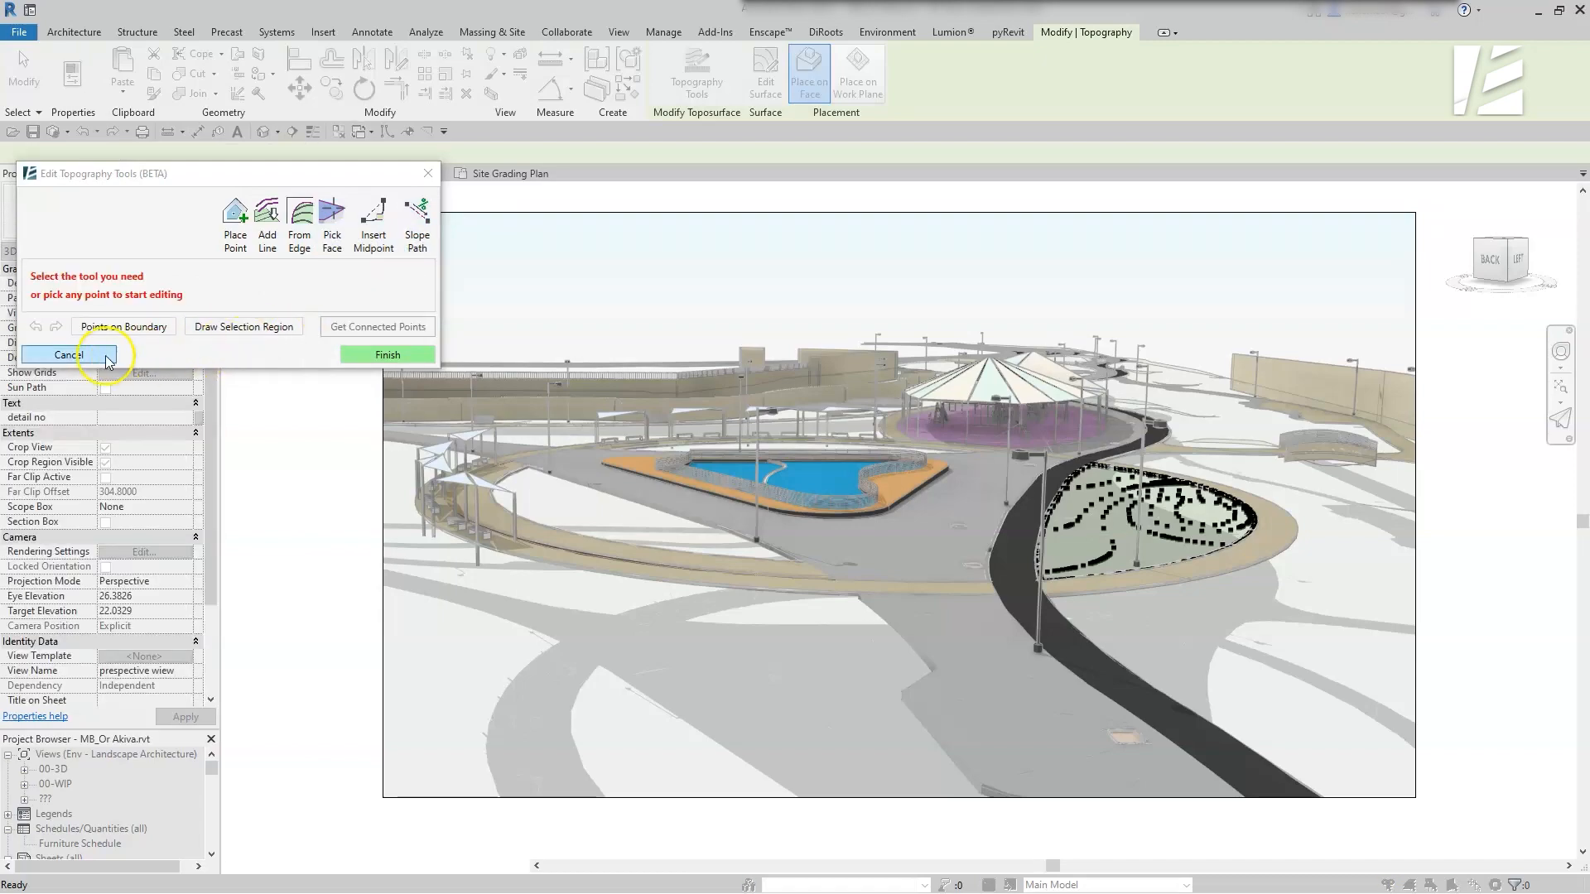
left_click(64, 354)
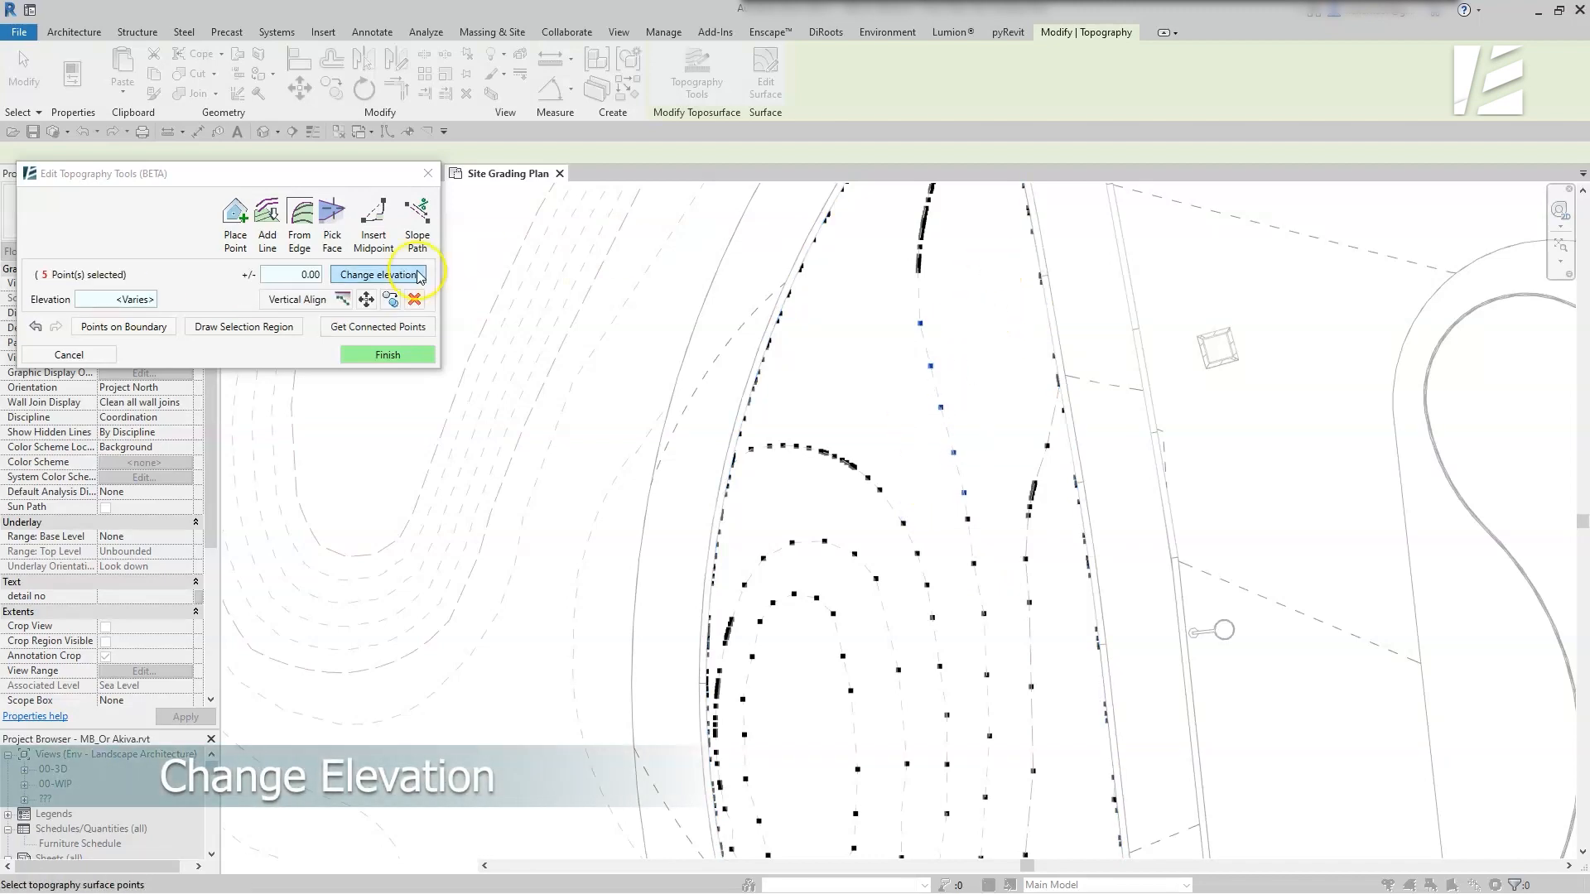
Change elevation of the chosen points, delete the 76-point selection, then redo/undo to restore them
left_click(378, 275)
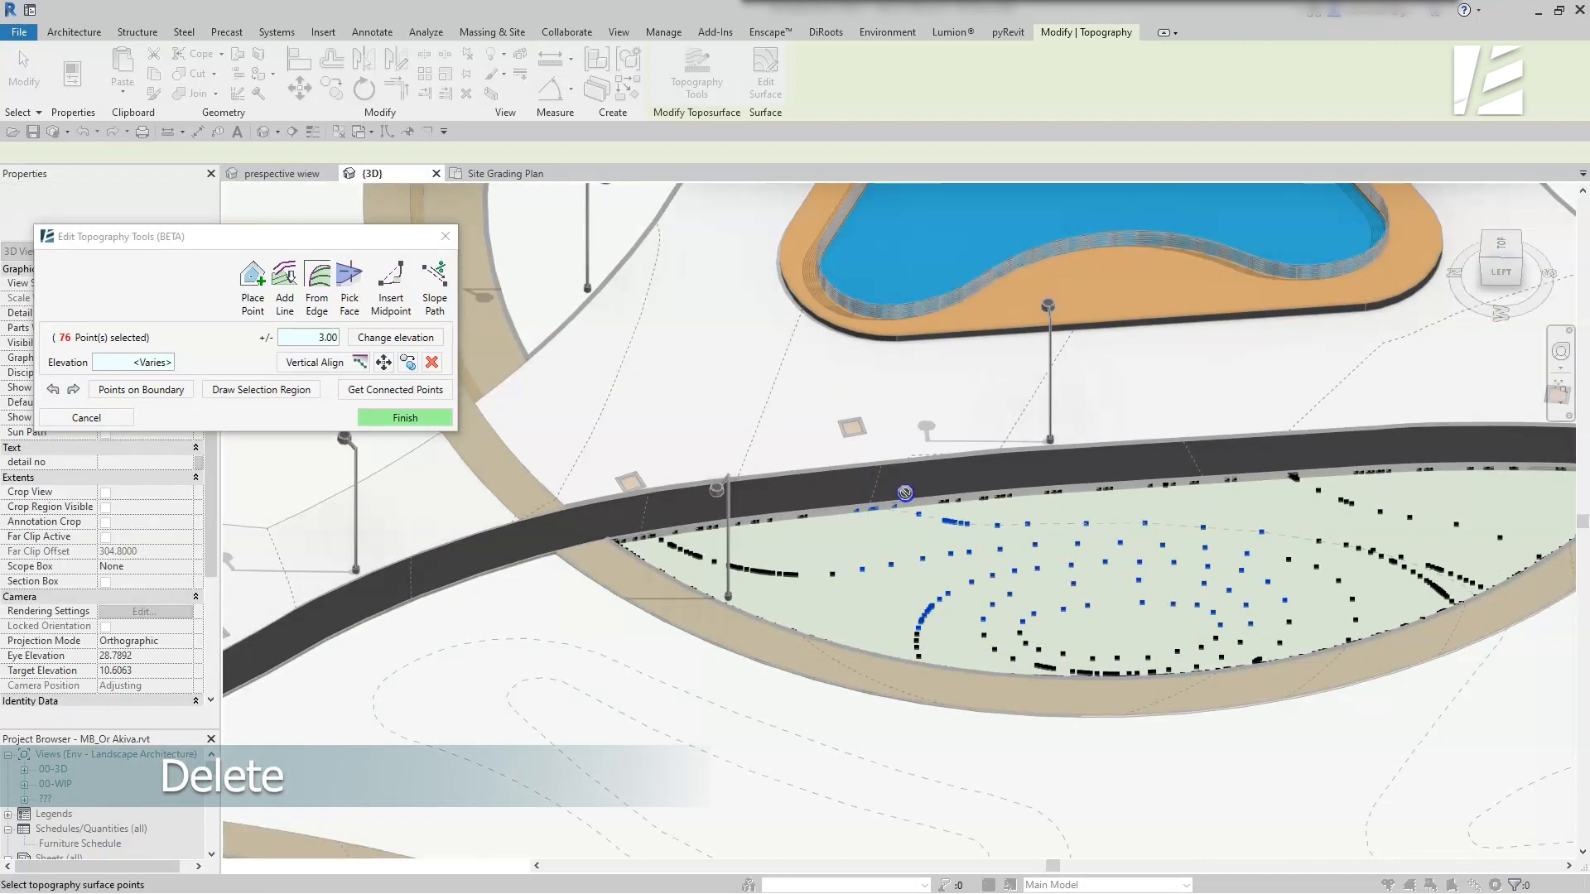
left_click(53, 389)
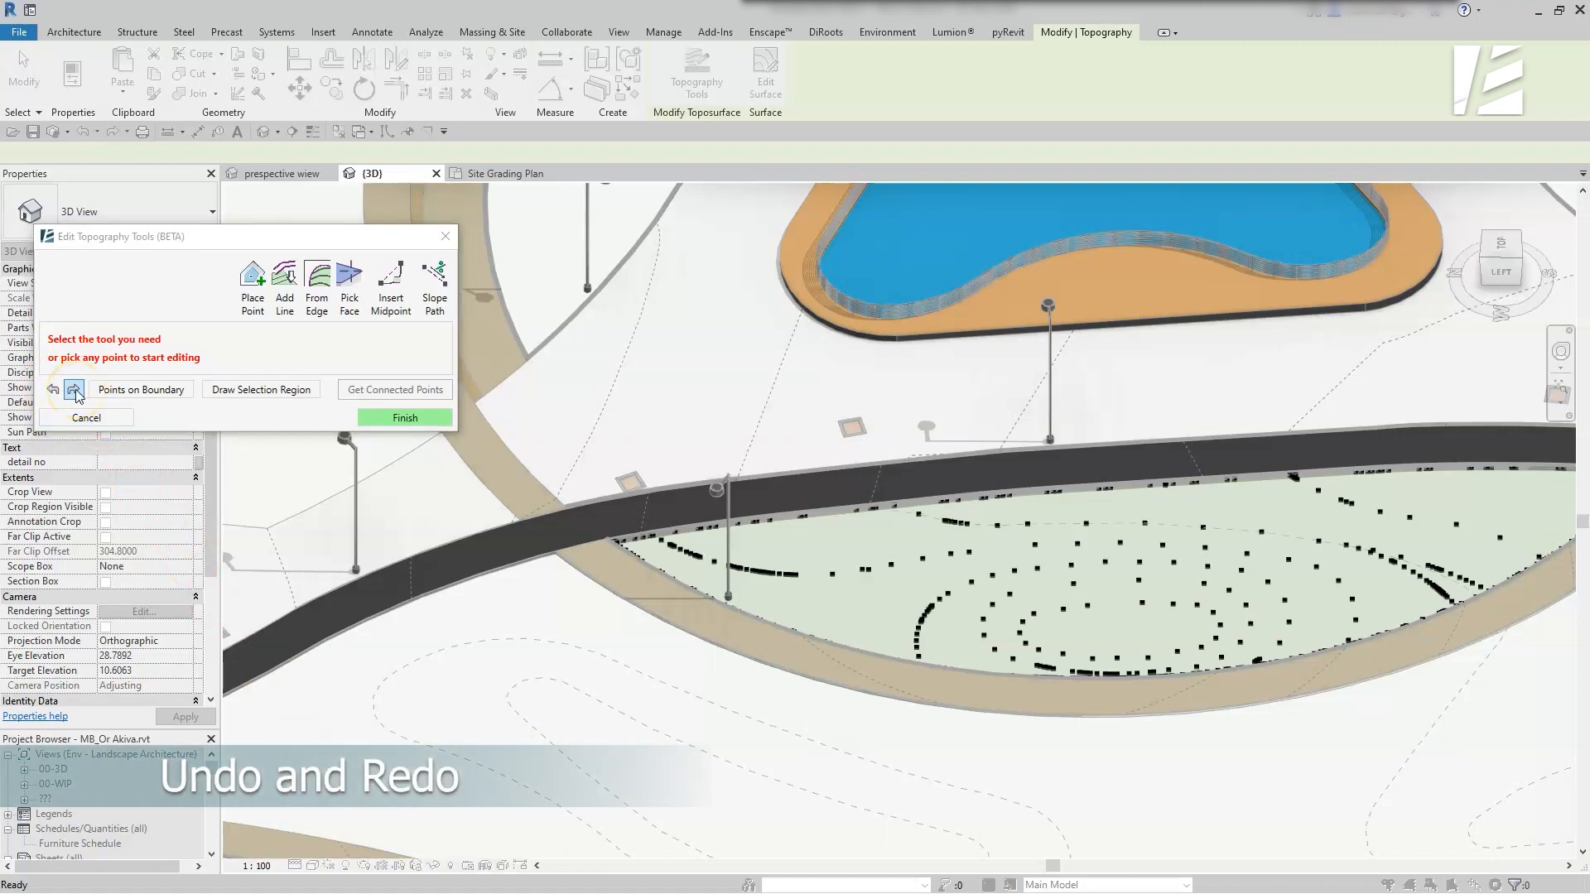
left_click(73, 389)
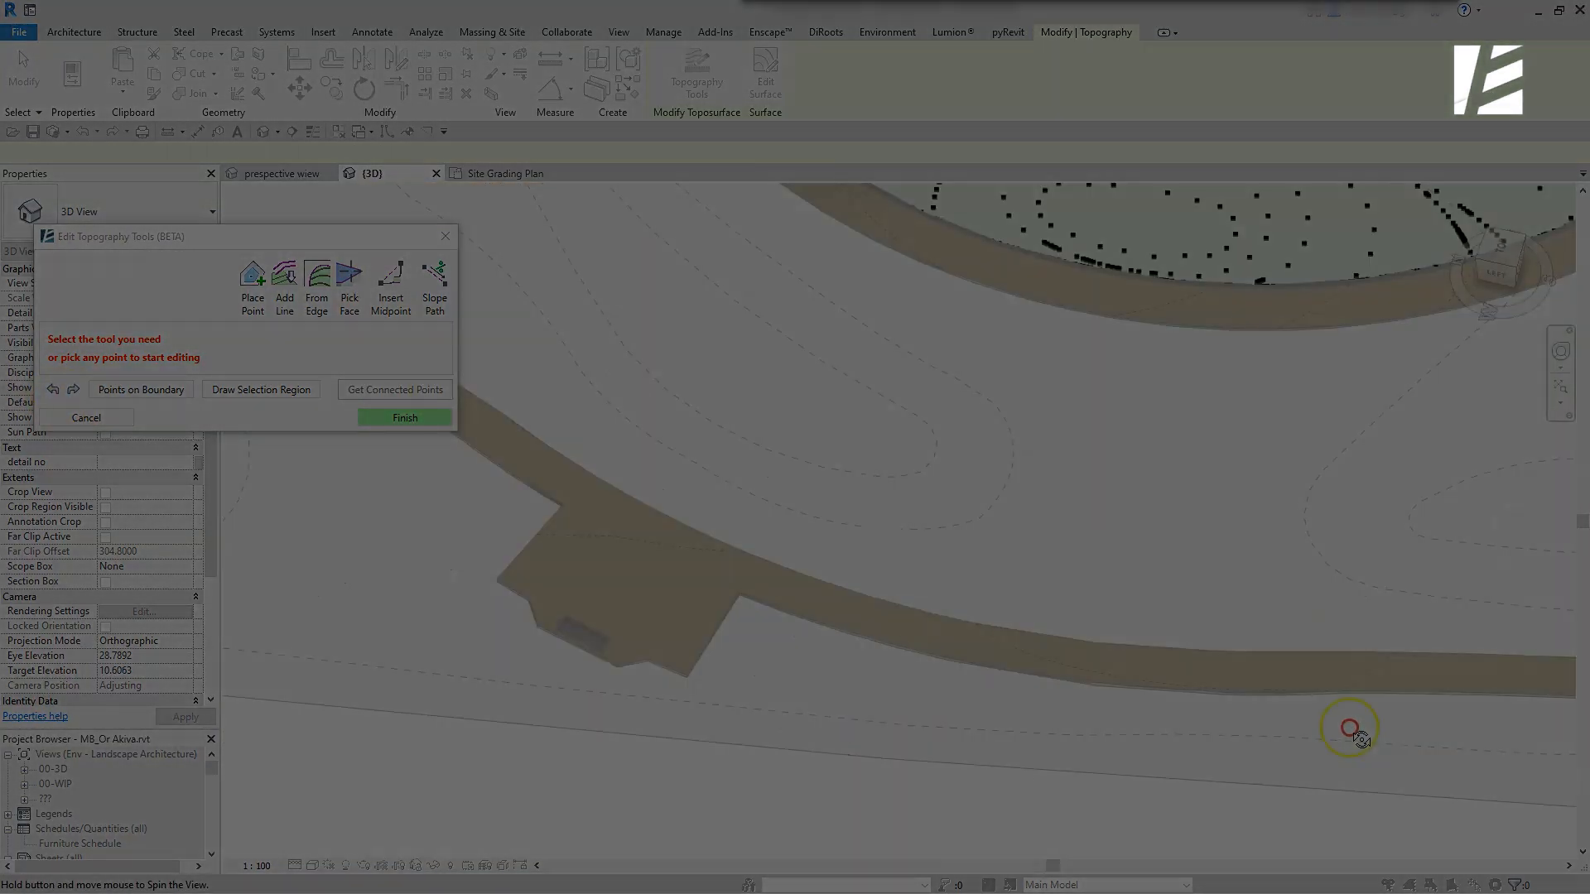
Place a new surface point at absolute elevation 14.00 on the toposurface
left_click(252, 283)
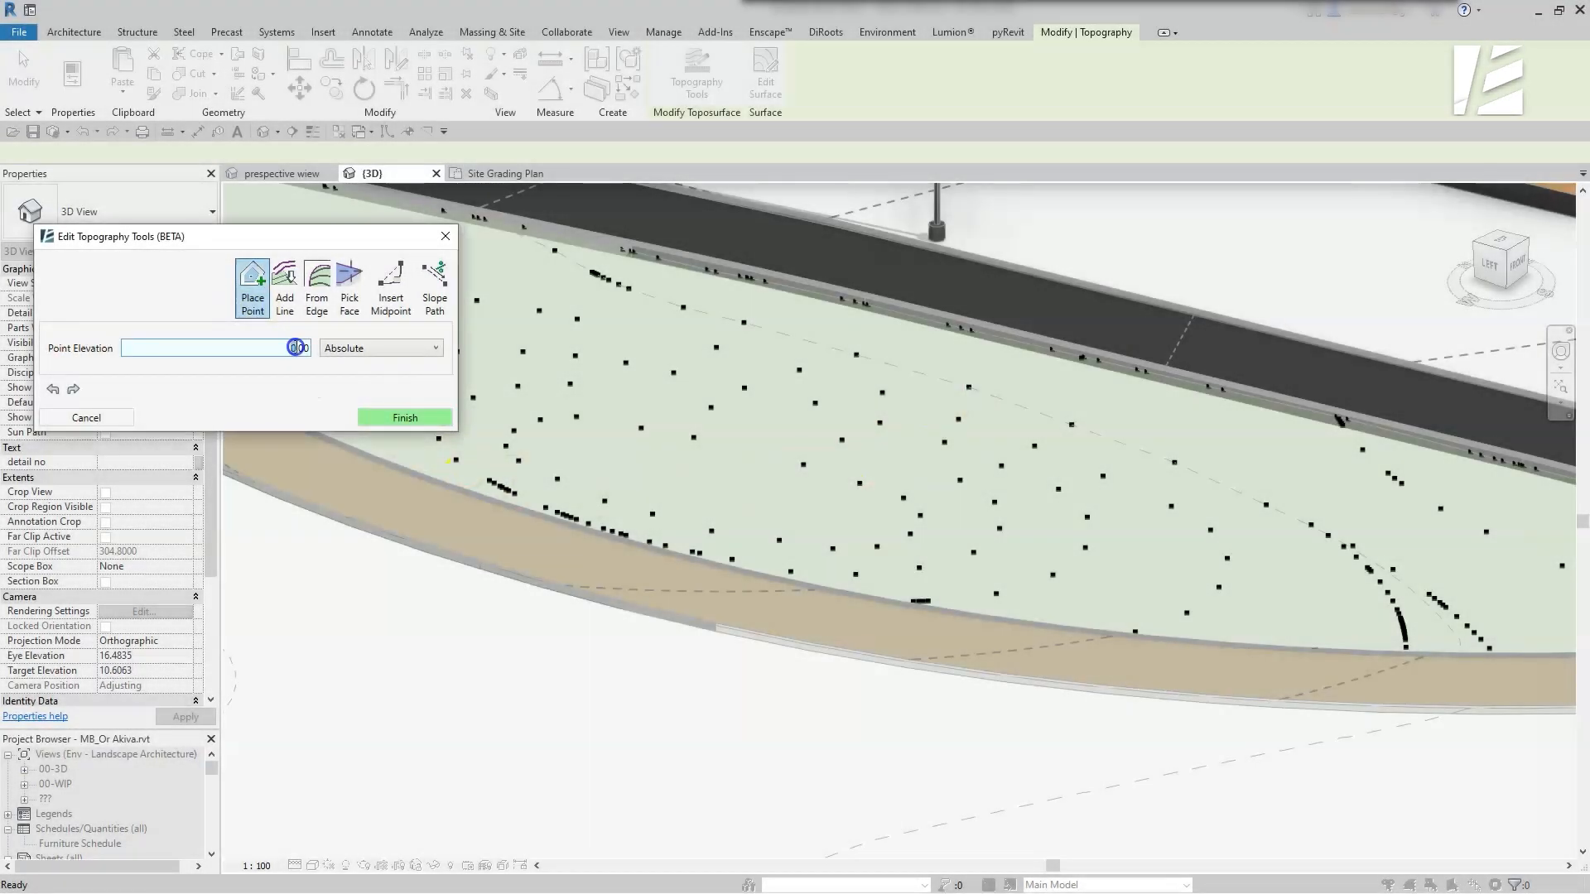
left_click(433, 348)
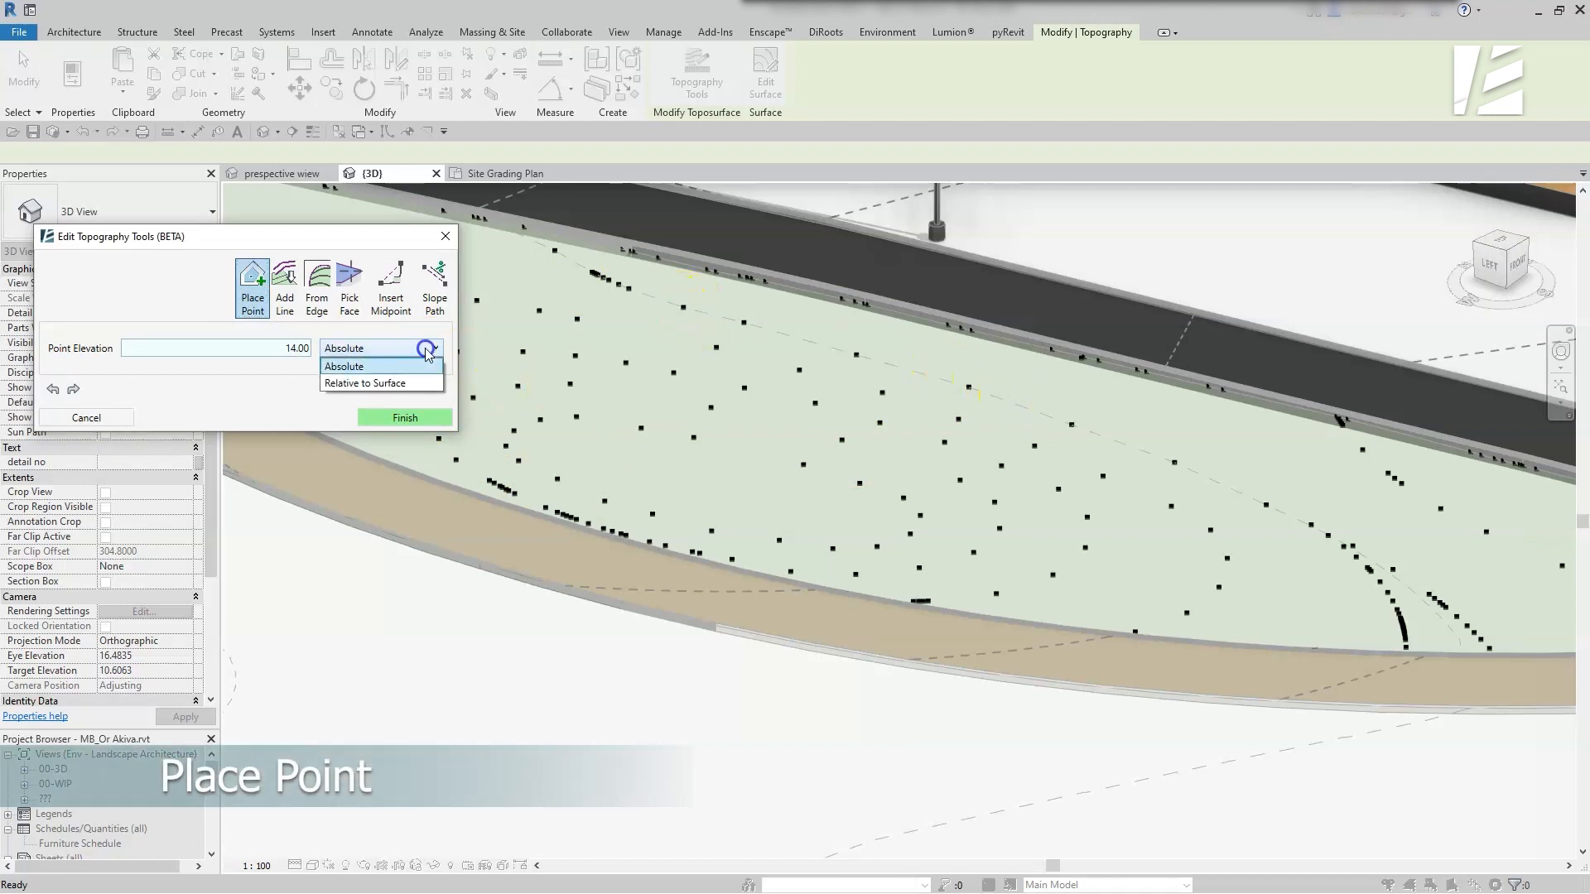
left_click(342, 366)
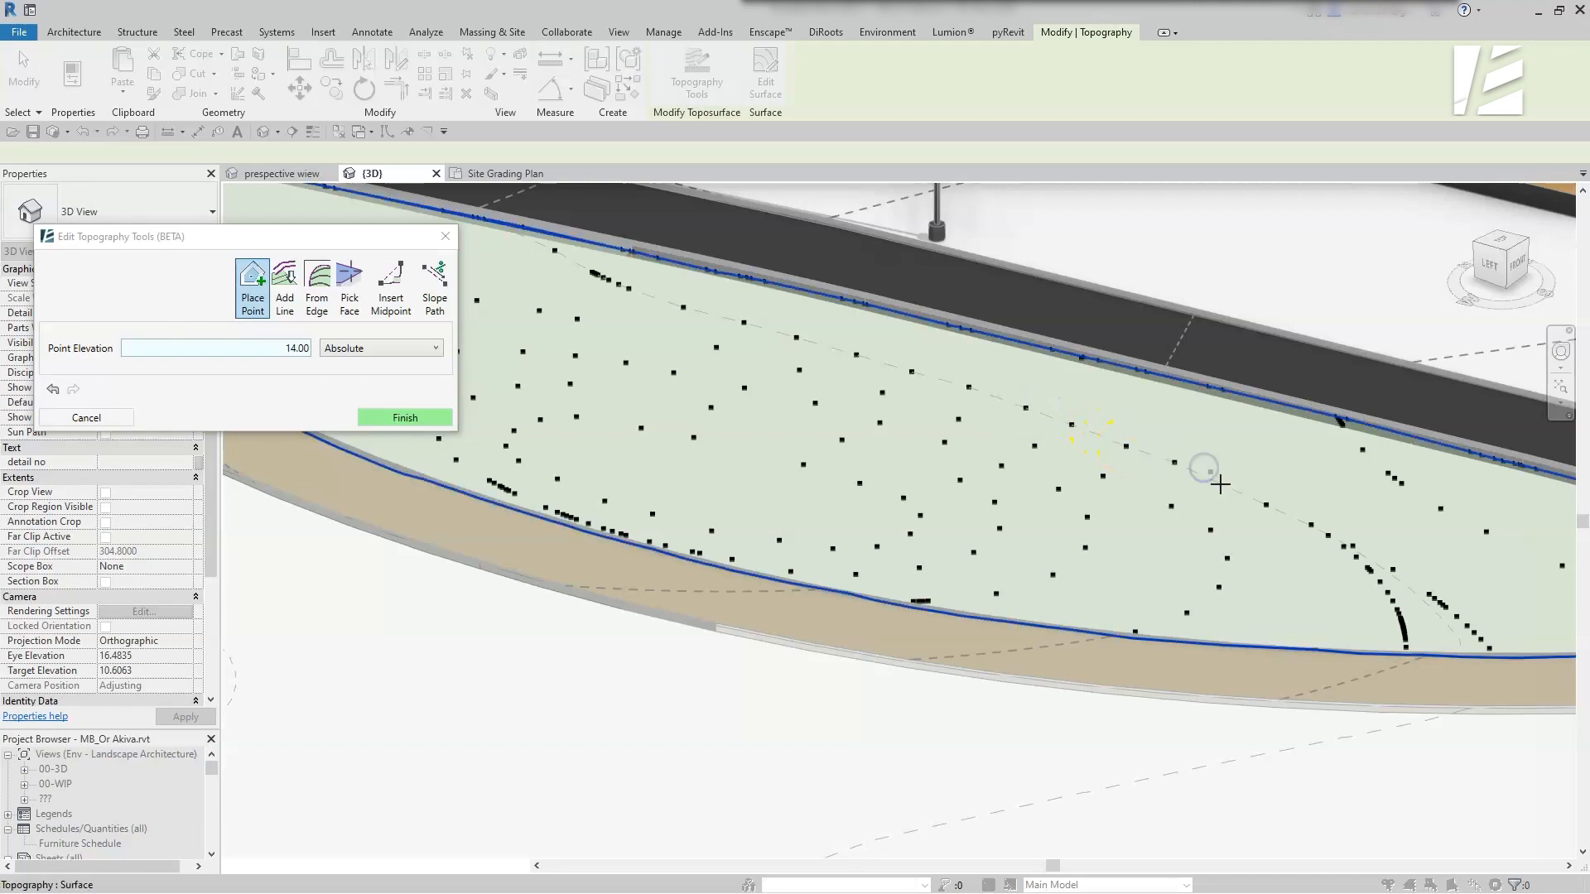
left_click(404, 417)
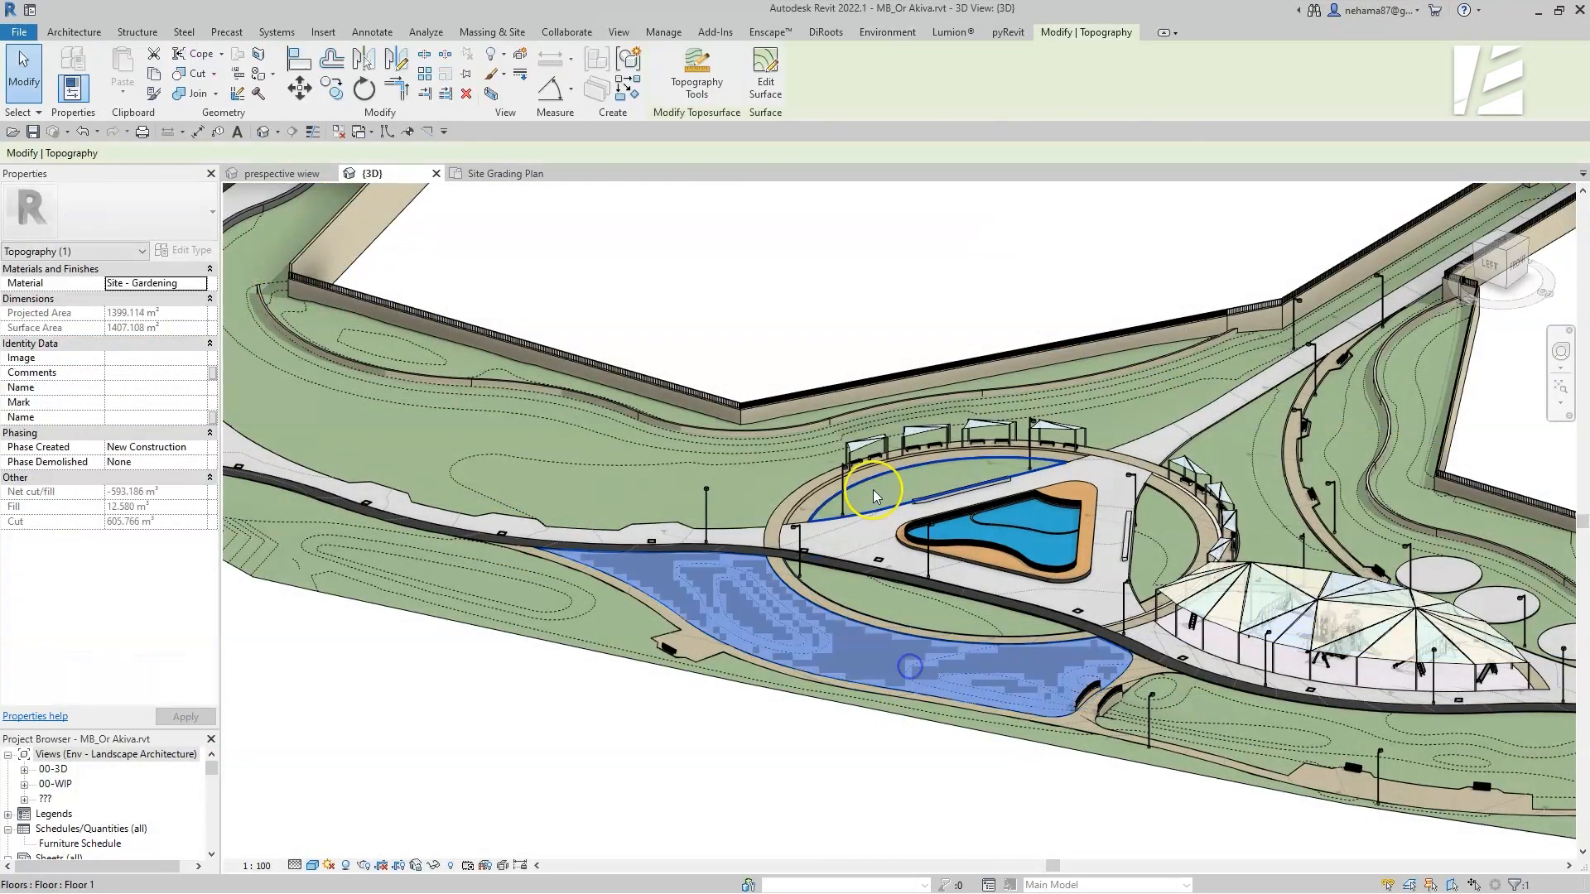
On the roadside surface, select boundary points, undo that, and close a drawn selection region
left_click(765, 76)
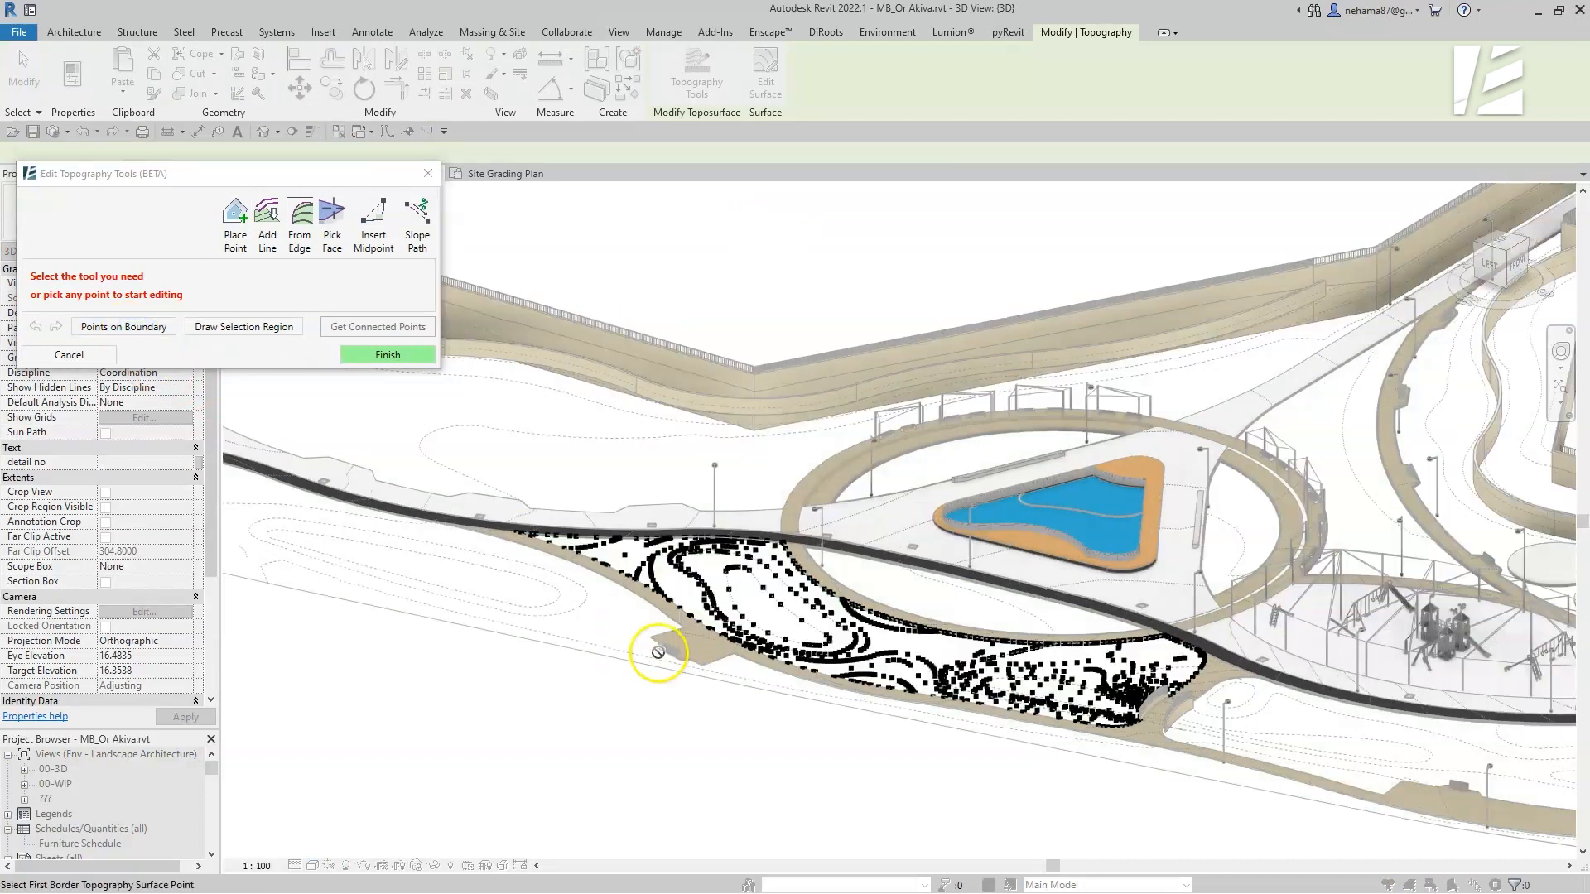
left_click(124, 326)
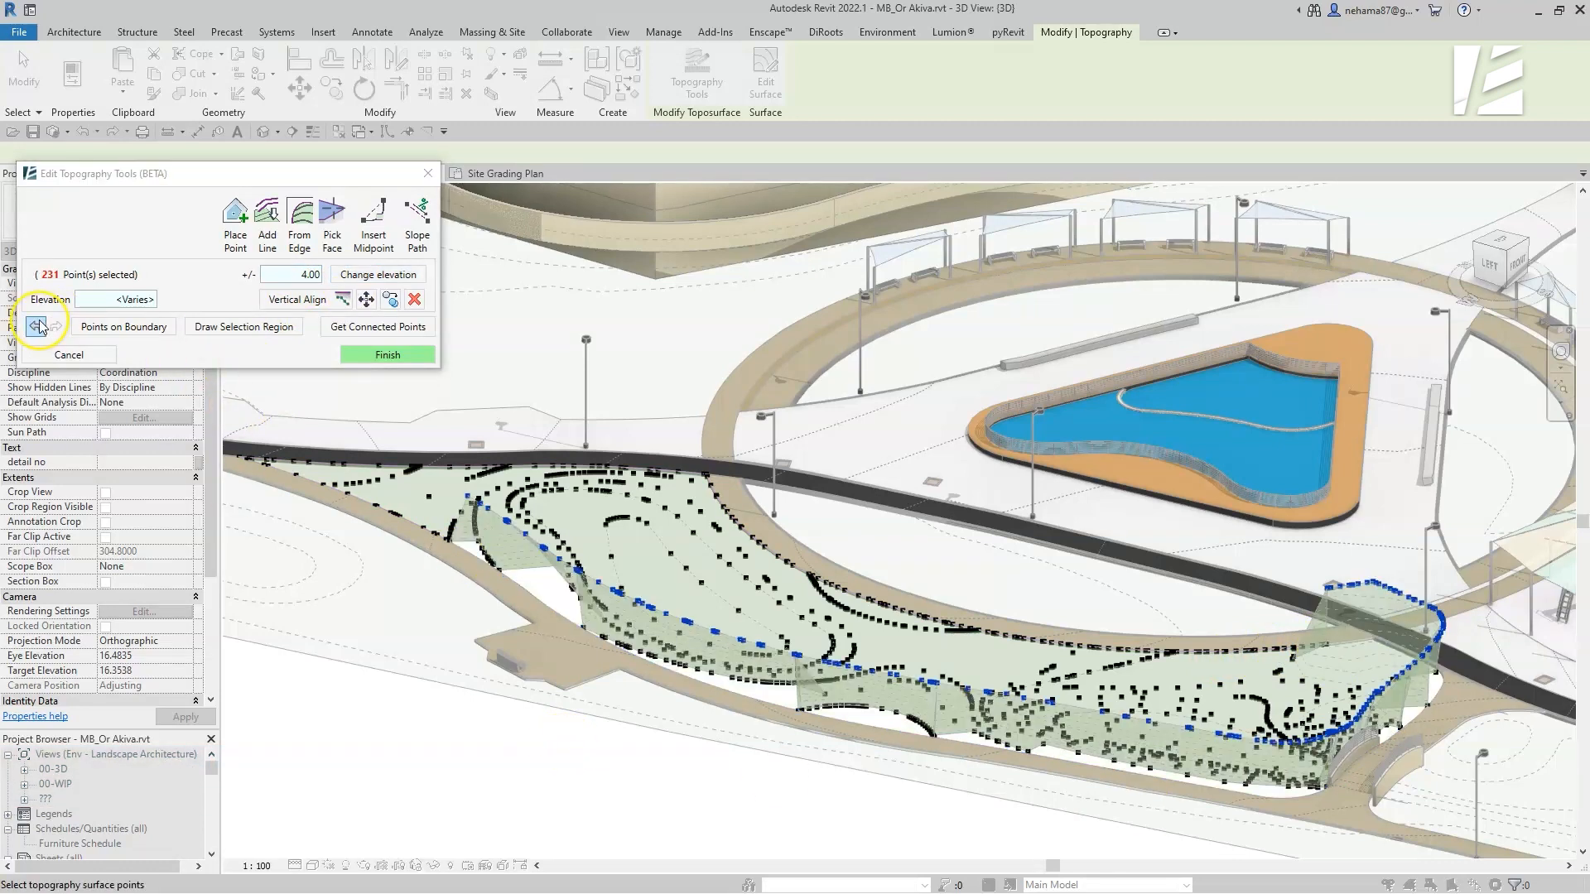
left_click(40, 326)
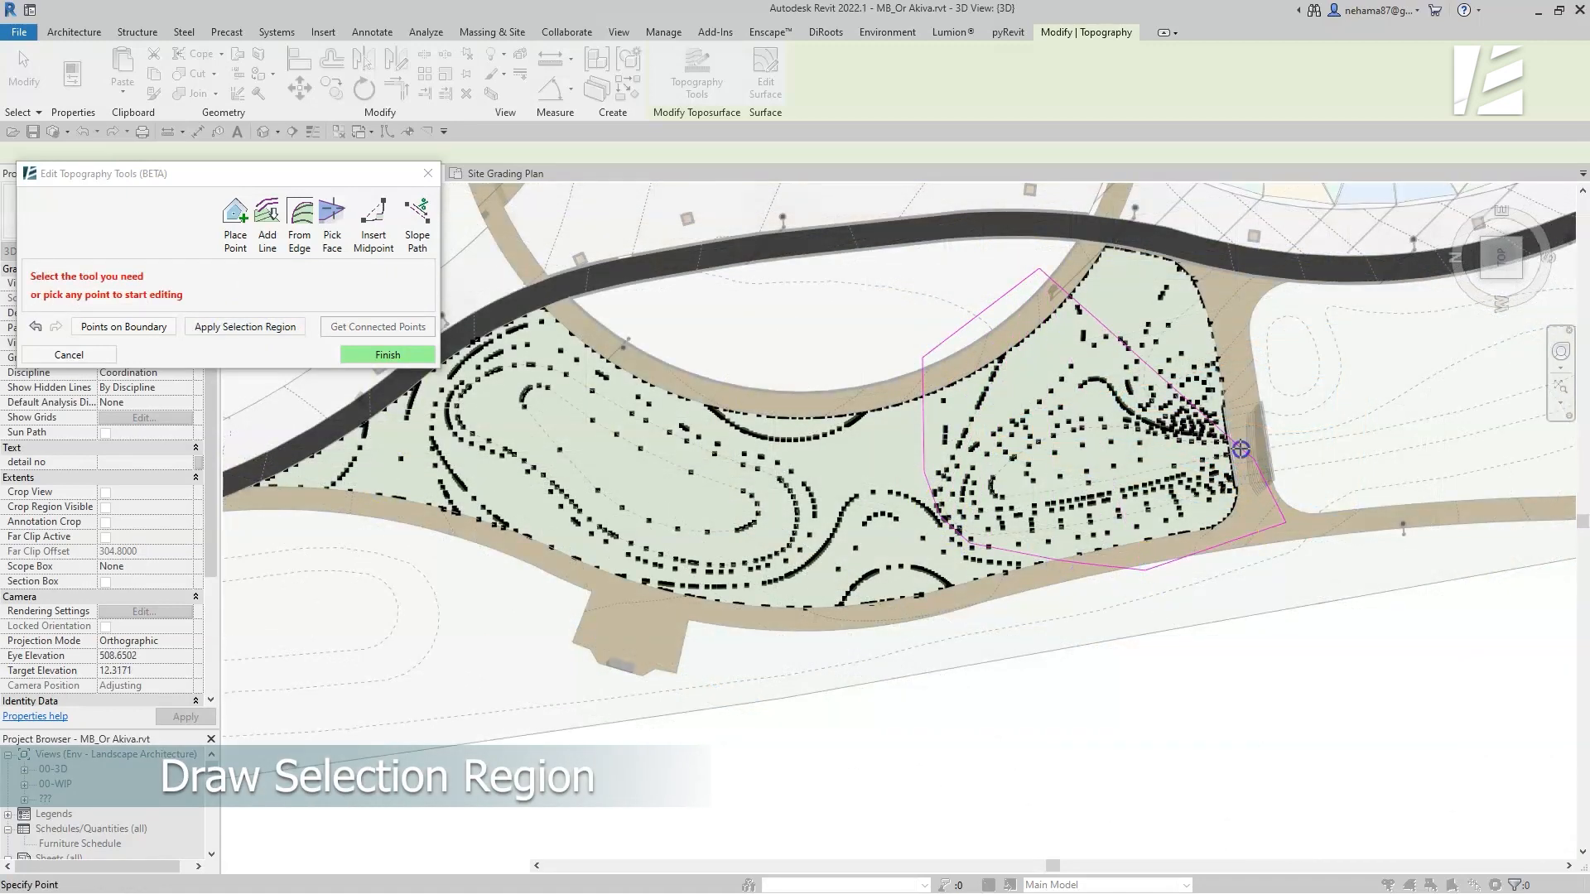
left_click(245, 326)
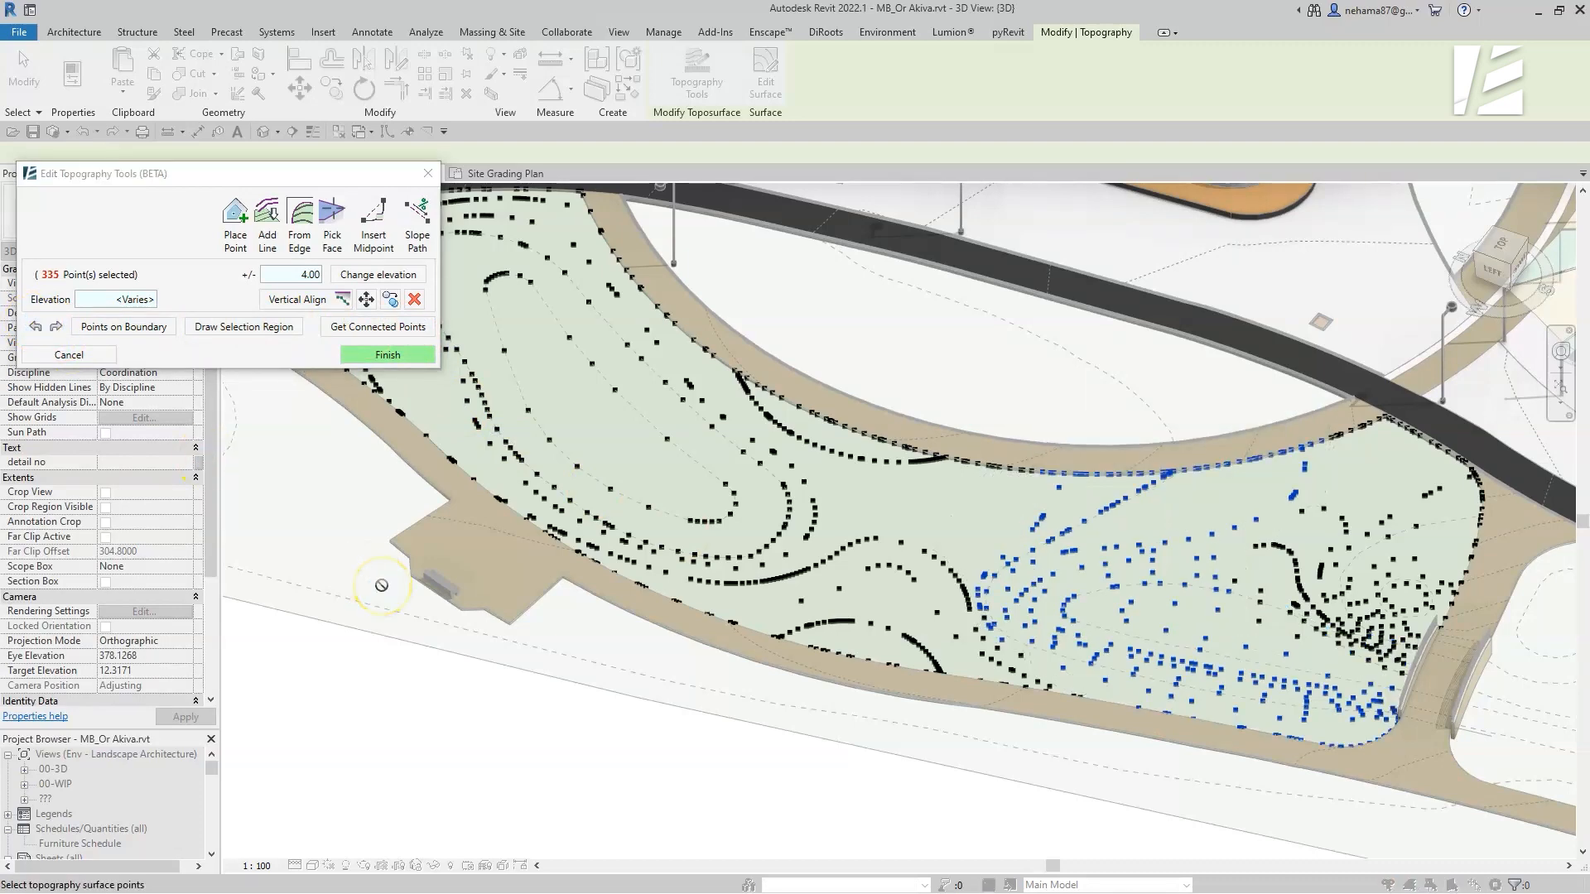
Select connected contour points and shift their elevation by 4.00
left_click(377, 326)
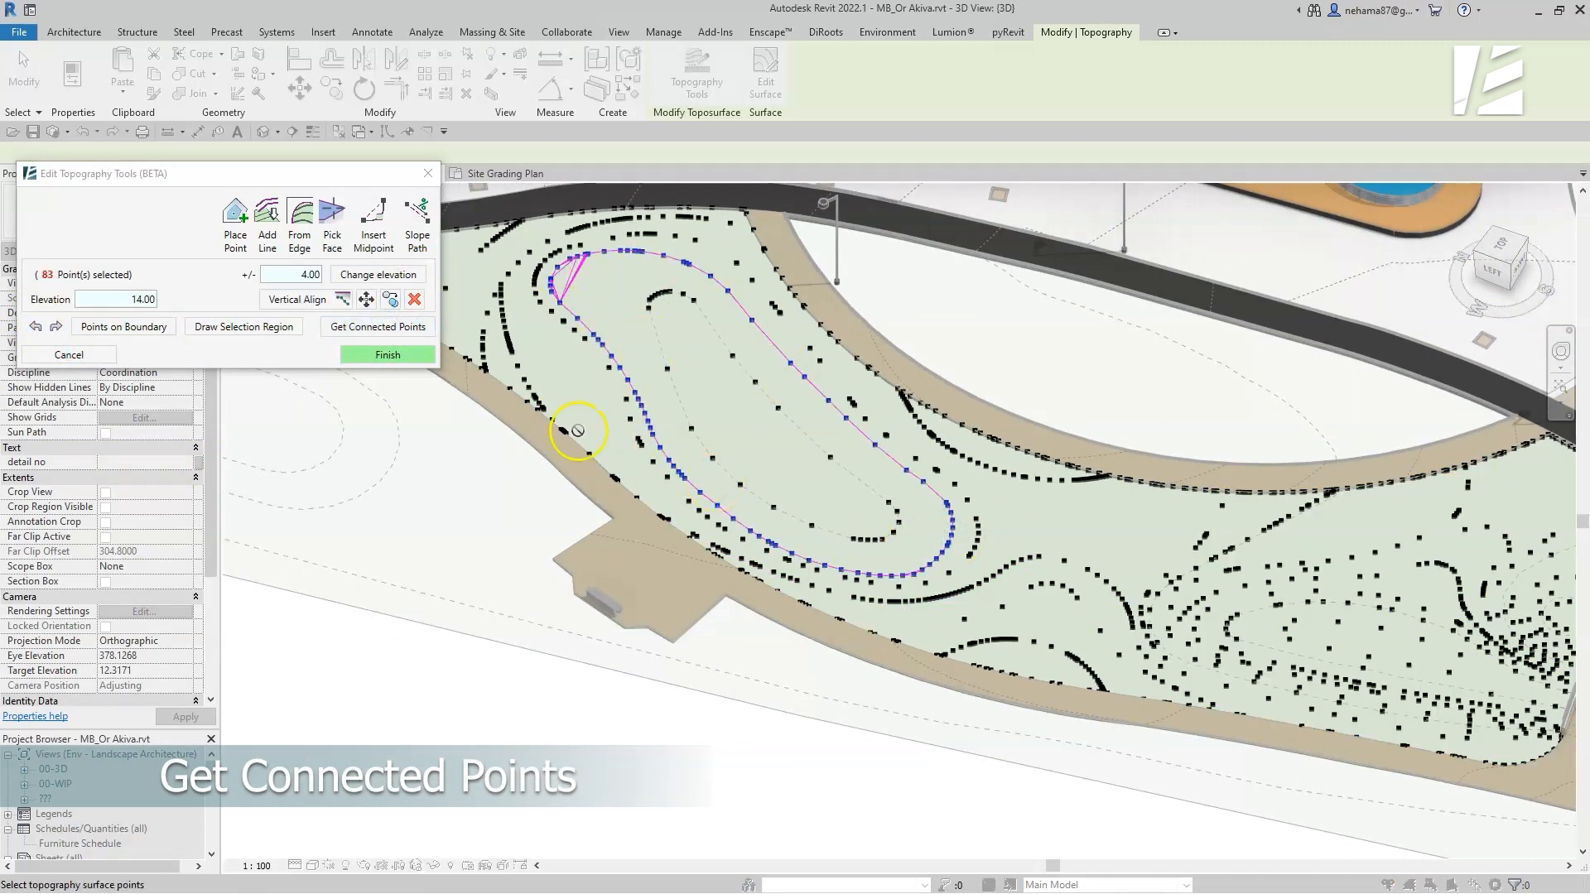
left_click(377, 326)
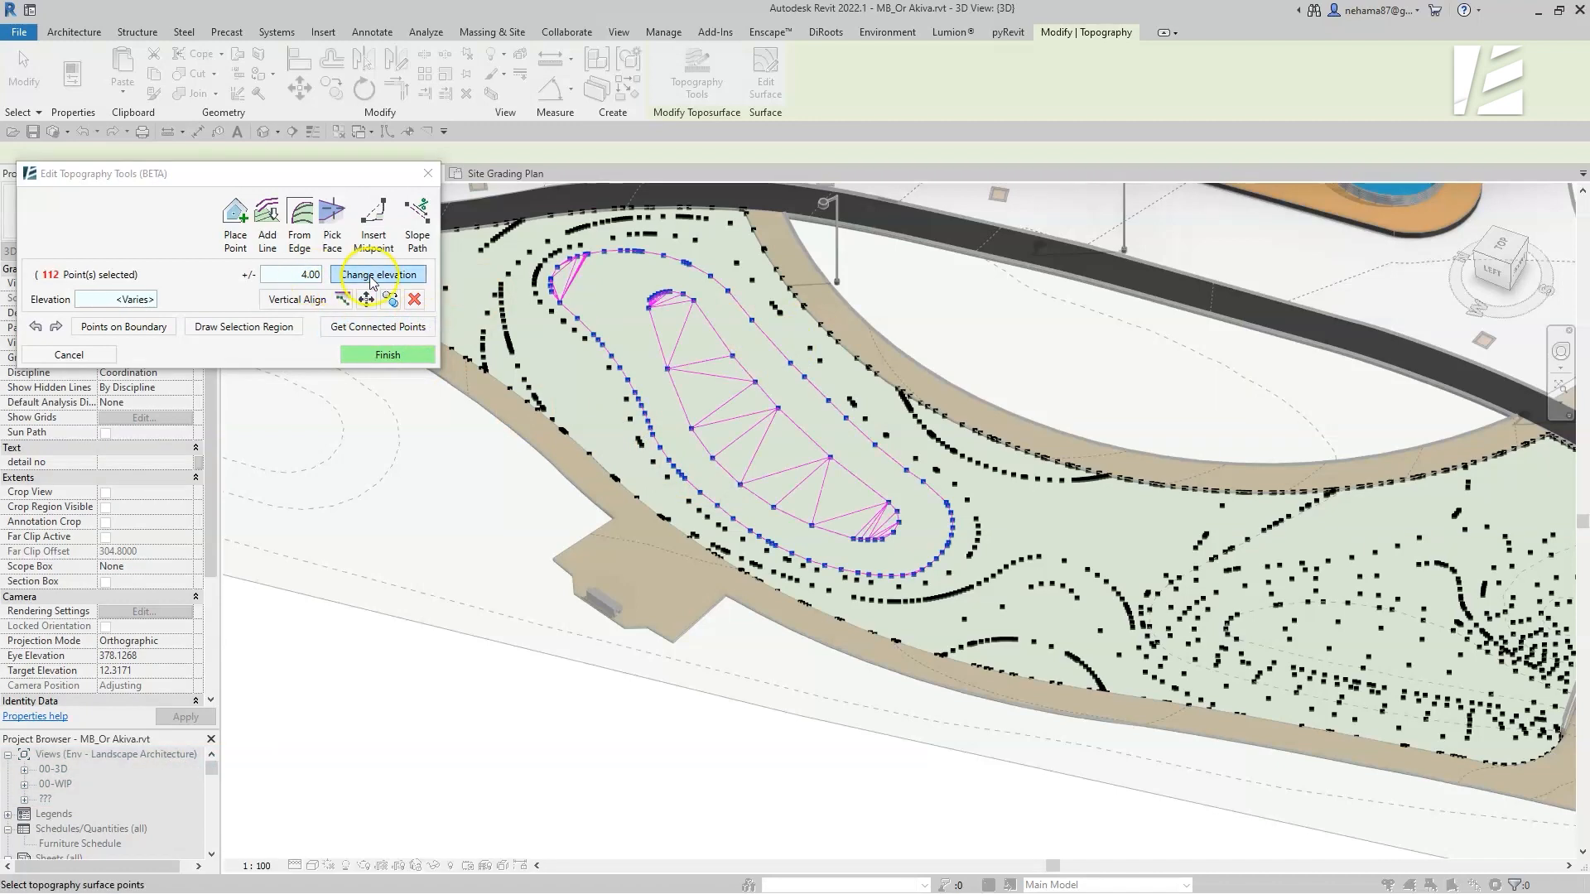
left_click(386, 355)
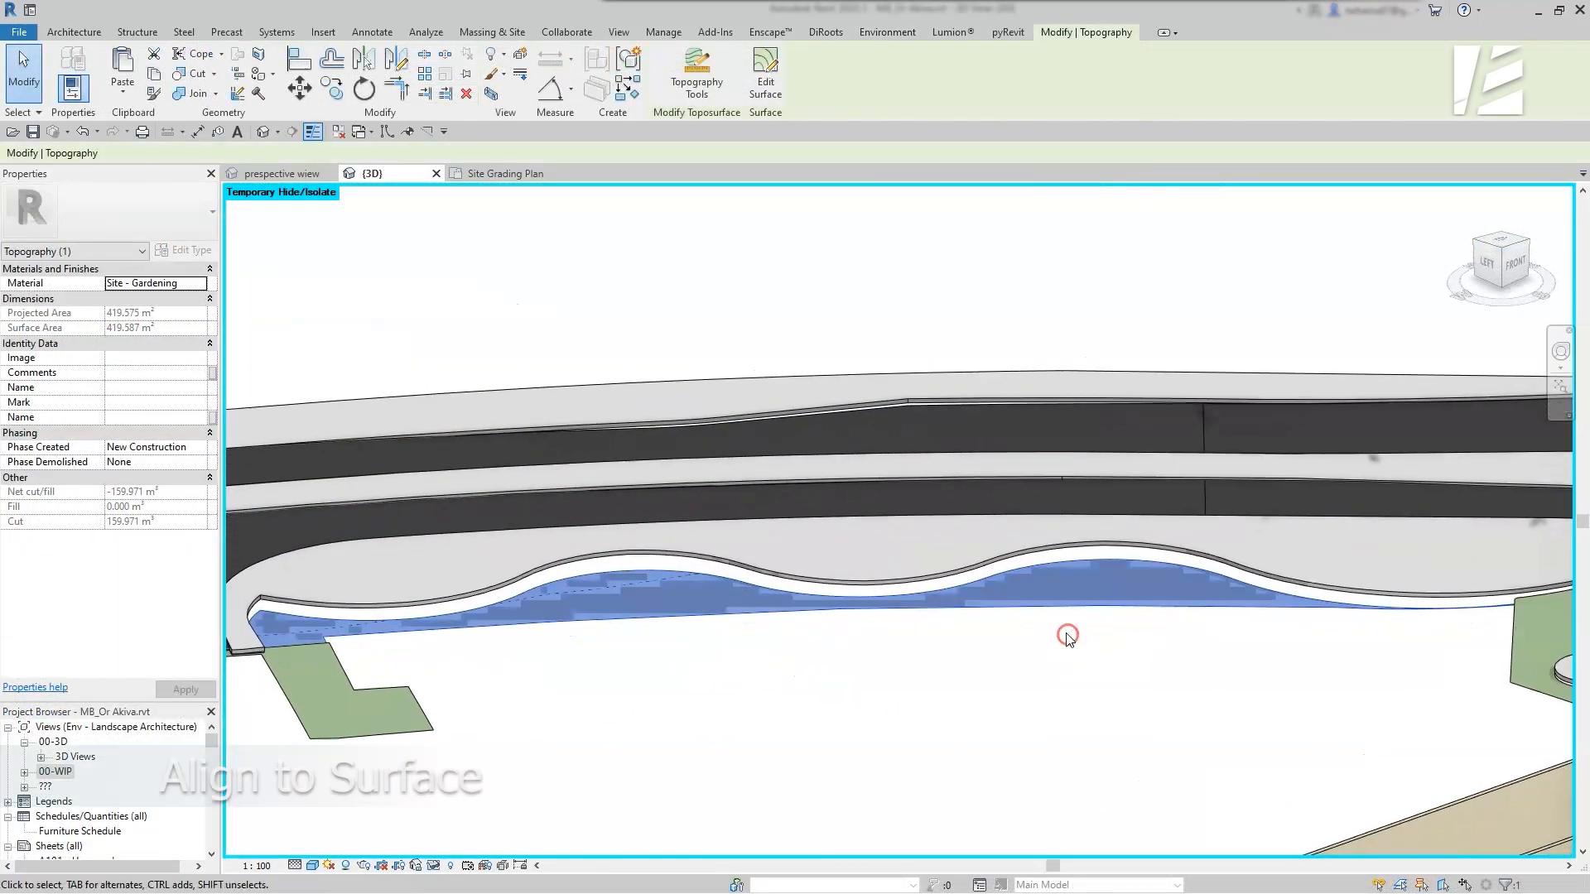
Vertically align the strip's selected boundary points to the adjacent path surface
left_click(698, 71)
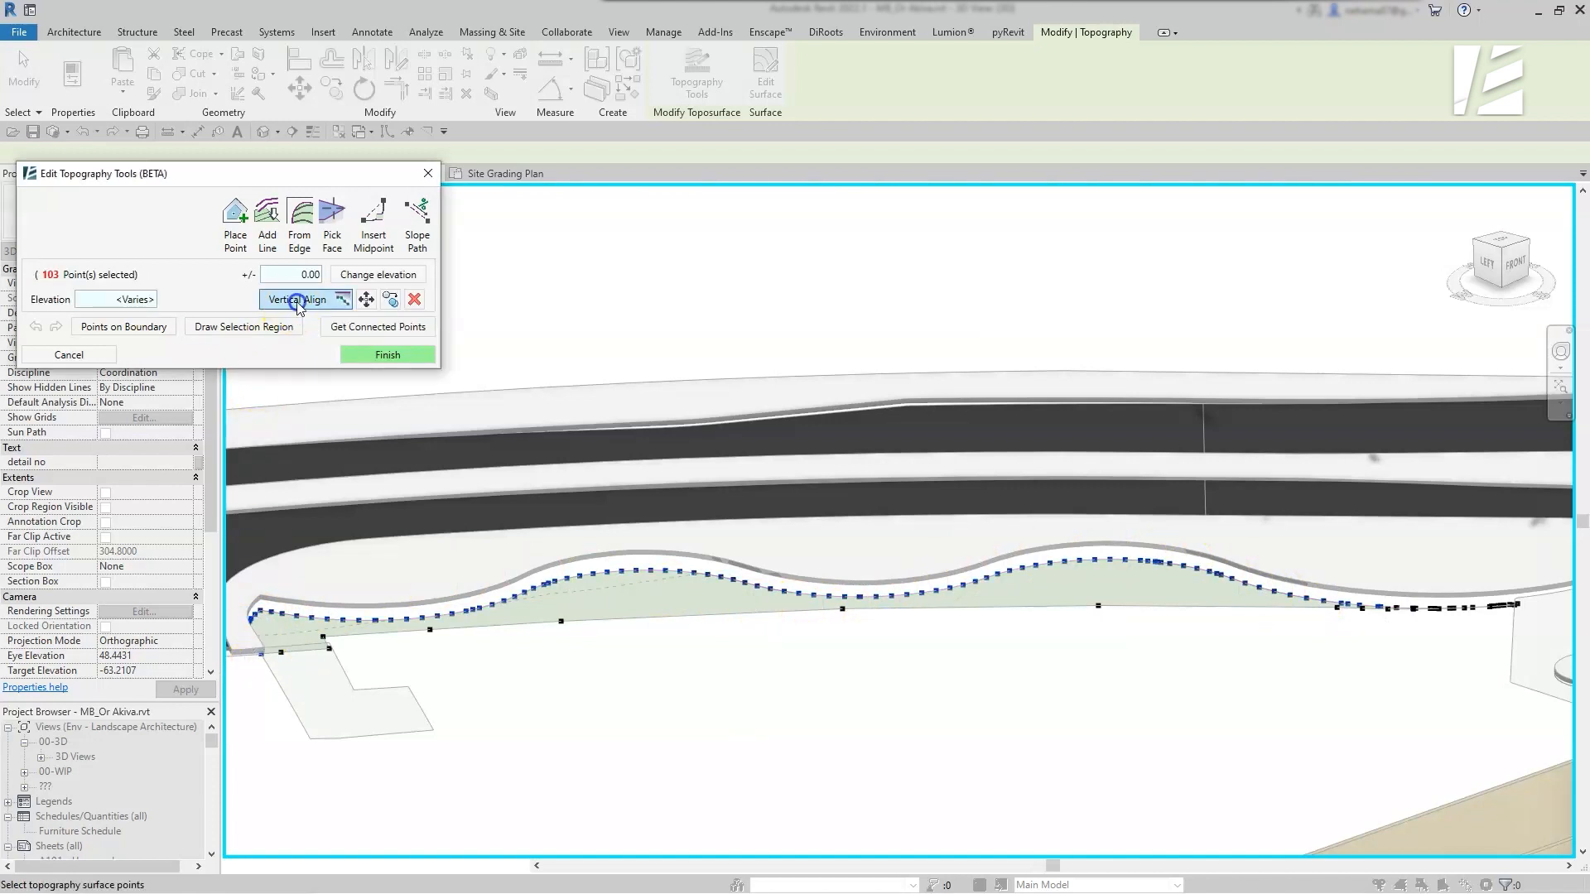
left_click(294, 300)
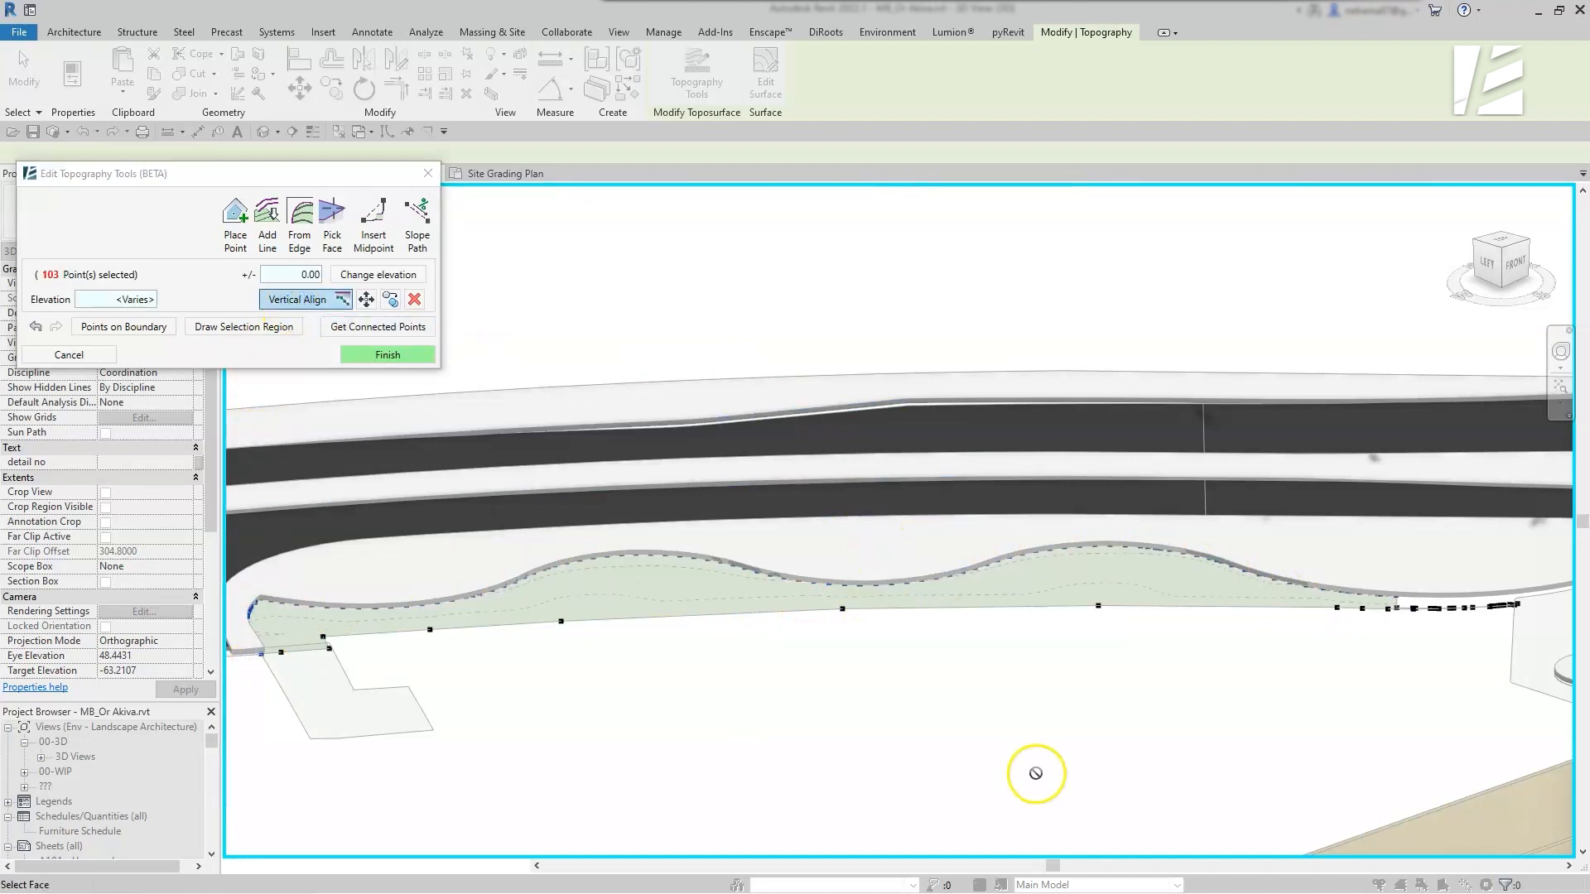
left_click(386, 354)
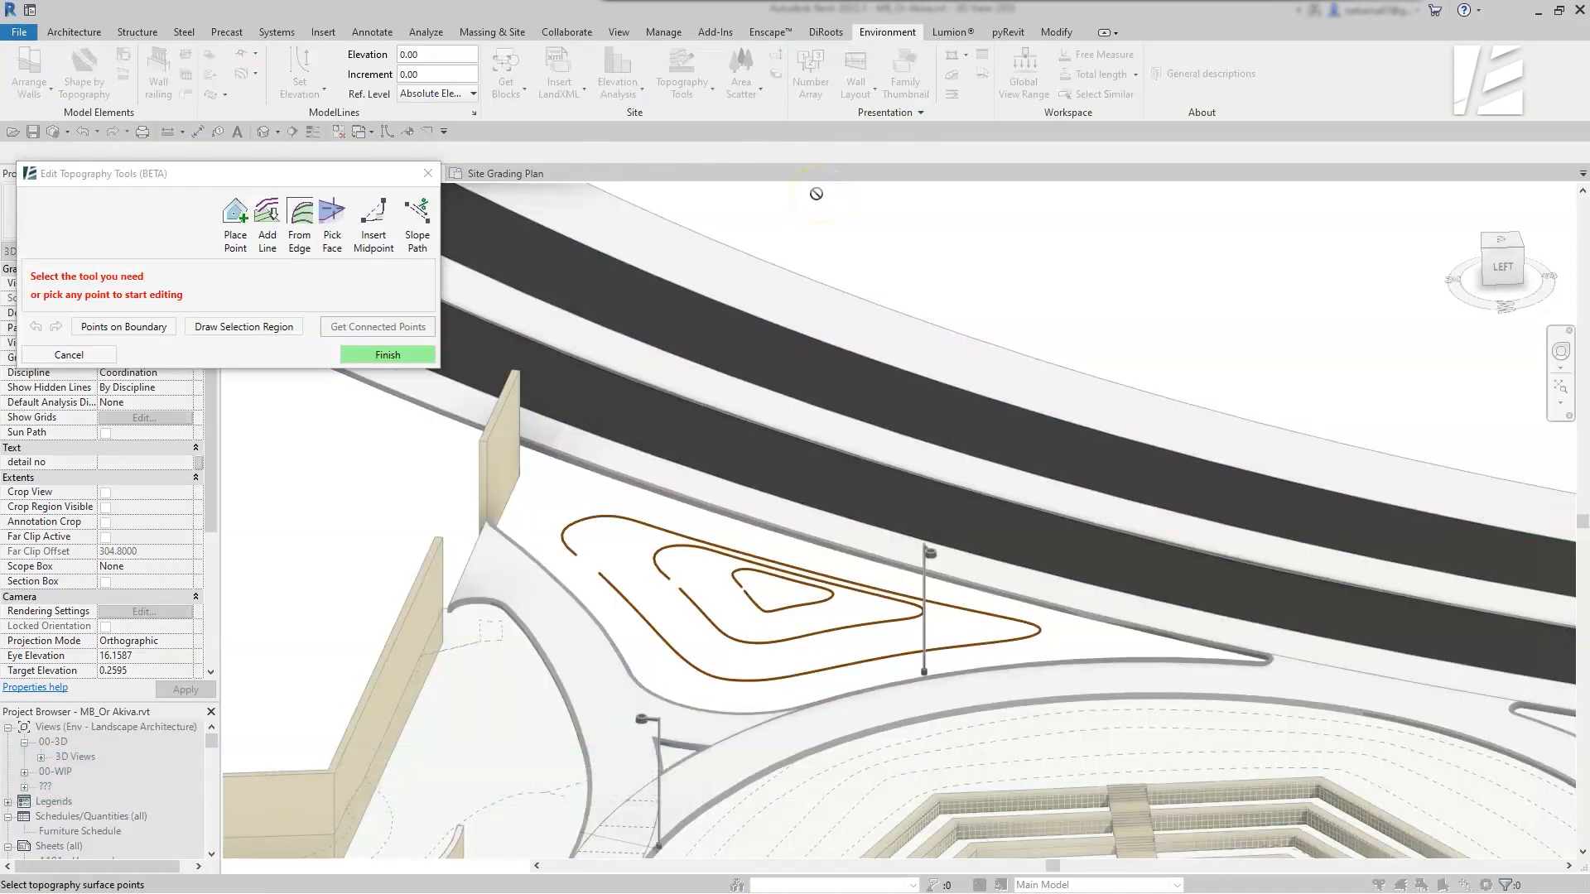
Convert the three contour lines into surface points with a custom point spacing
left_click(267, 220)
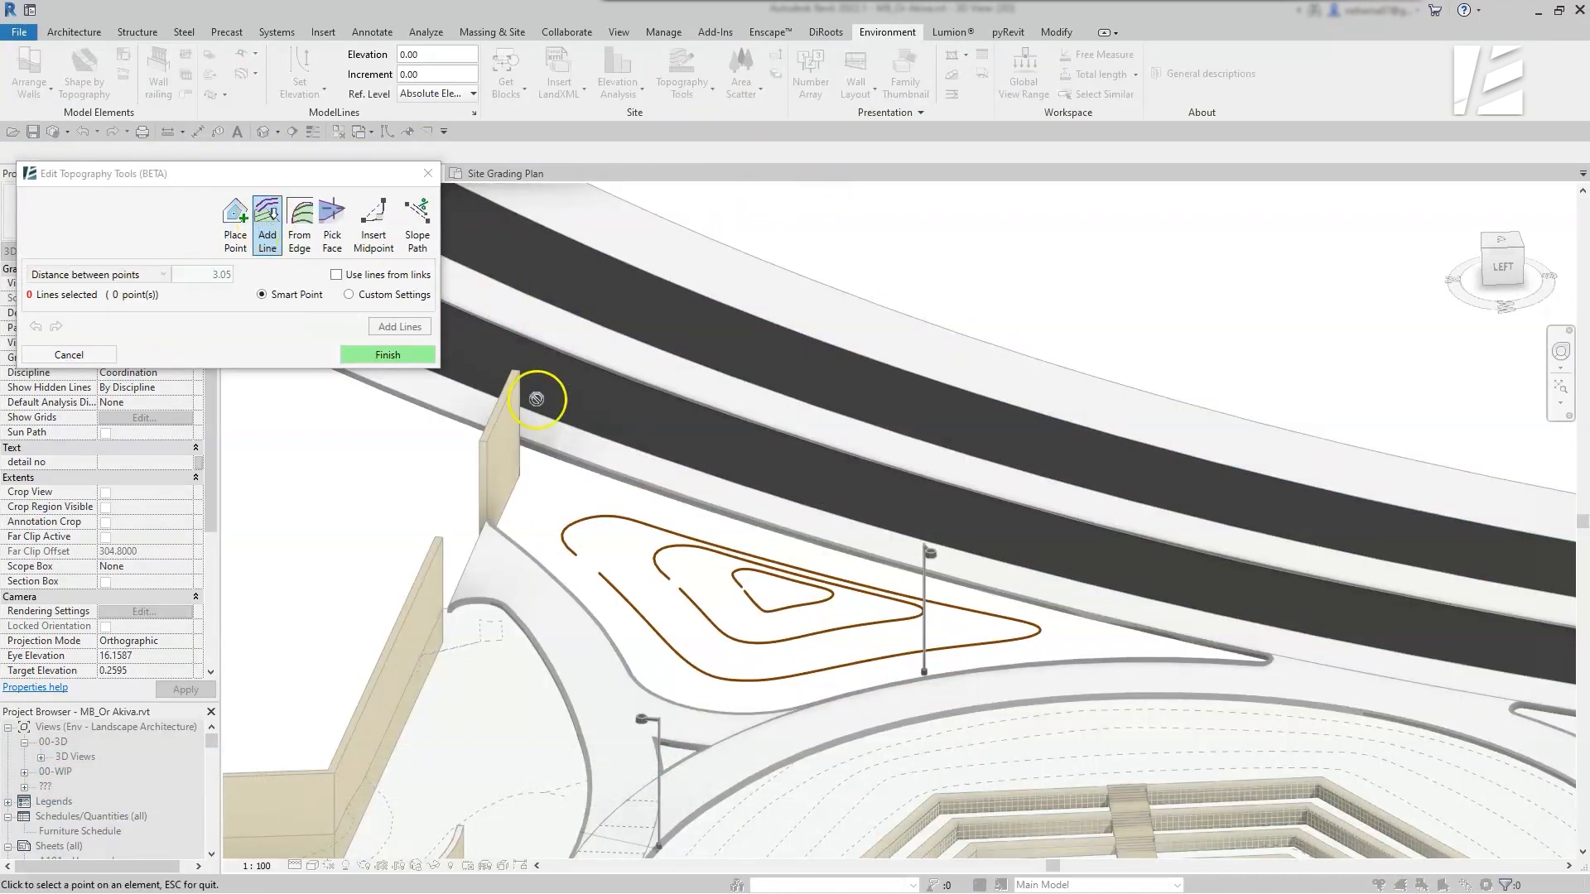
left_click(755, 603)
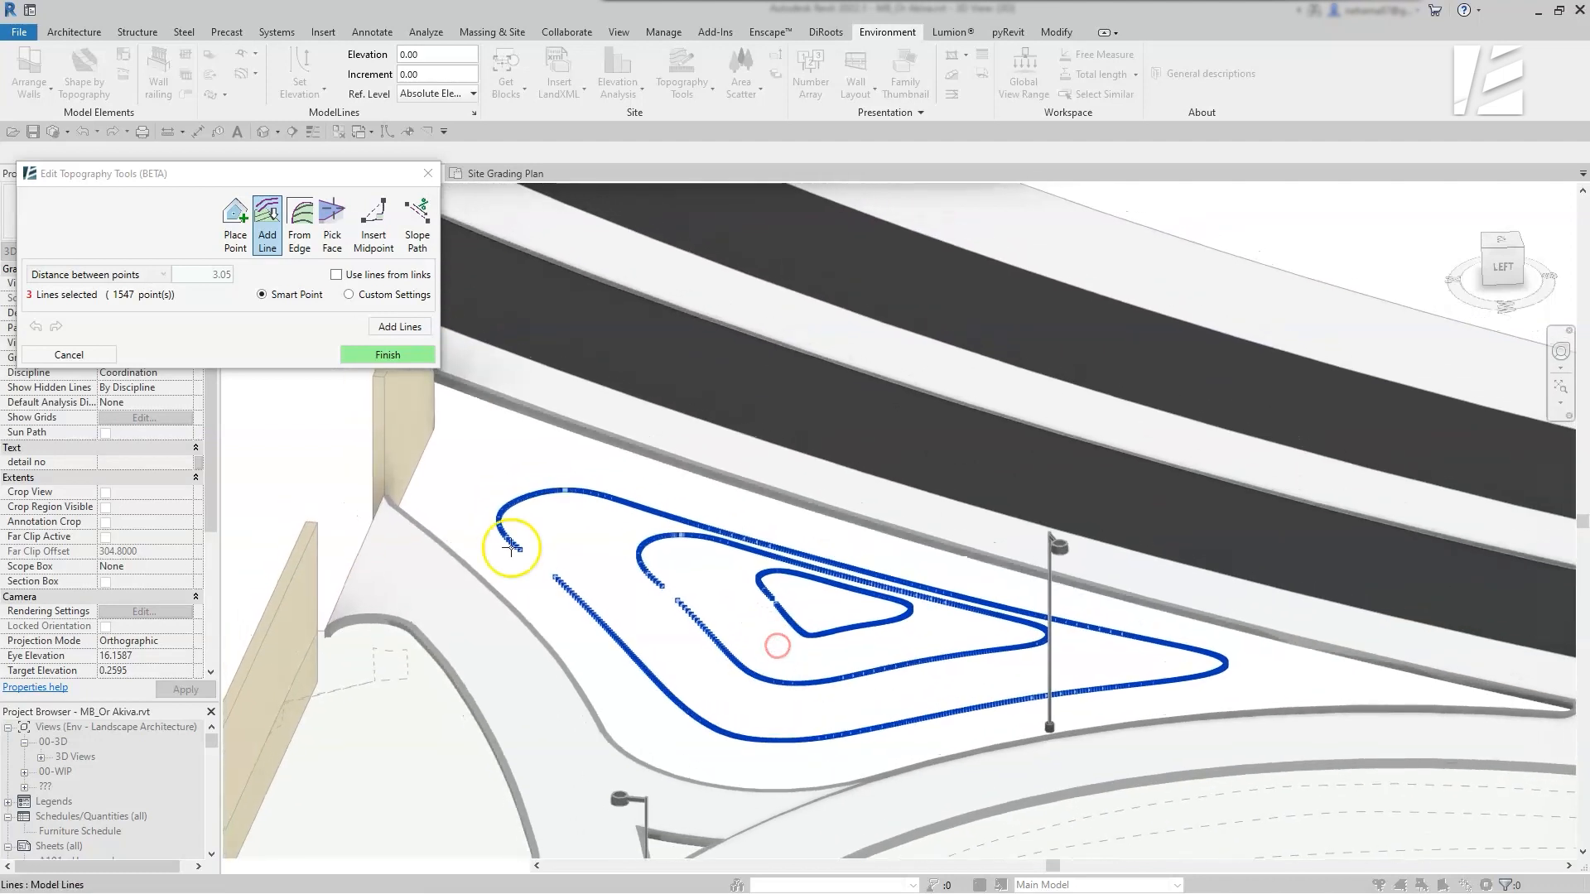
left_click(350, 294)
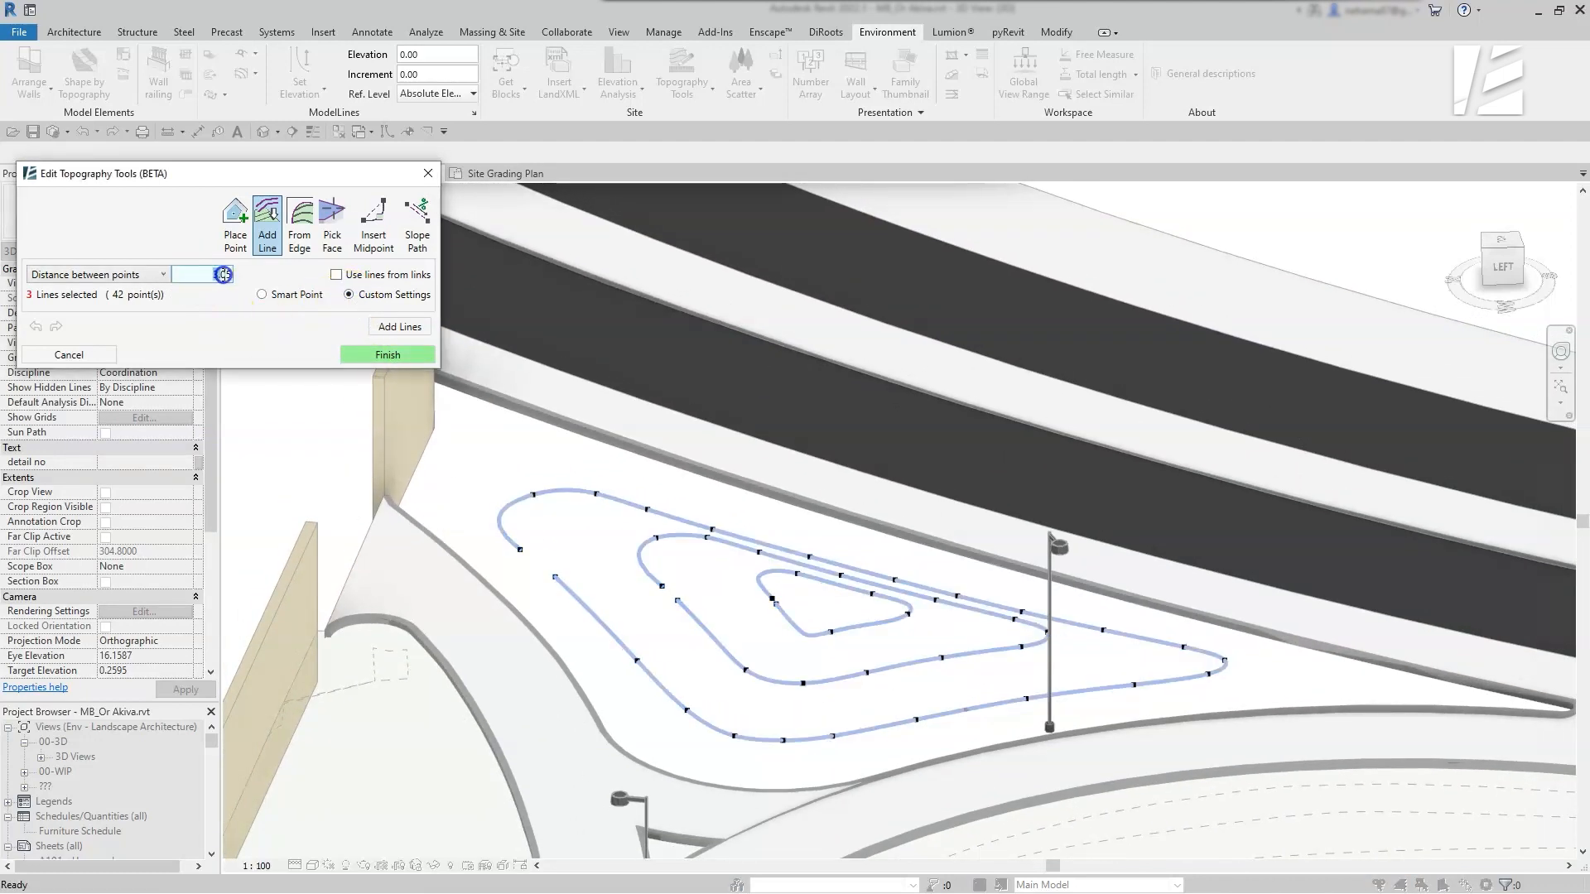
type("0.1")
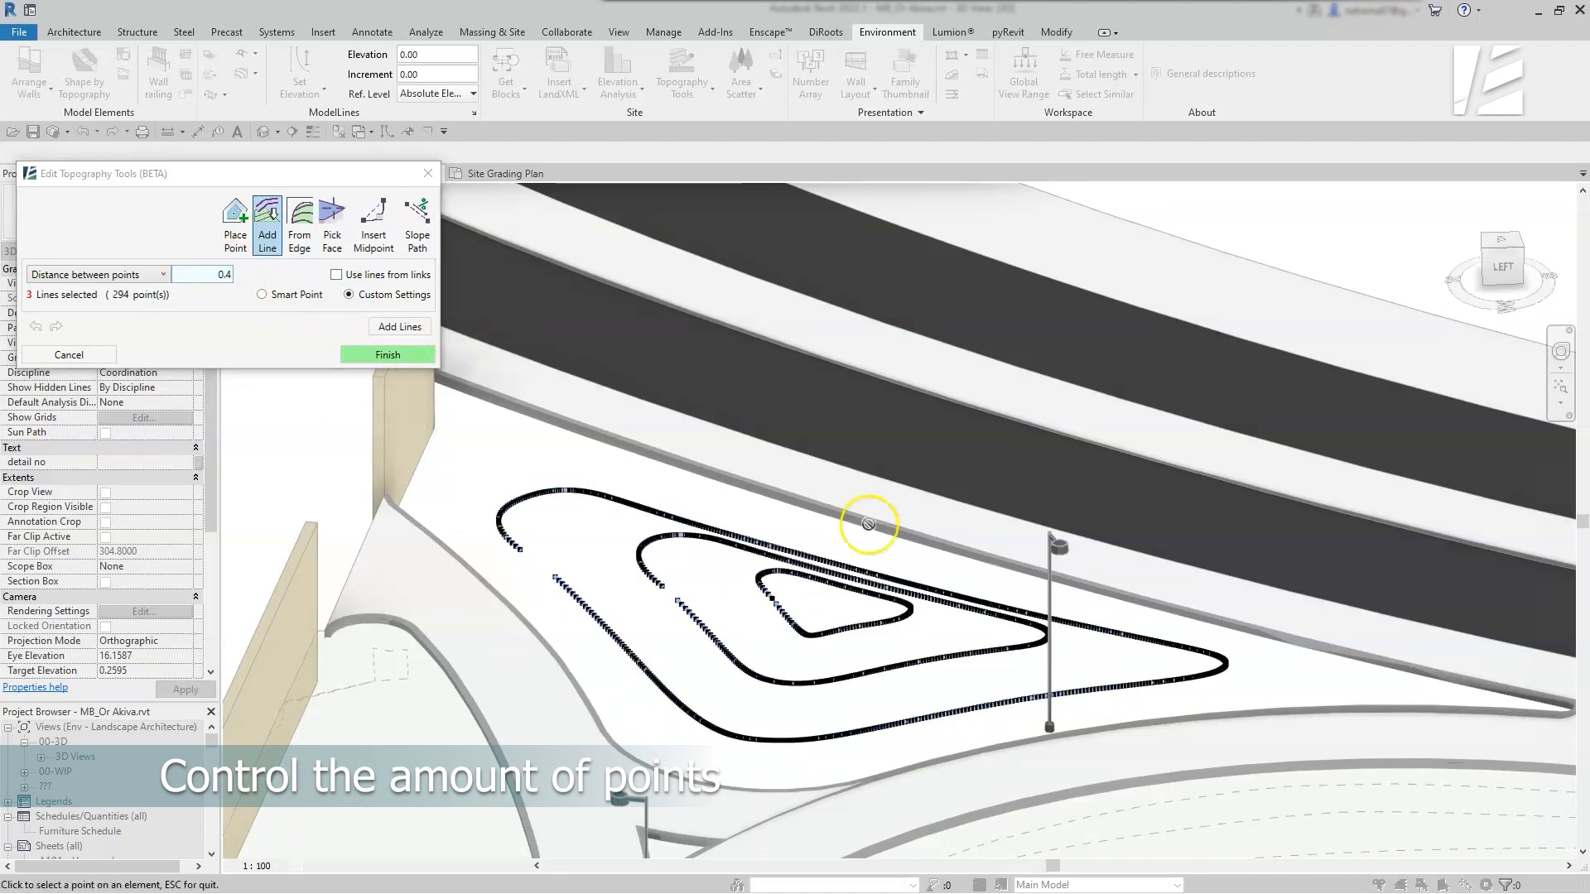
left_click(399, 326)
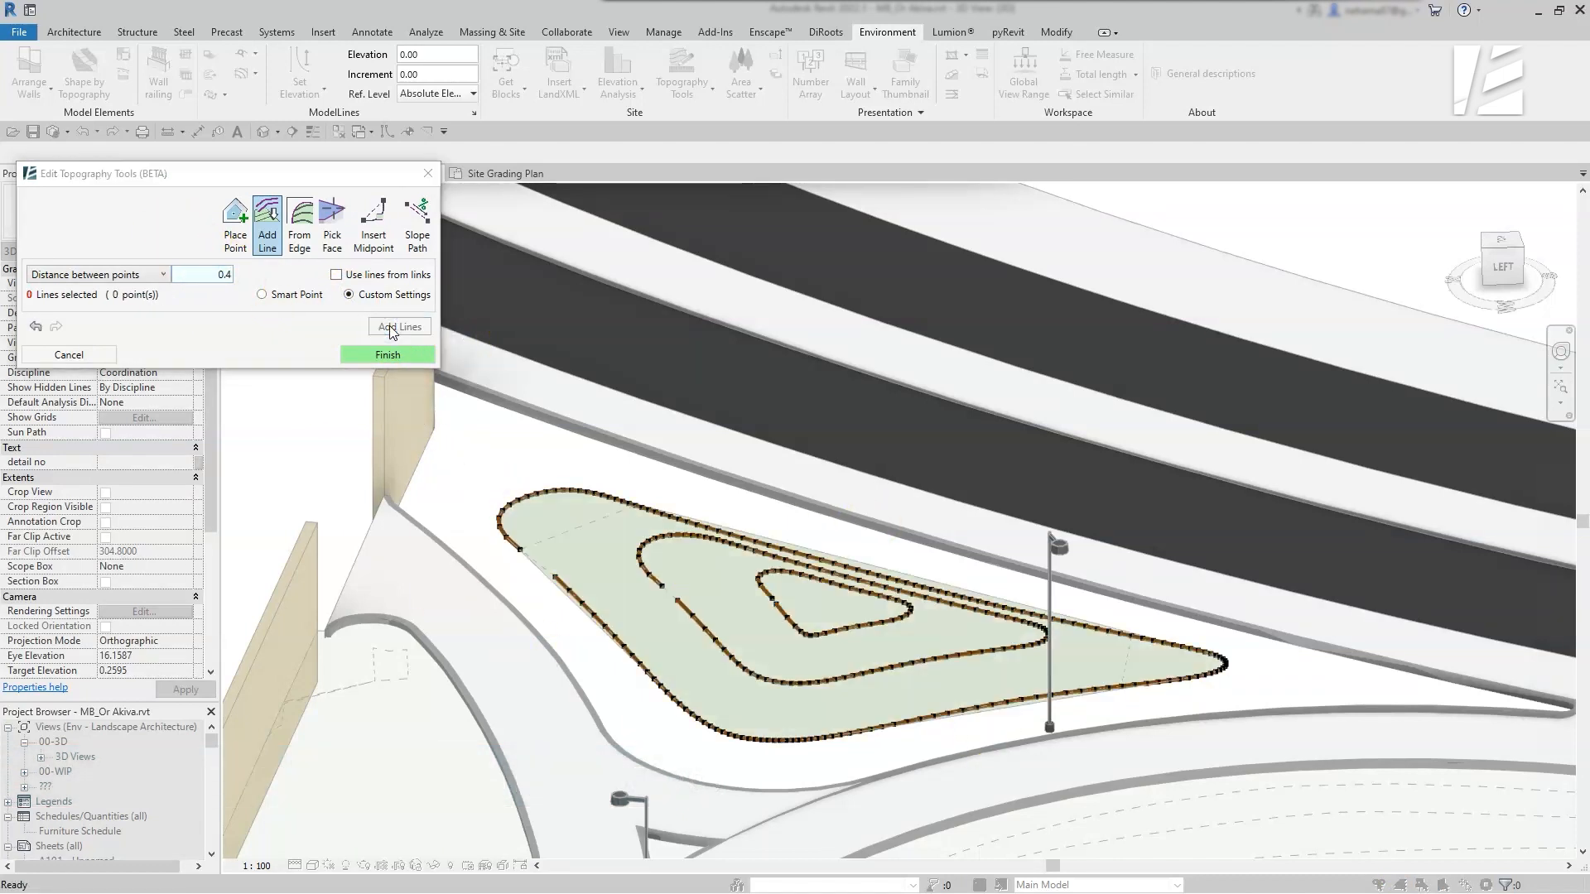
With From Edge and Chain enabled, add points along the curb edge
left_click(298, 224)
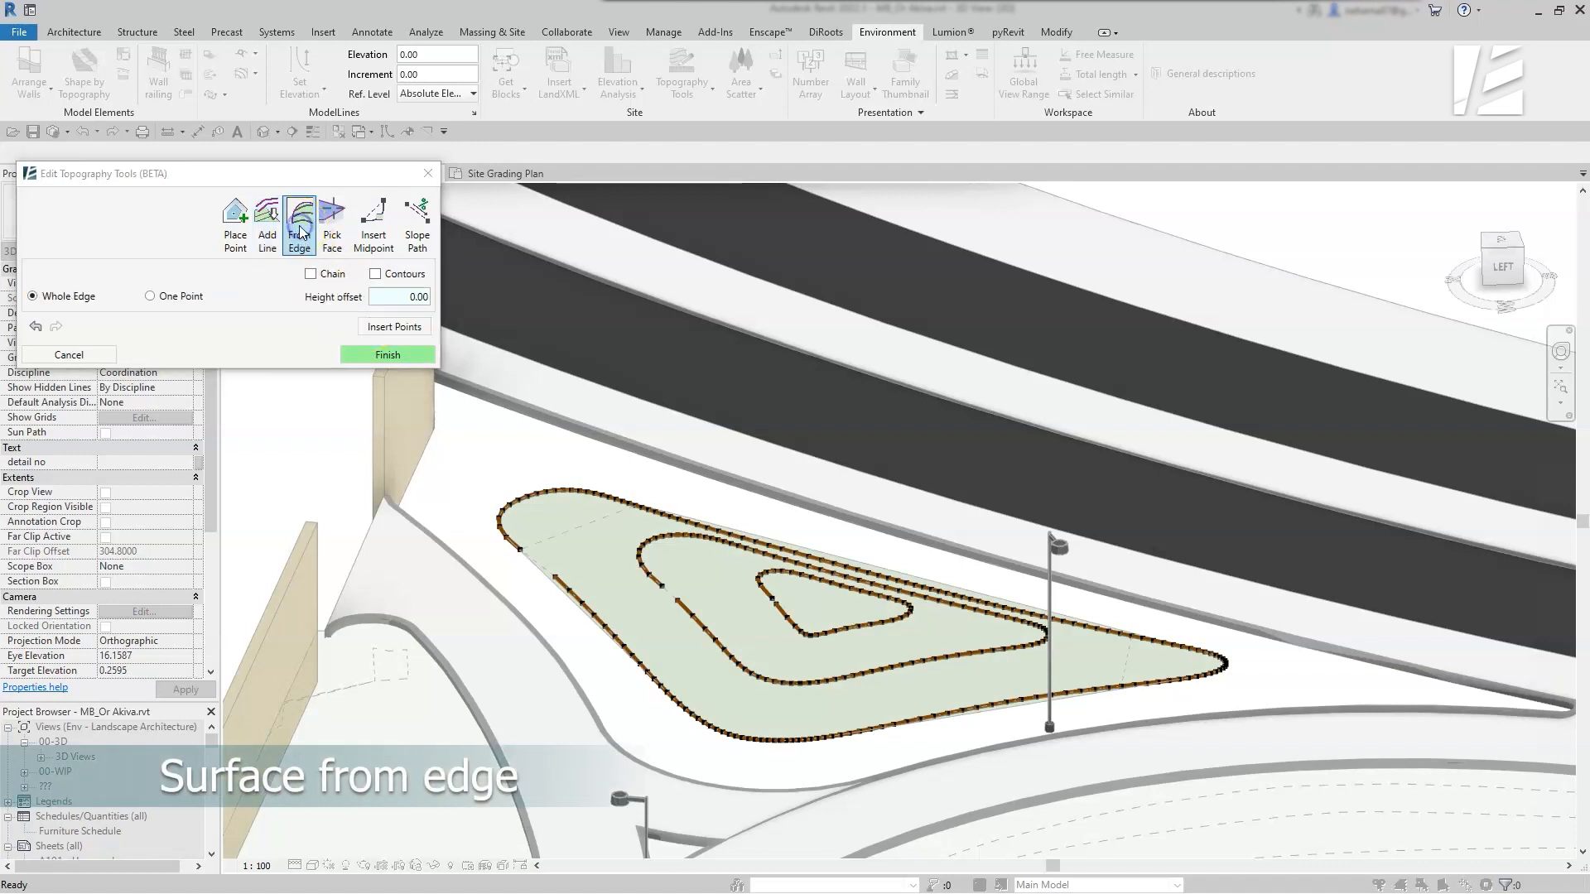
left_click(313, 274)
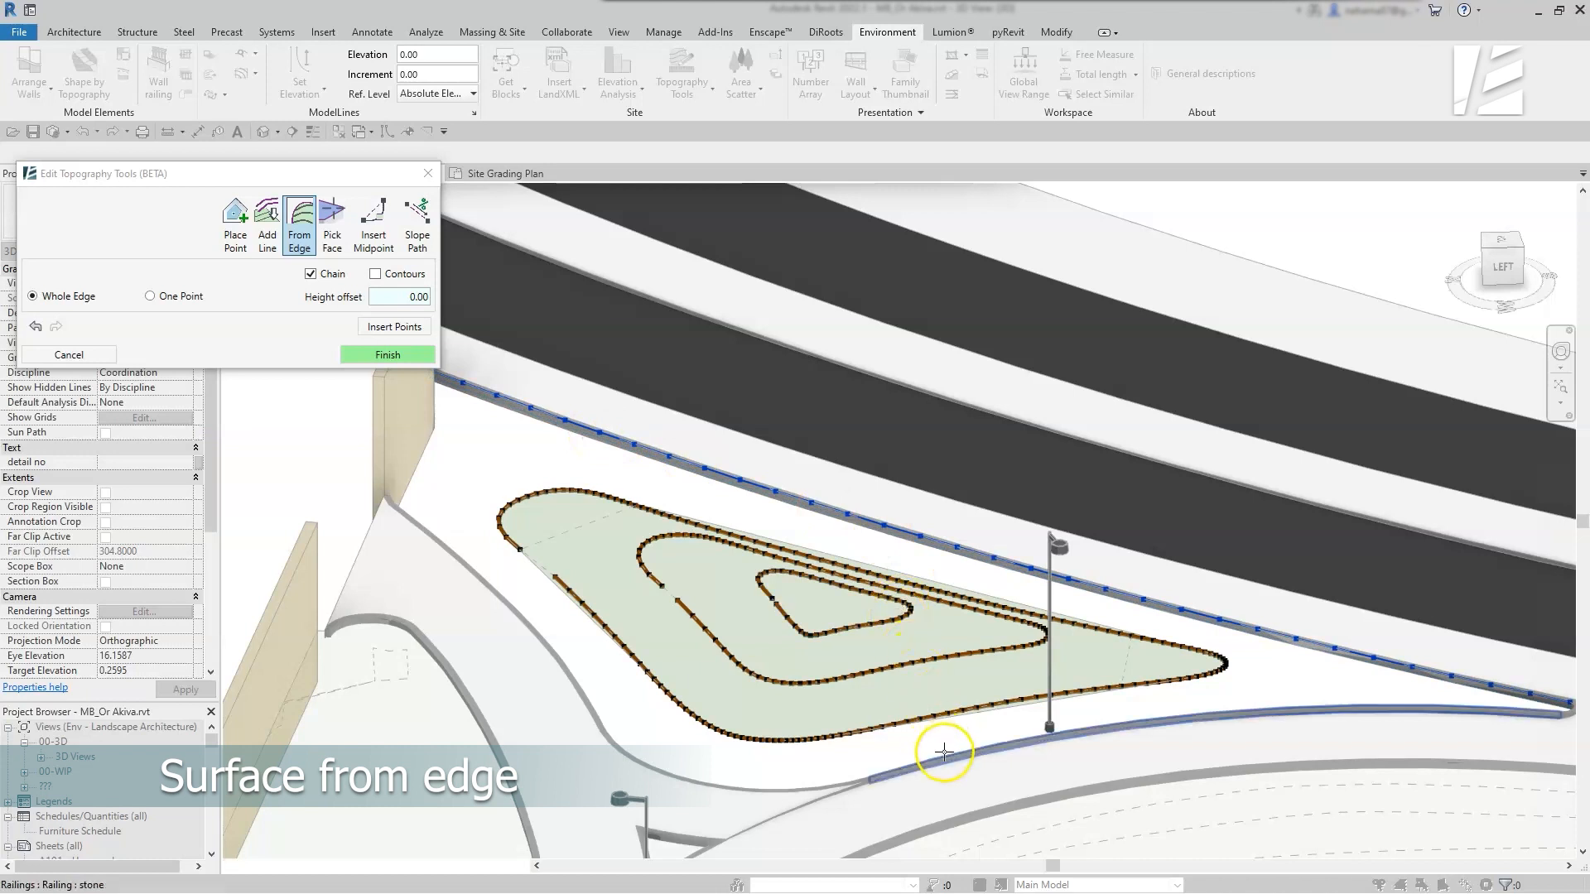
left_click(942, 752)
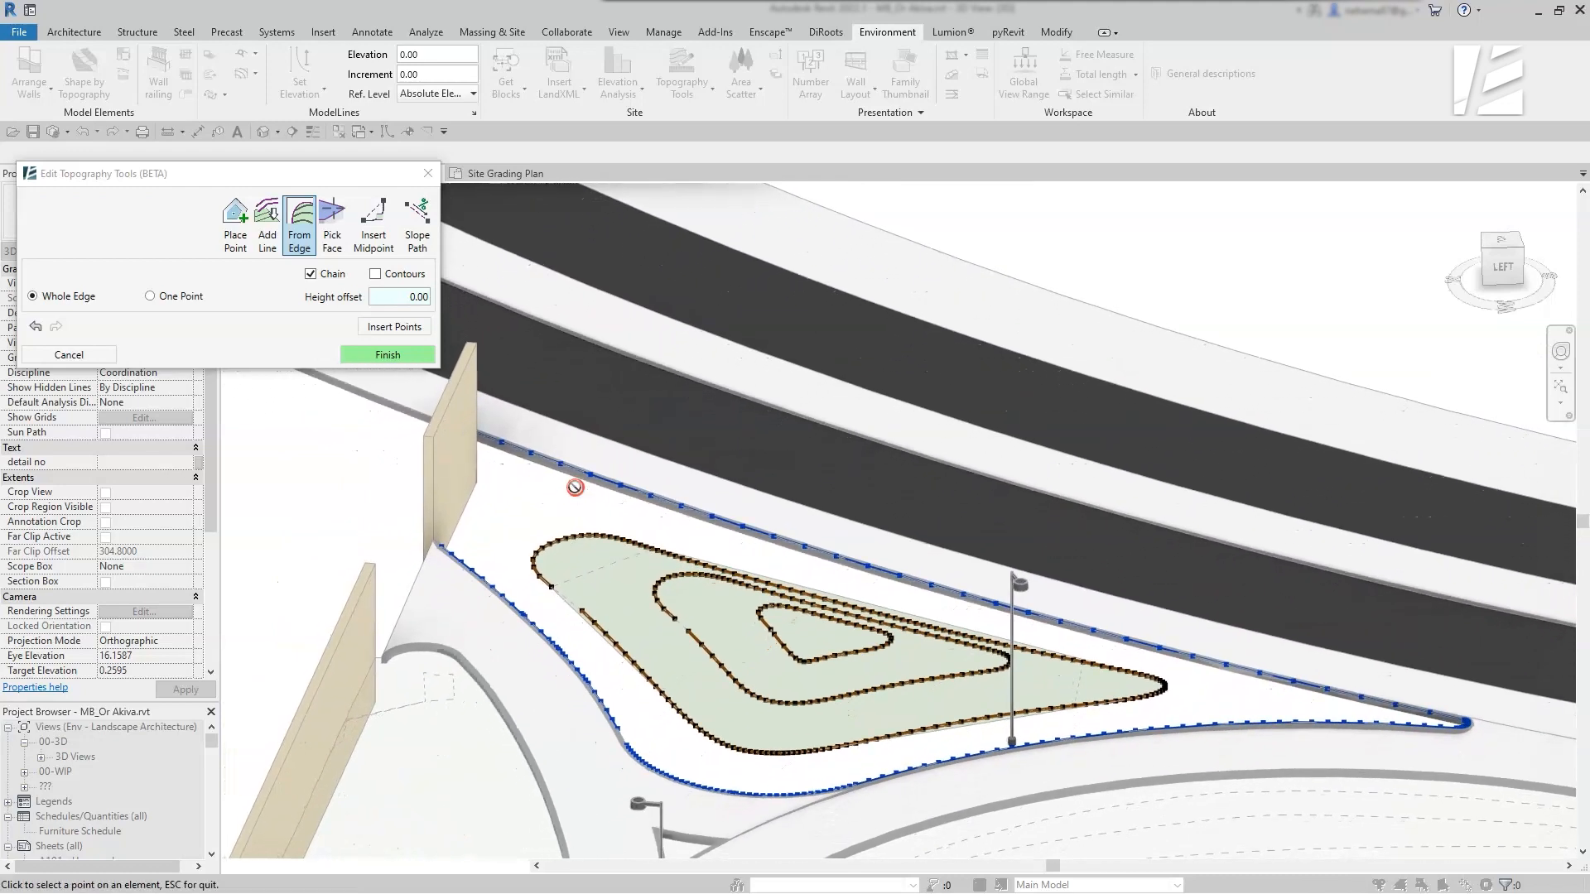
Add points along the upper floor edge at height offset -0.2 and apply the edits
triple_click(399, 296)
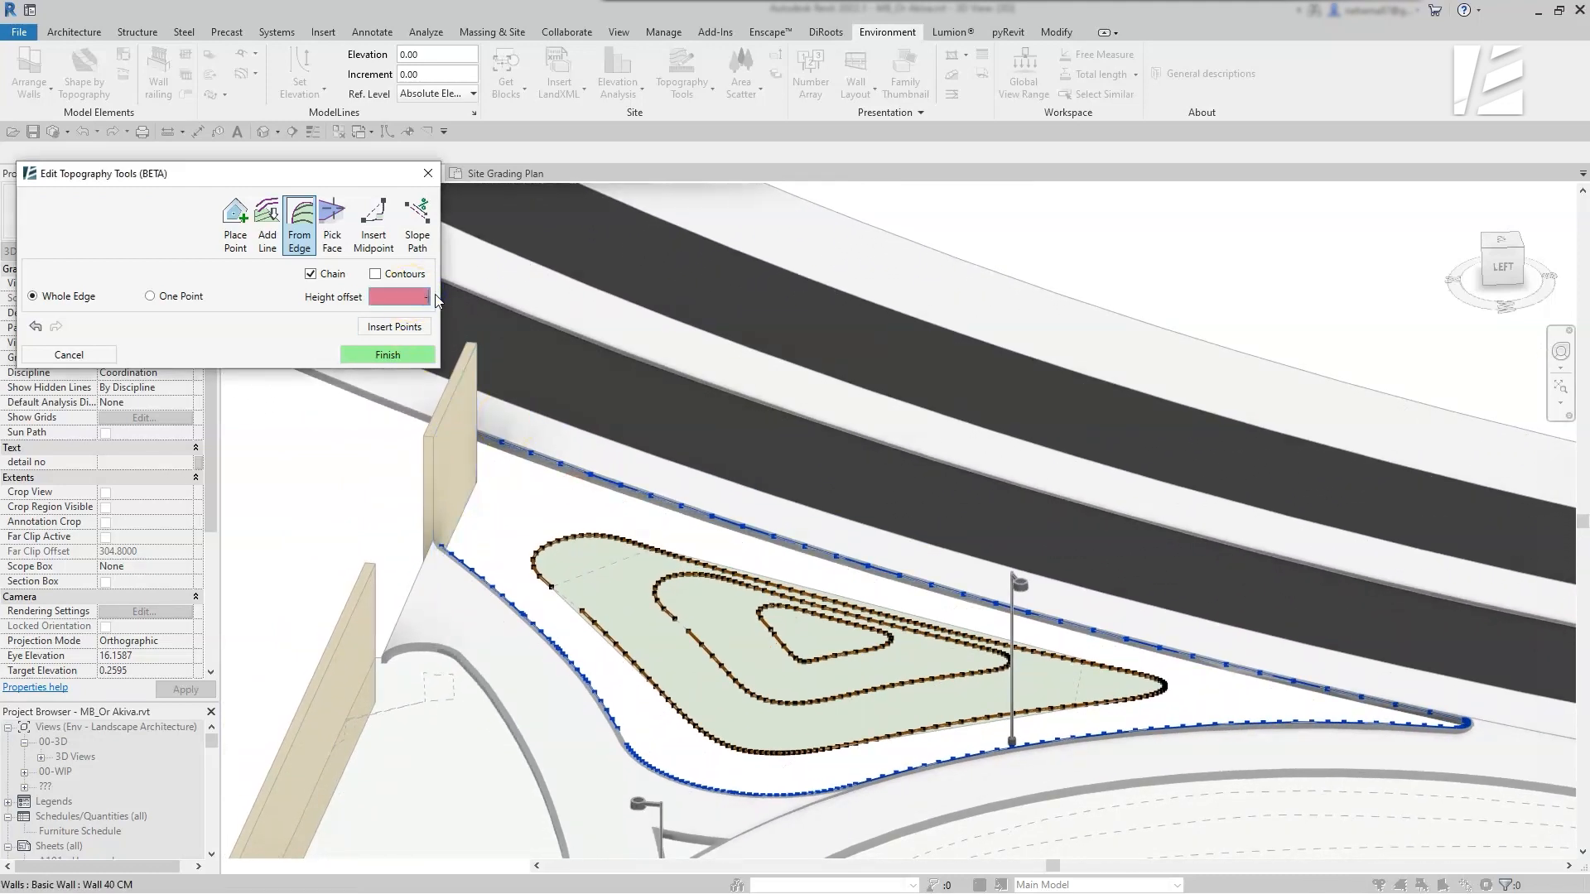
type("-0.2")
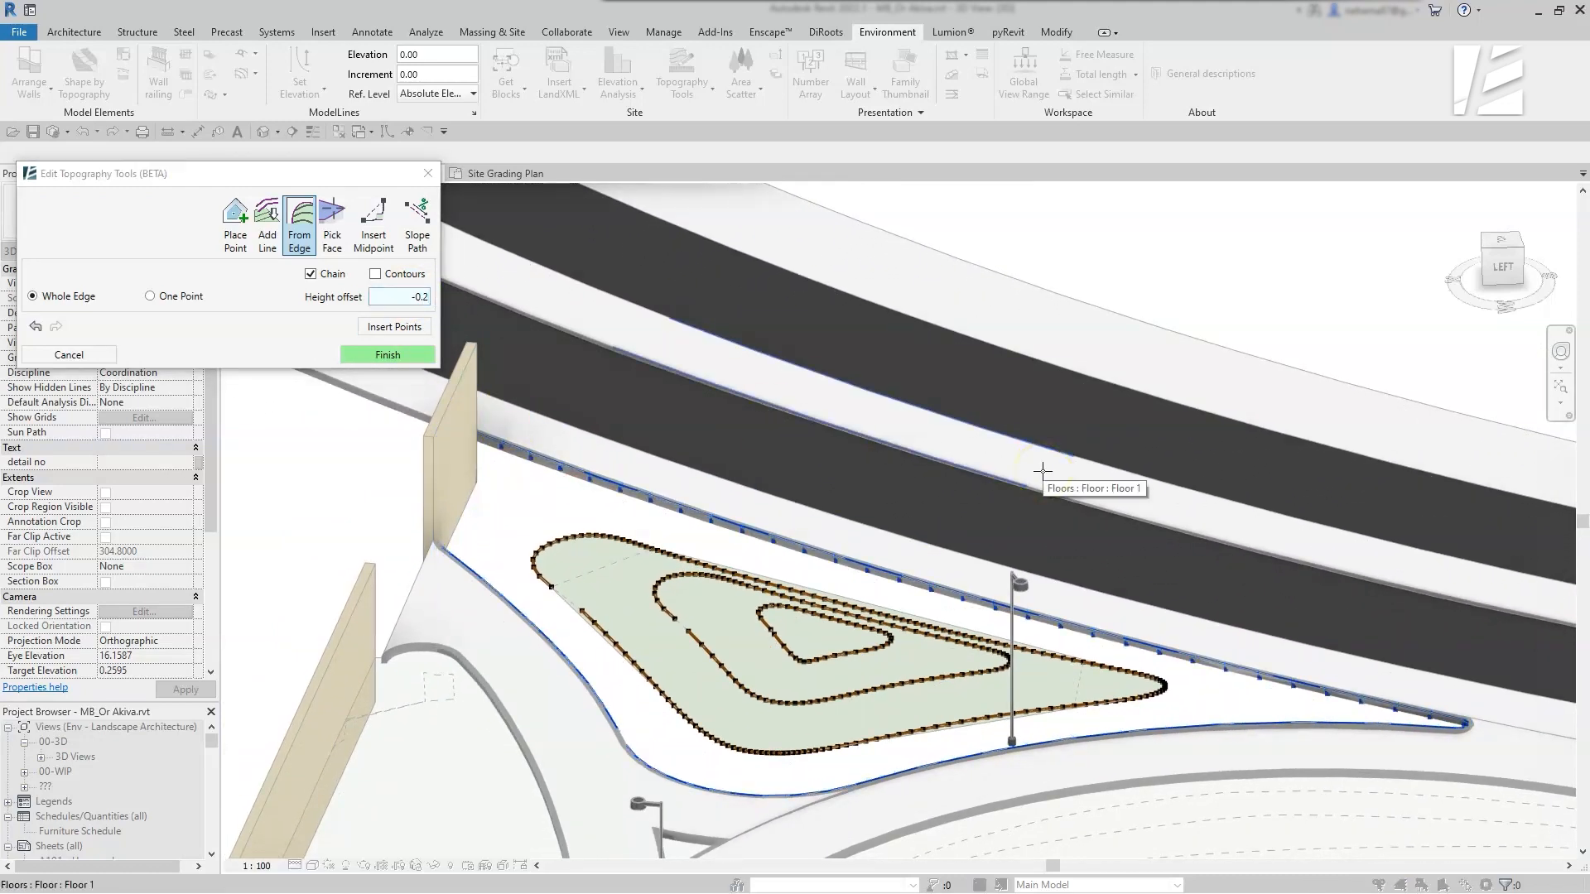
left_click(394, 327)
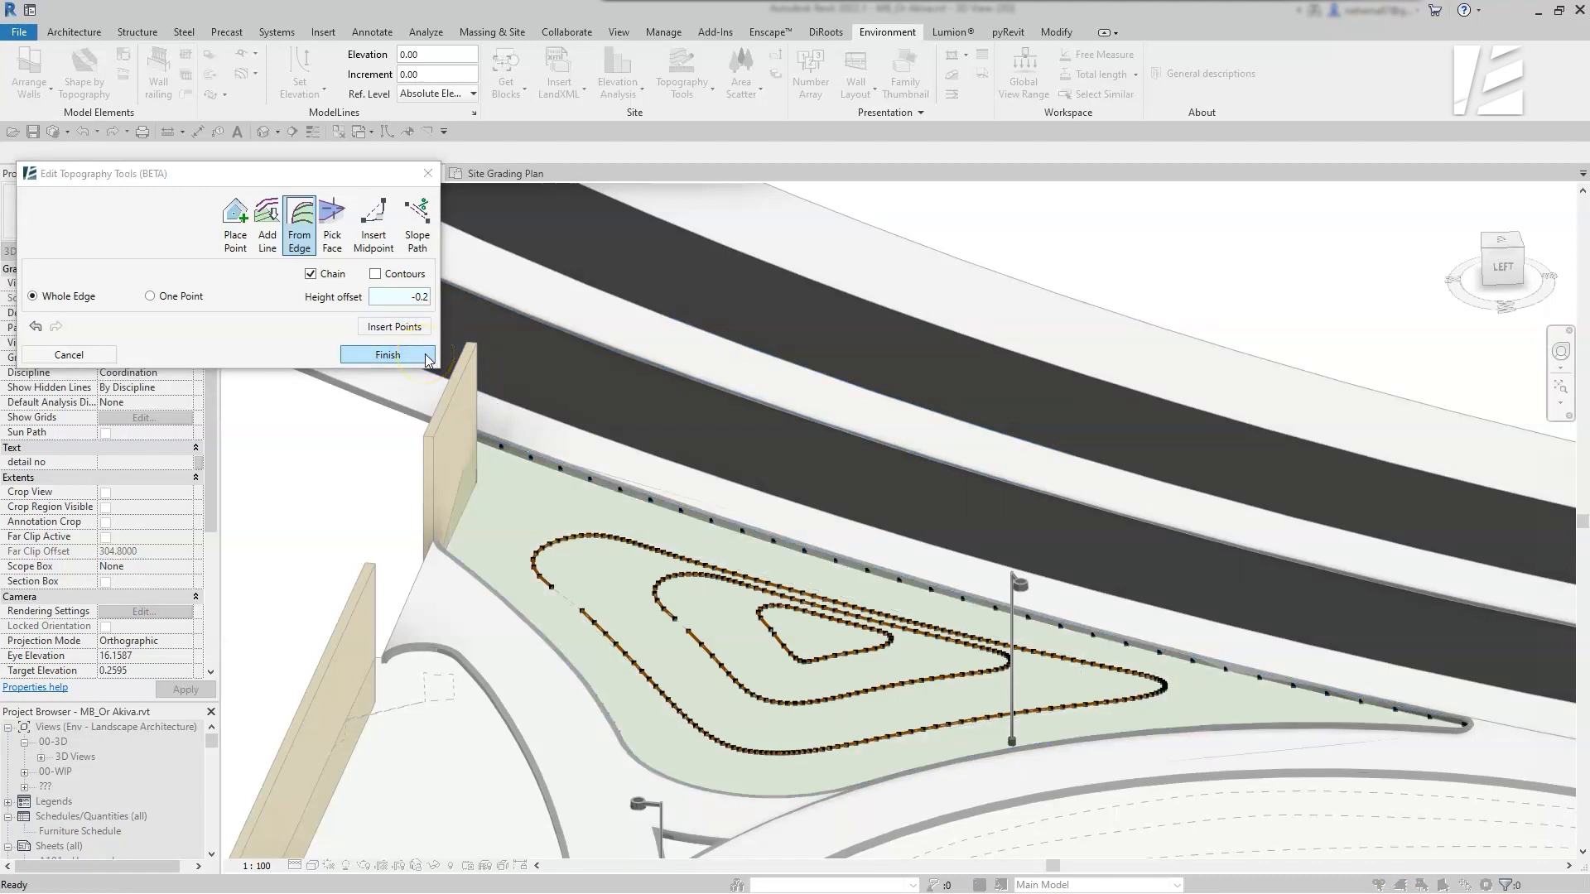
left_click(388, 354)
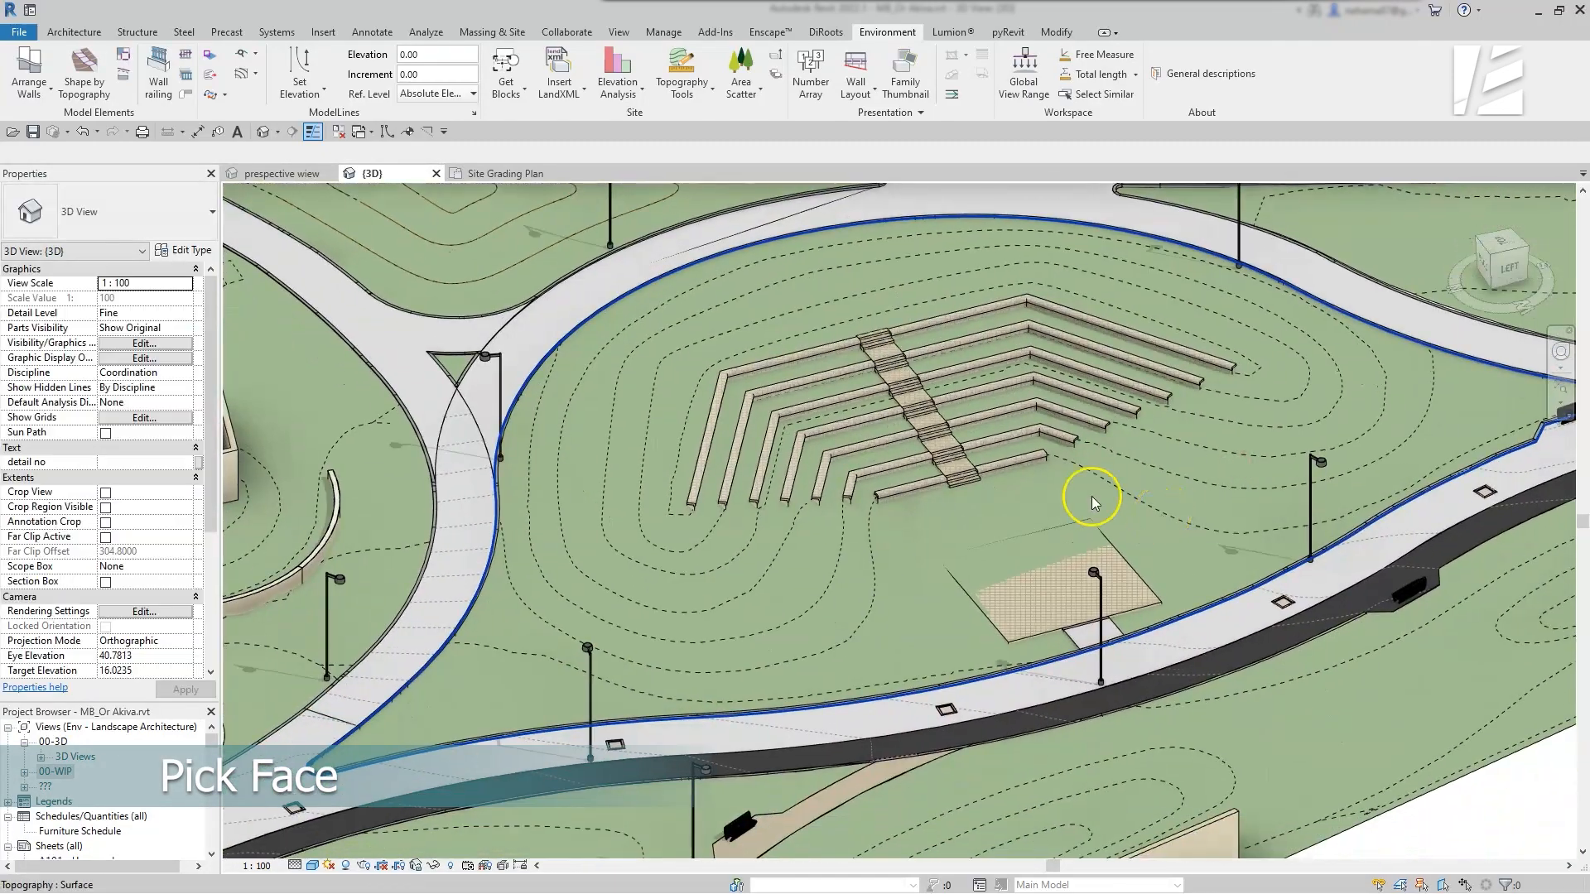
On the amphitheater lawn surface, insert points picked from the square platform's face
left_click(1091, 504)
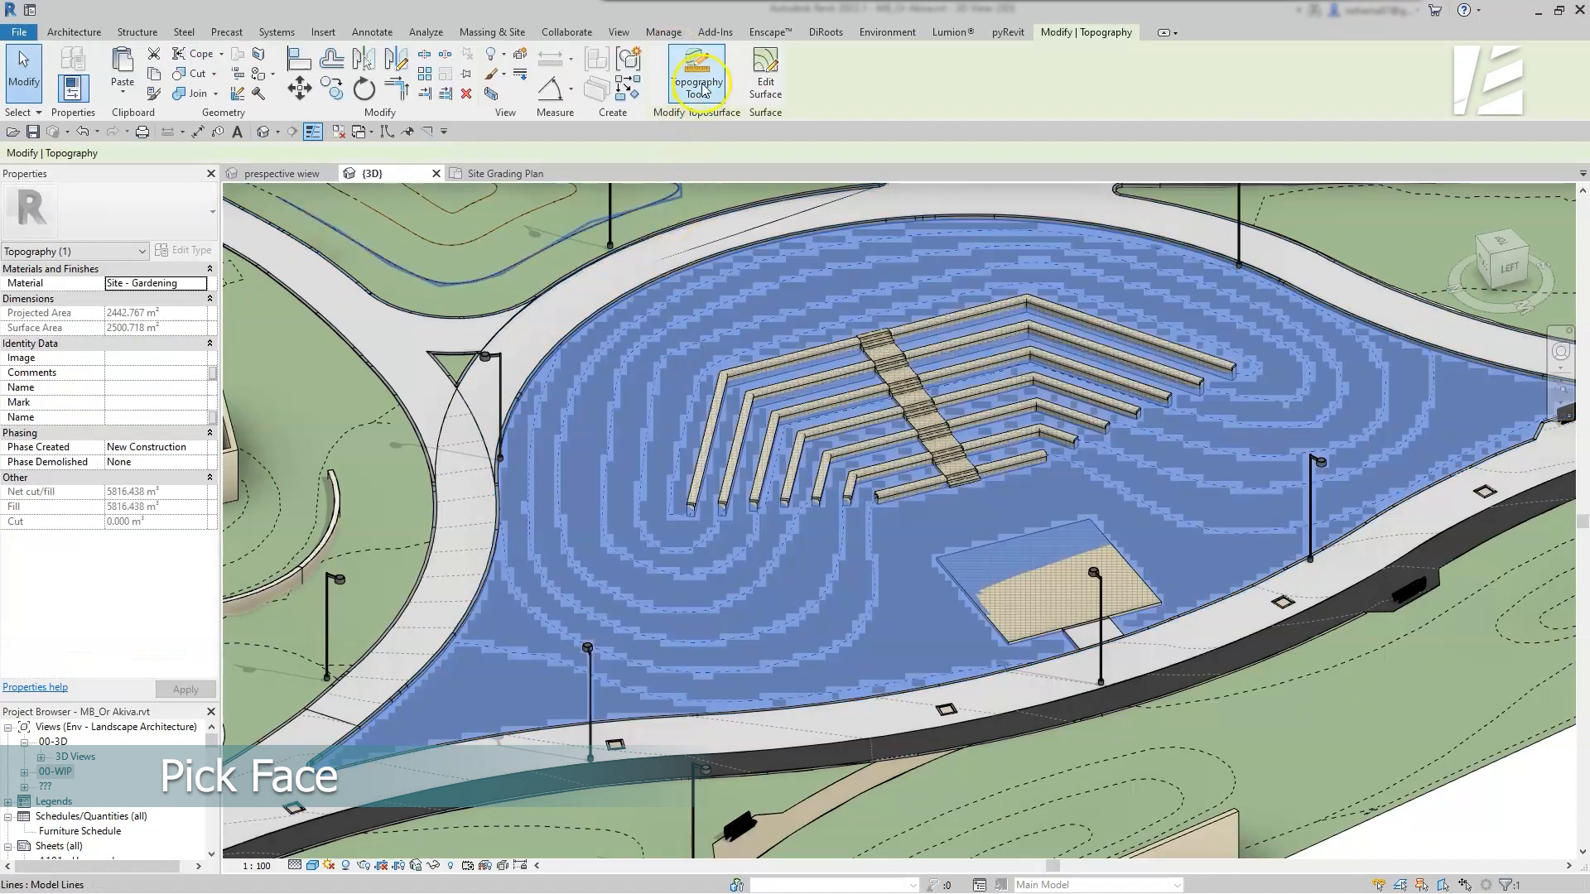
left_click(698, 79)
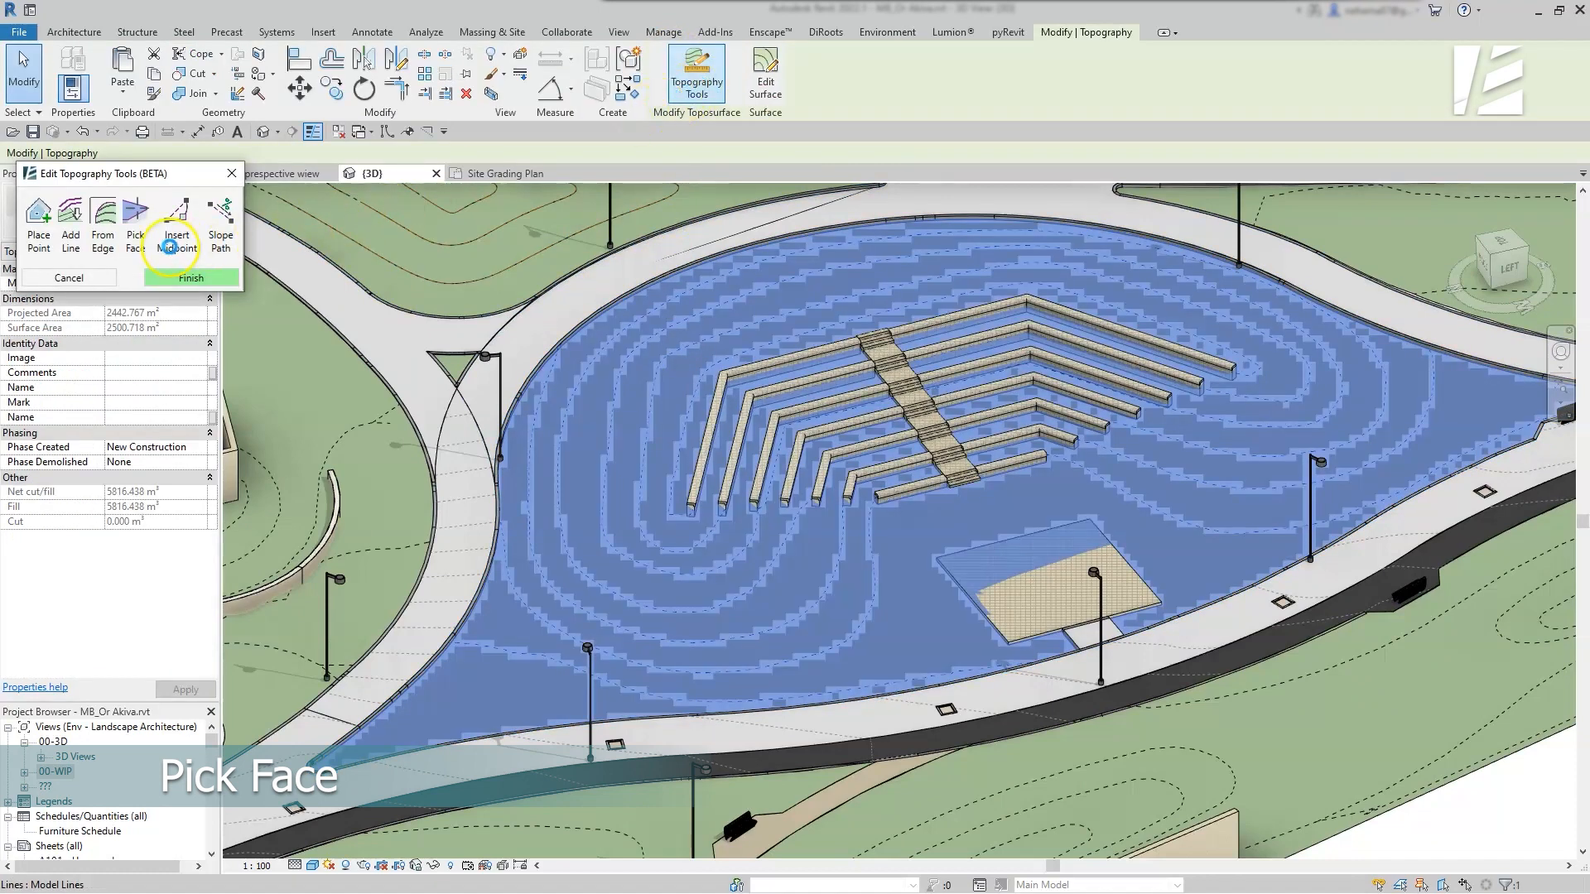
left_click(135, 223)
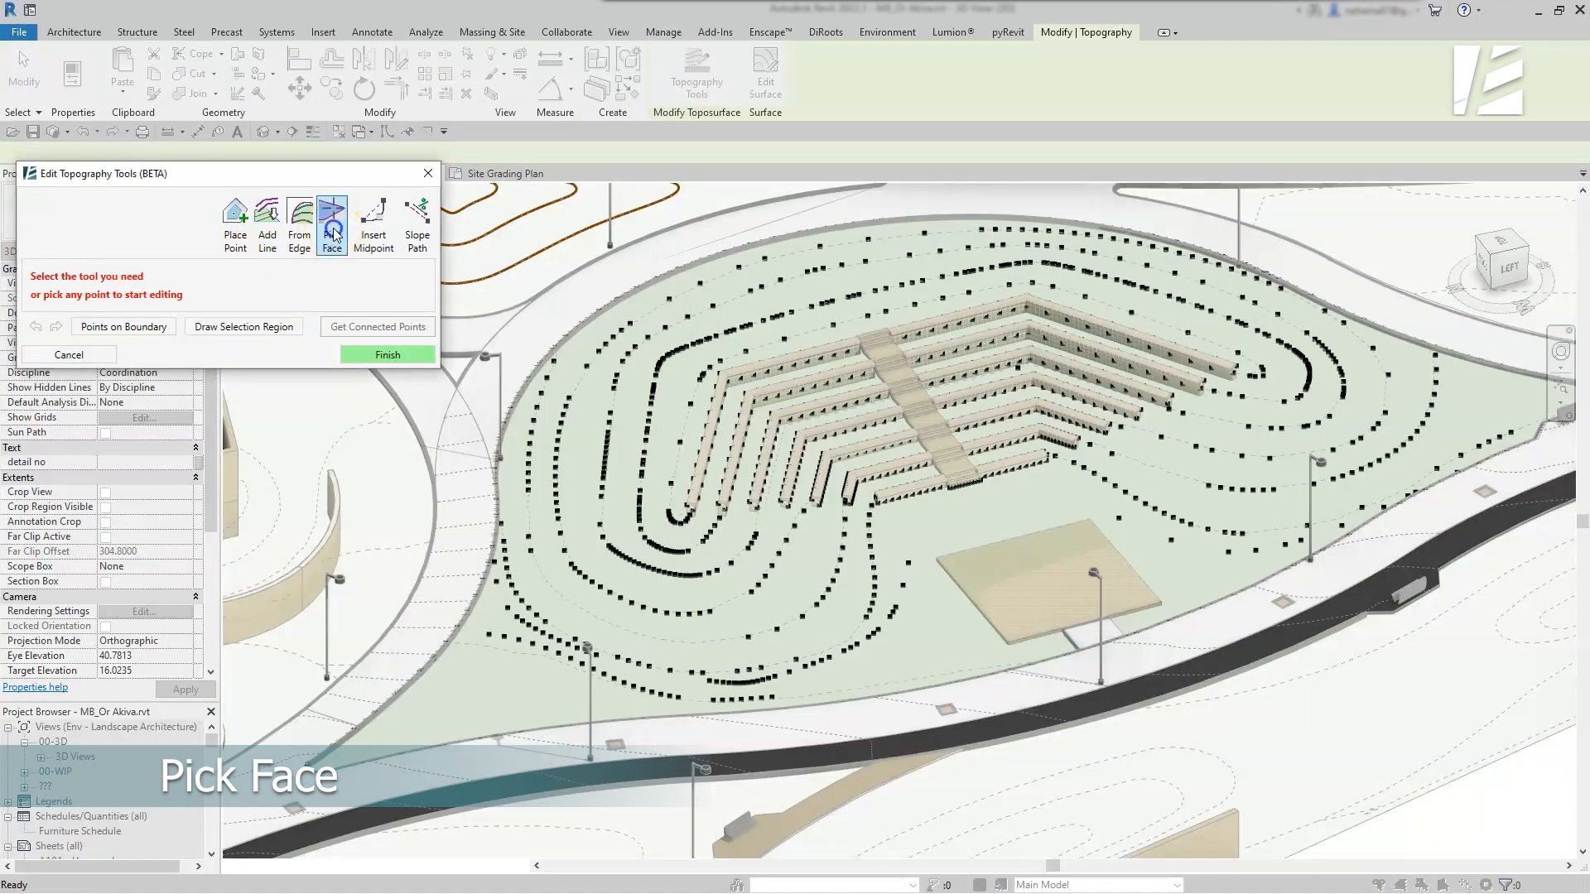
left_click(331, 220)
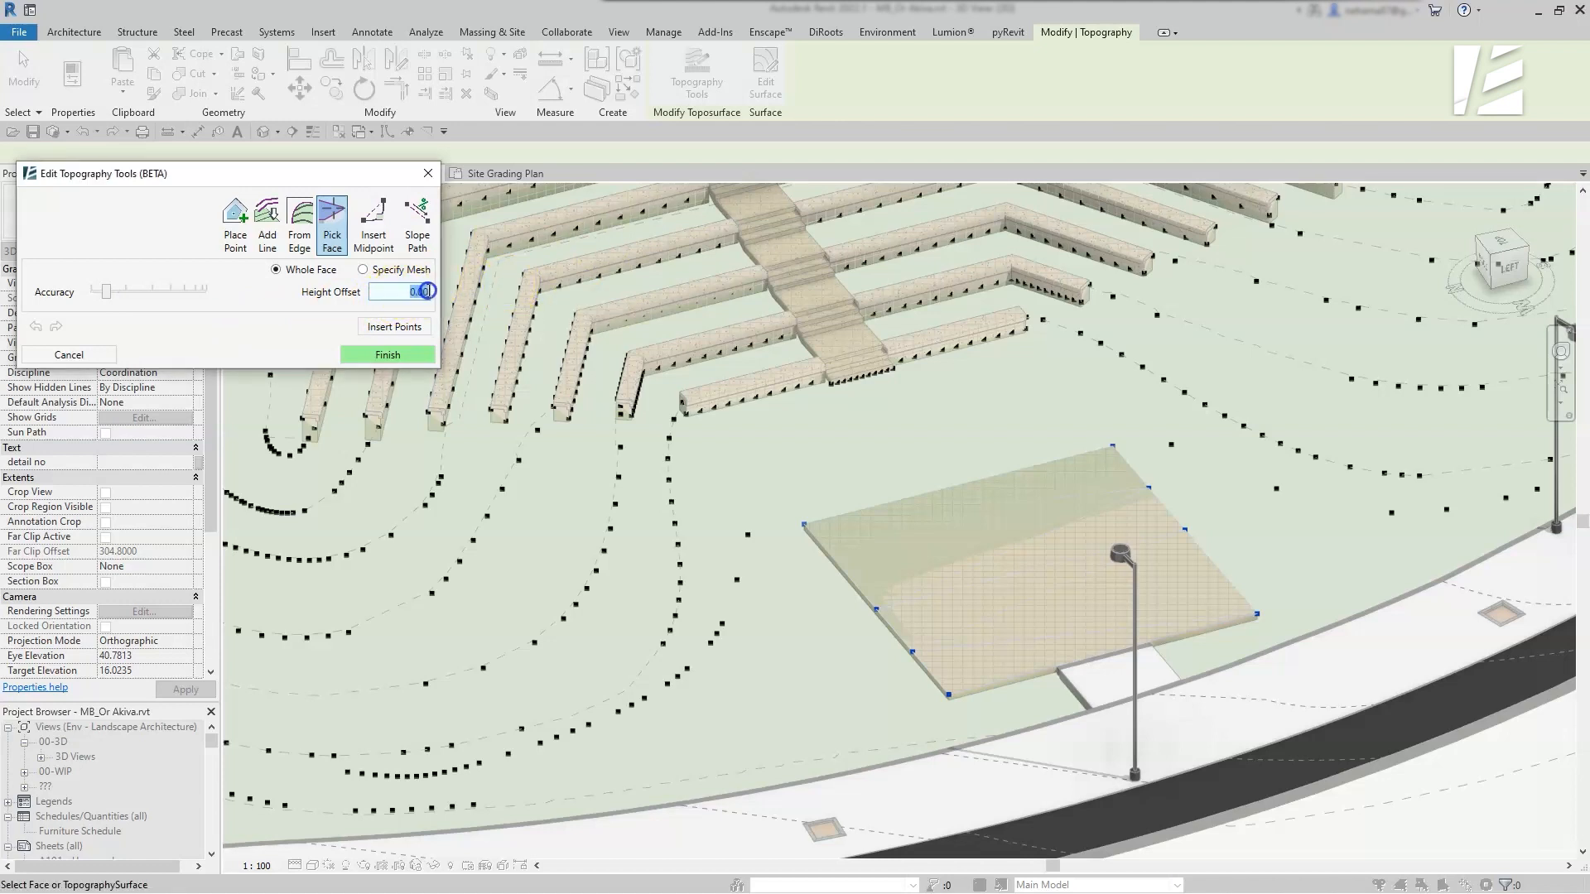
left_click(394, 326)
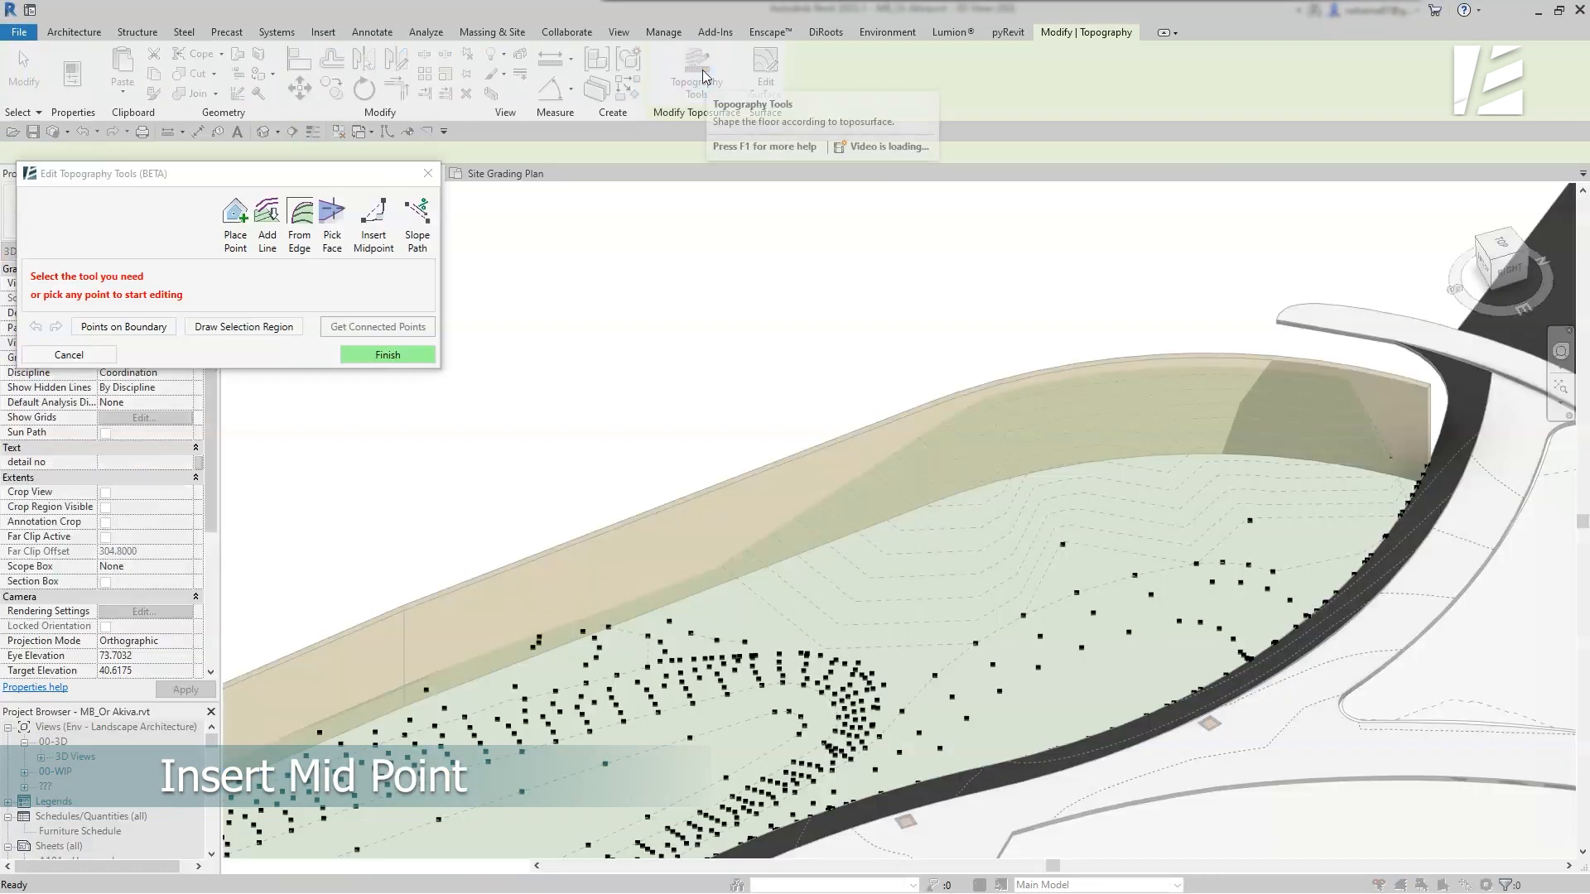
Place a Midpoint row of points, arc adjusted, across the slope below the tall wall
left_click(373, 220)
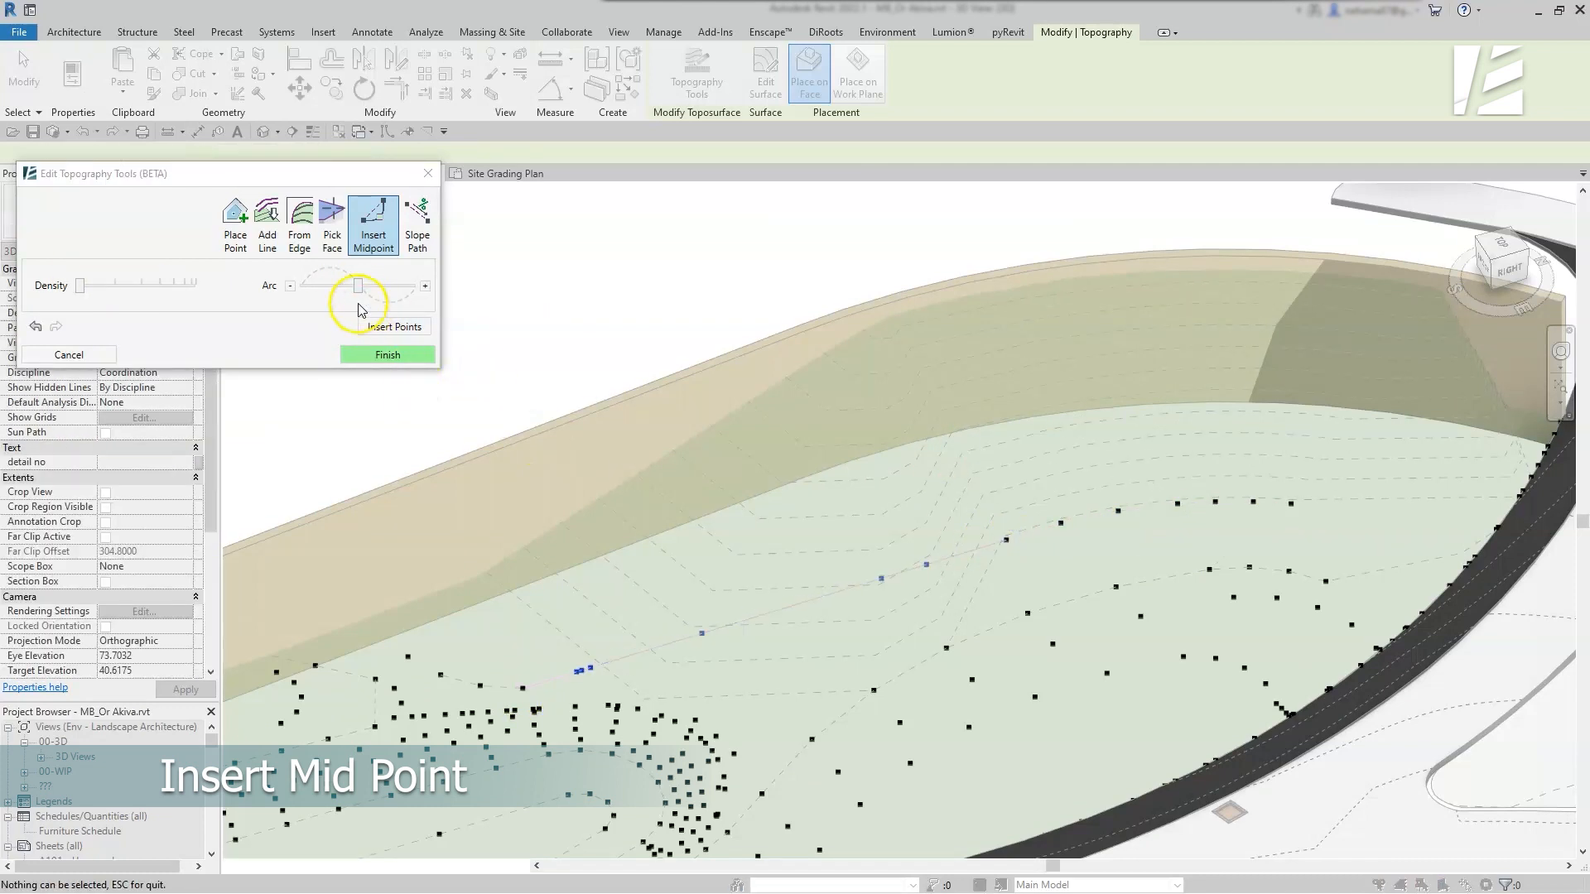
left_click_drag(358, 284, 345, 285)
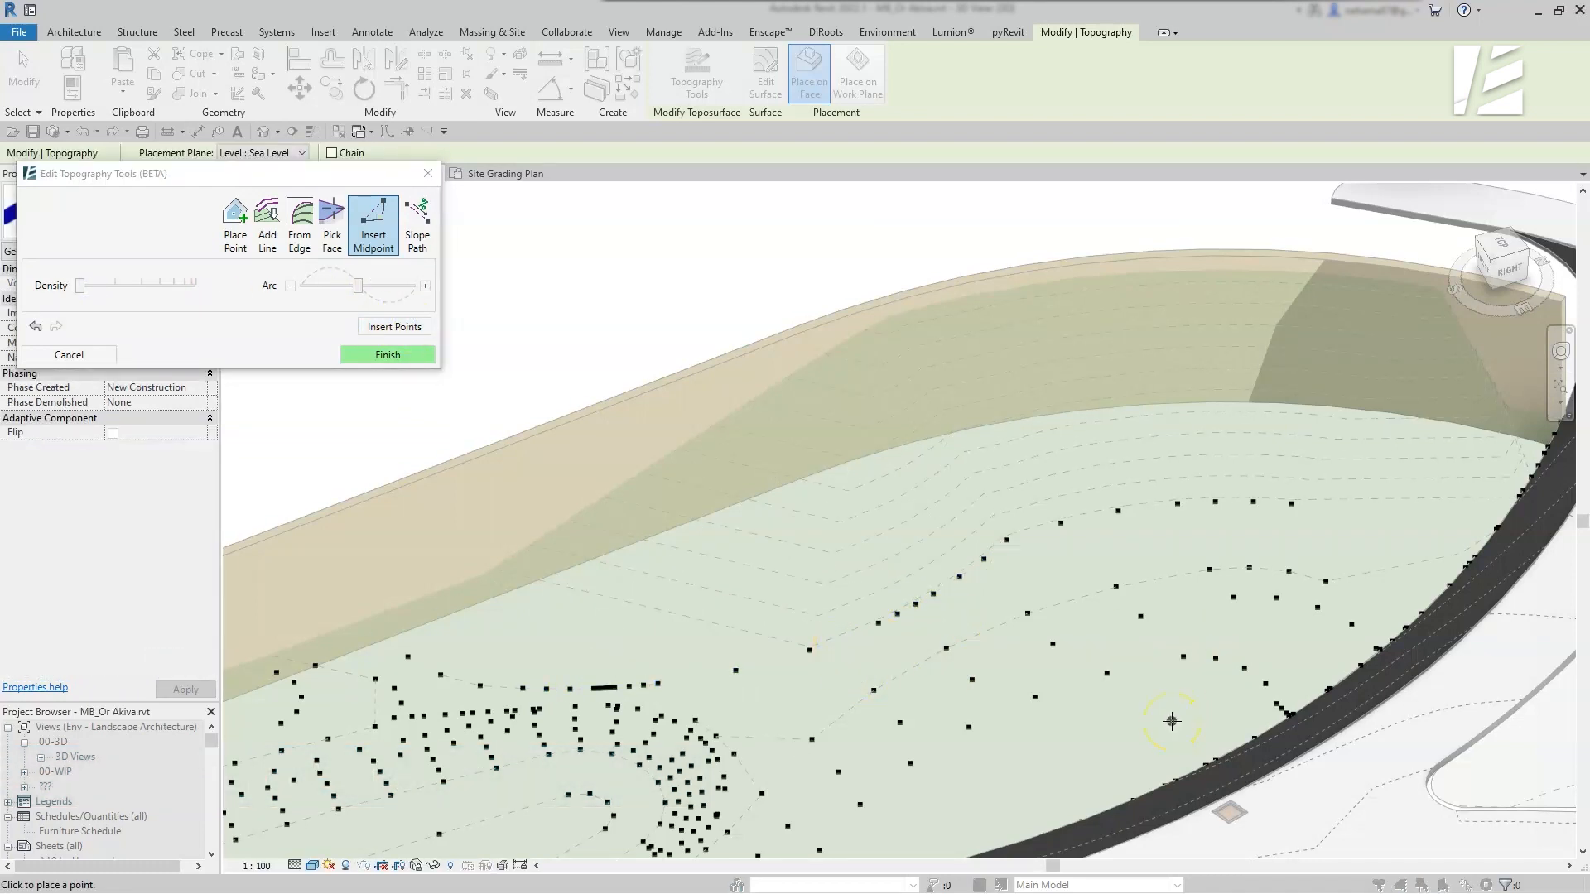
left_click(388, 354)
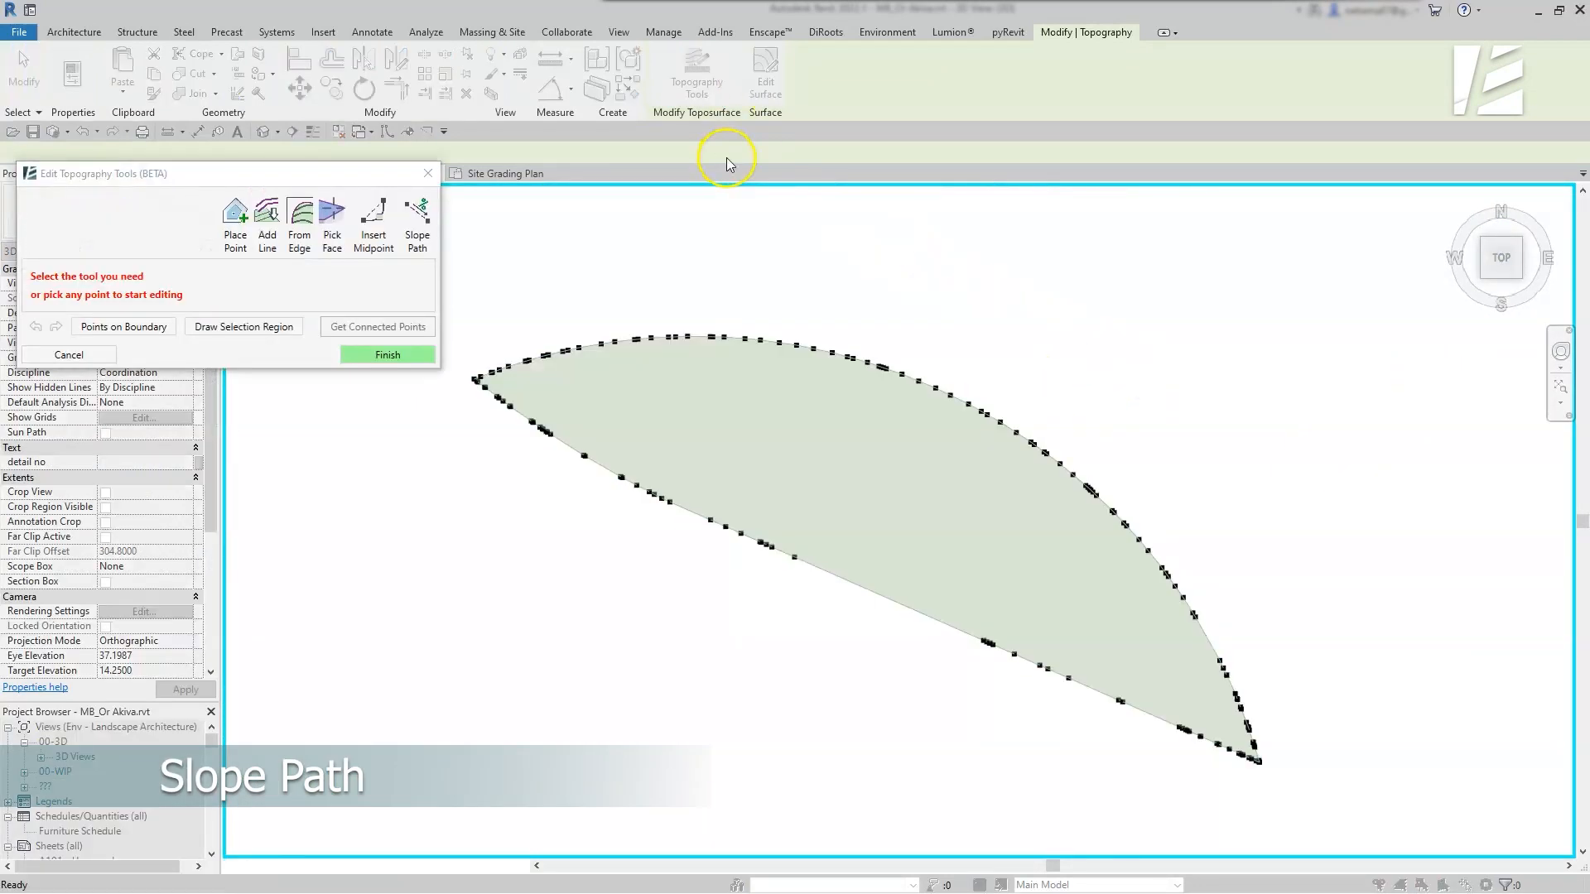
Draw Slope Path rows (slope -10, then Elevation end 12.58) and insert their points
left_click(418, 221)
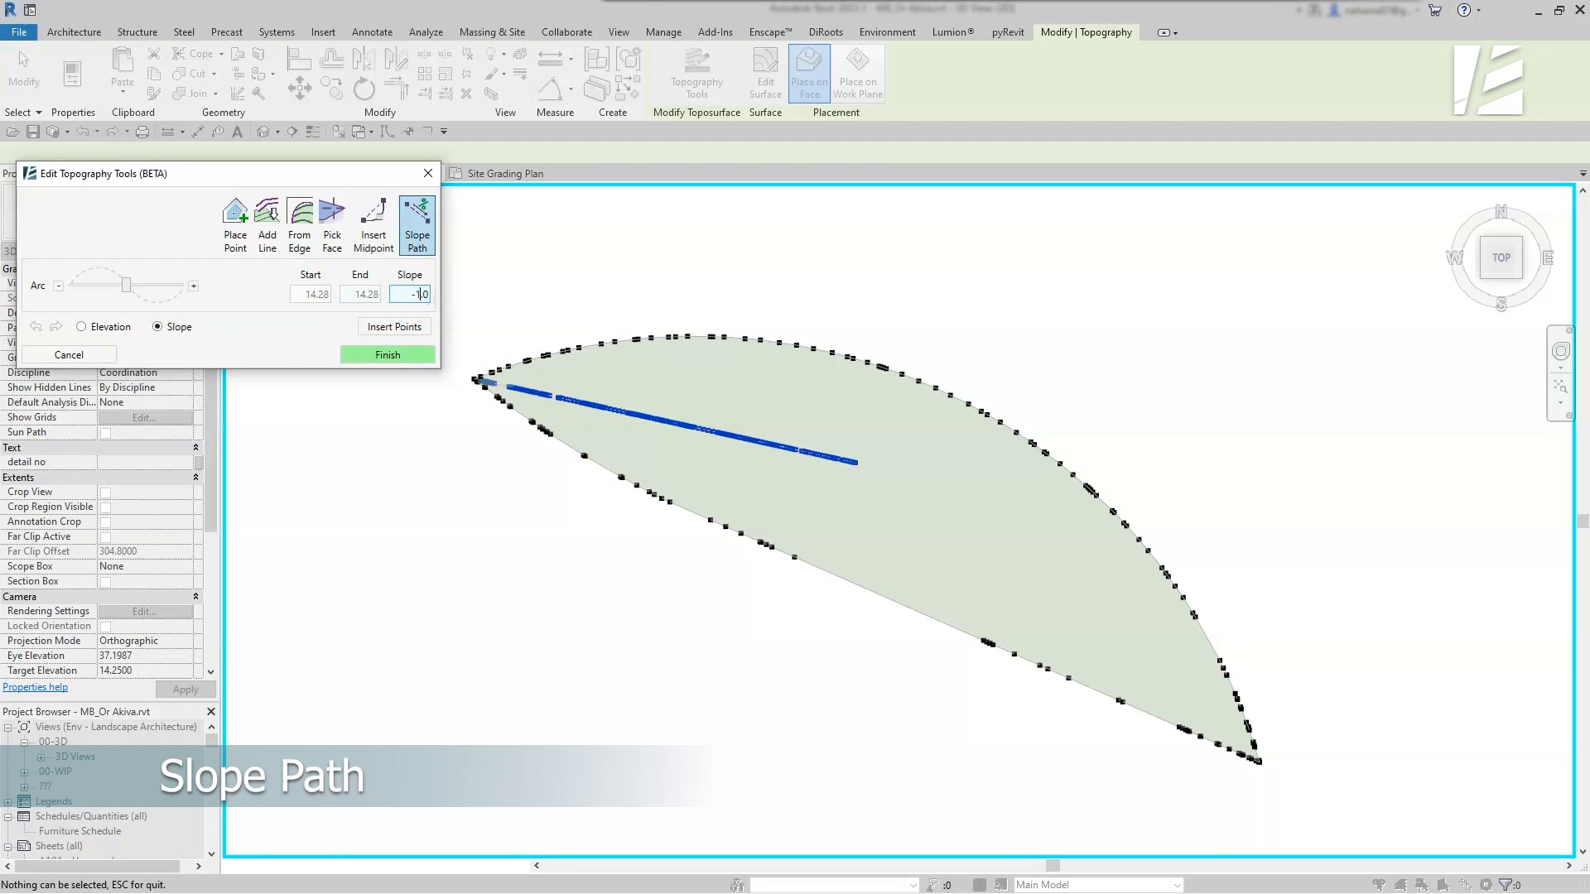
left_click_drag(128, 285, 143, 285)
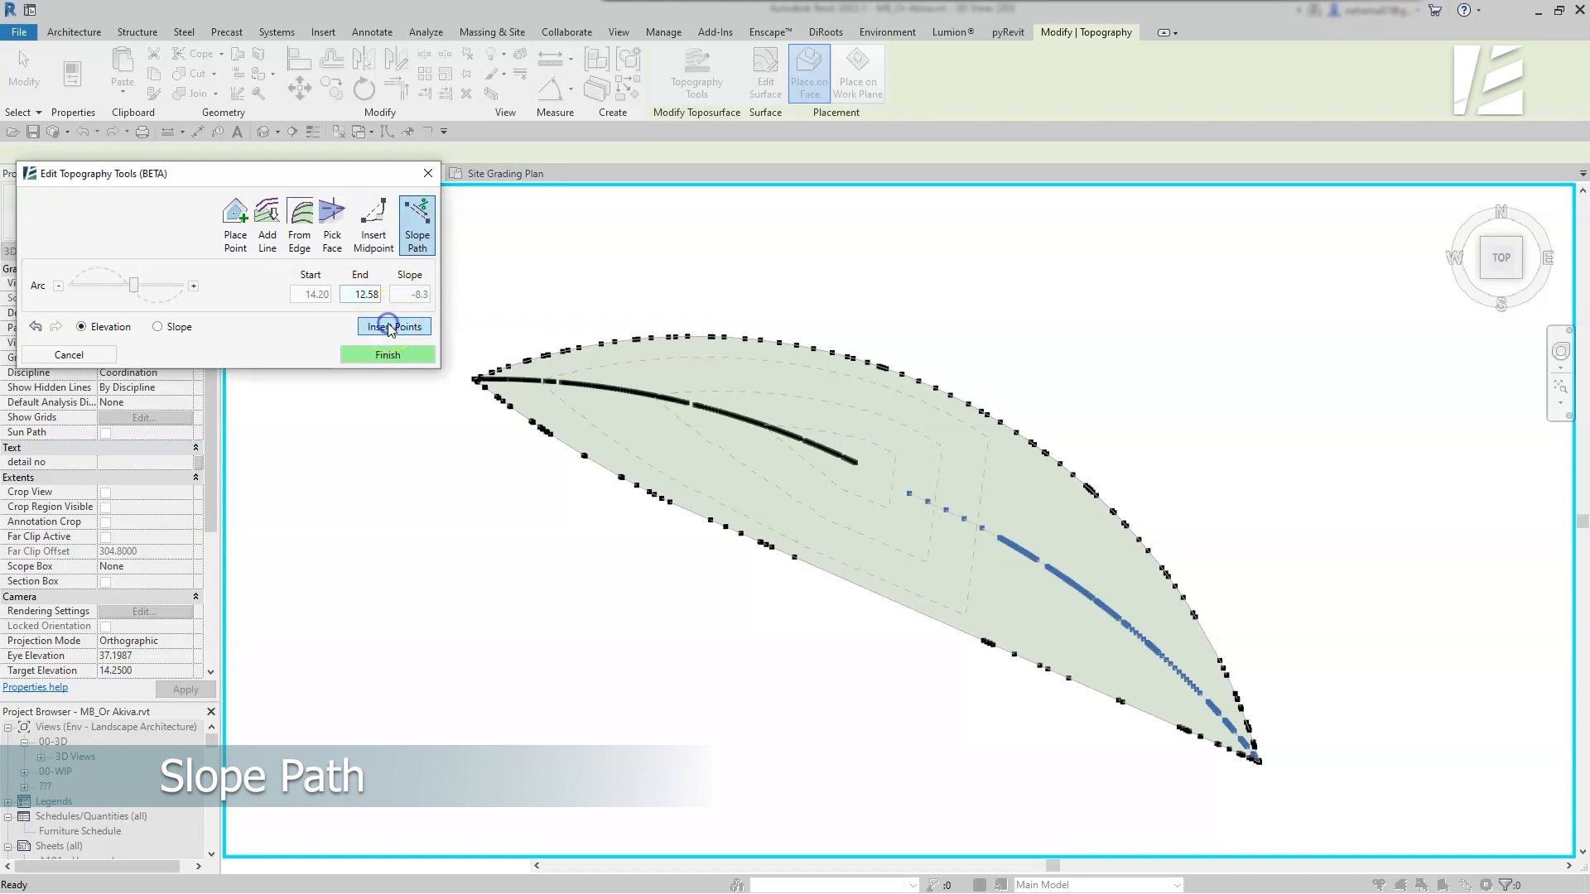
left_click(372, 221)
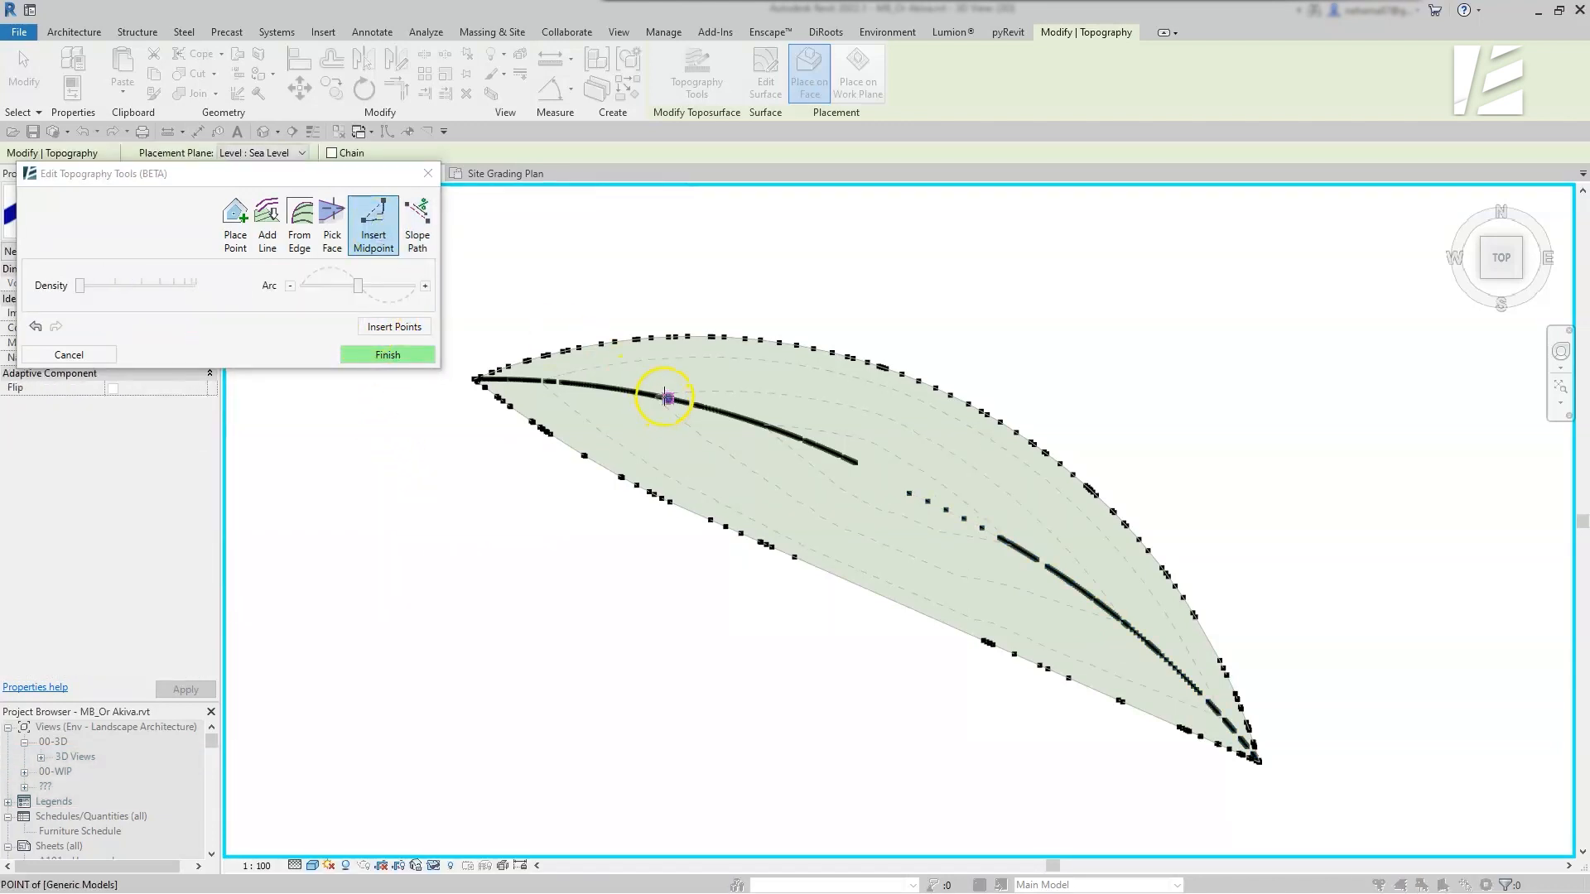